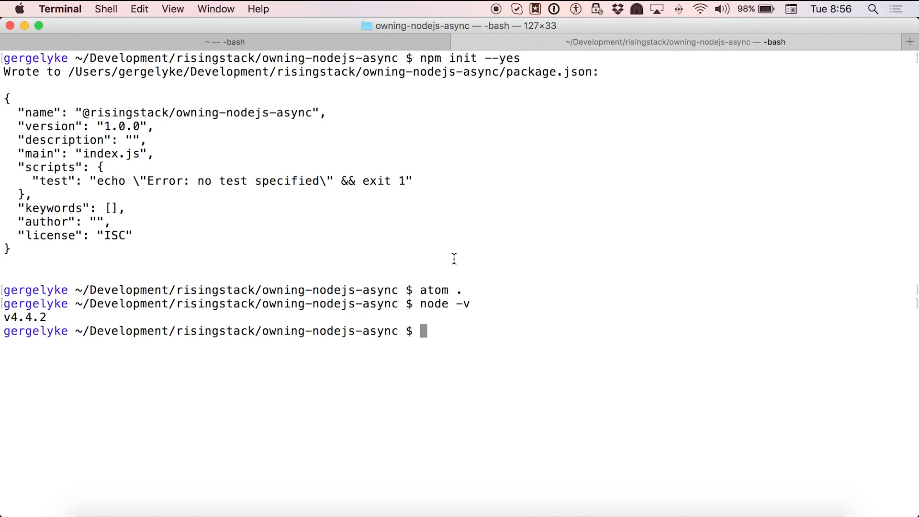
Step: Switch from Terminal to the Atom window showing the owning-nodejs-async project
click(456, 263)
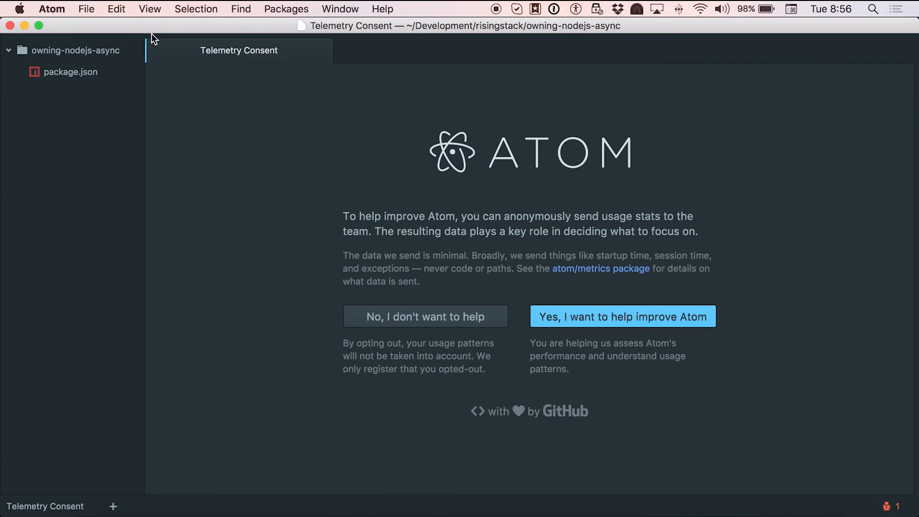
Step: Add a new file named readfile.js to the owning-nodejs-async project folder
right_click(73, 50)
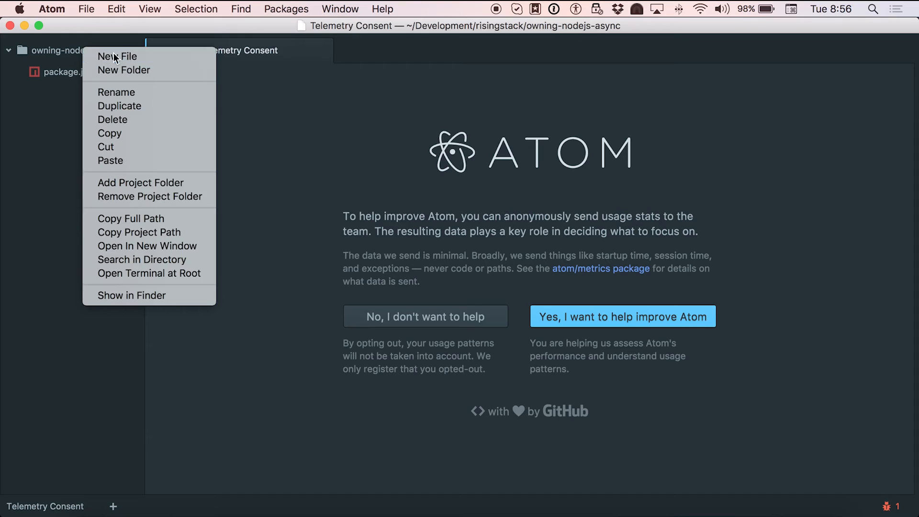
click(118, 57)
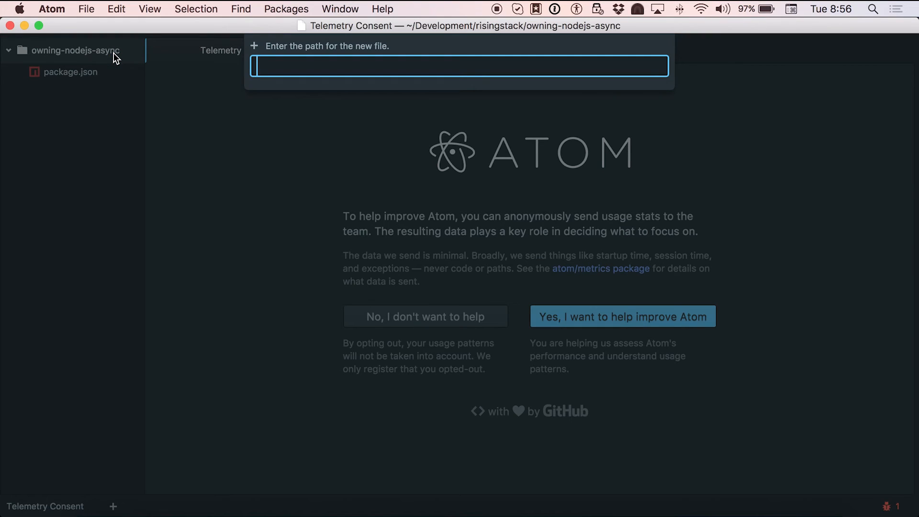
text(read)
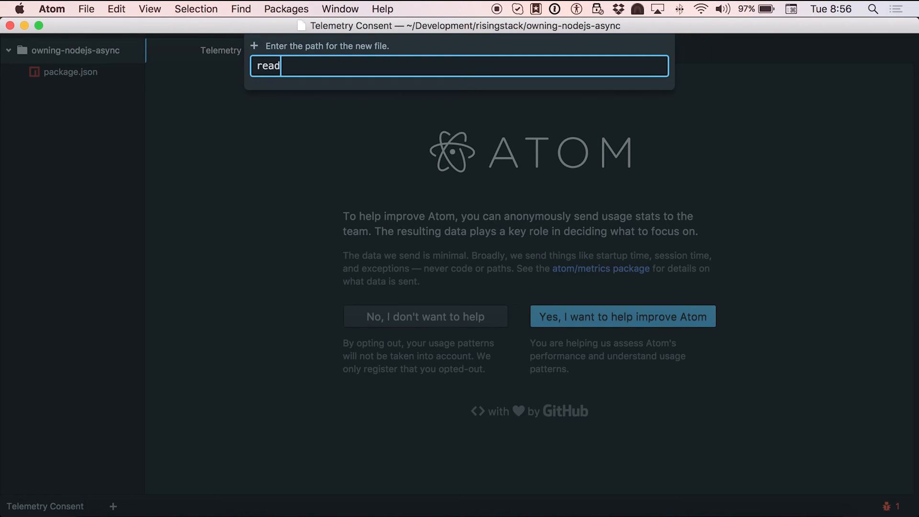
key(Return)
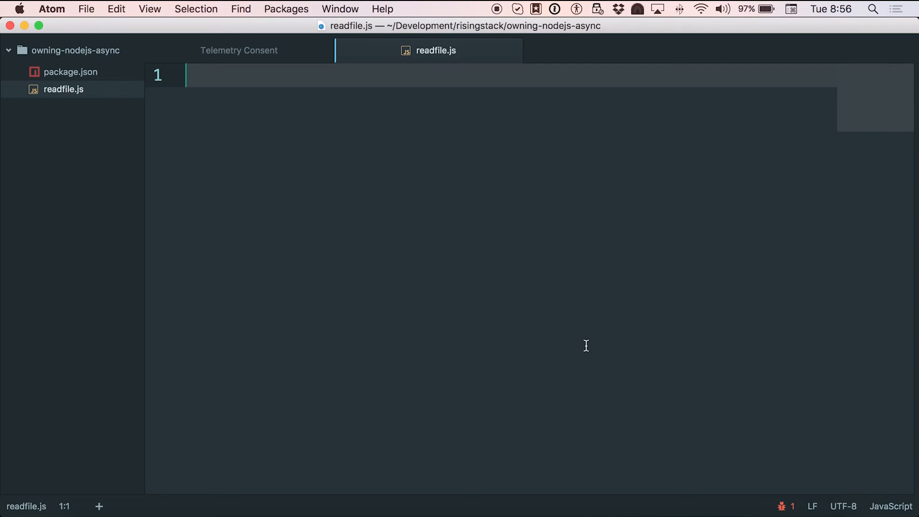
Step: Write const fs = require('fs') and const path = require('path') on lines 1 and 2, plus a blank line
text(const f)
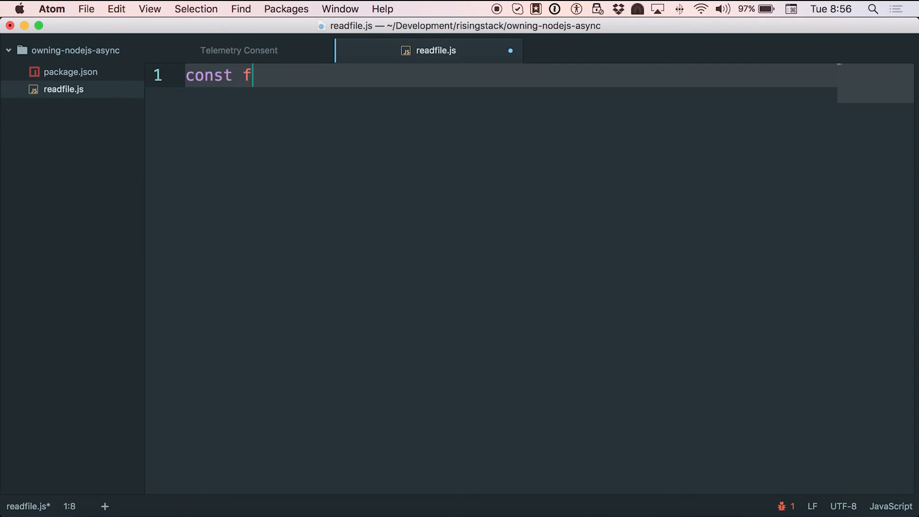
text(s = r)
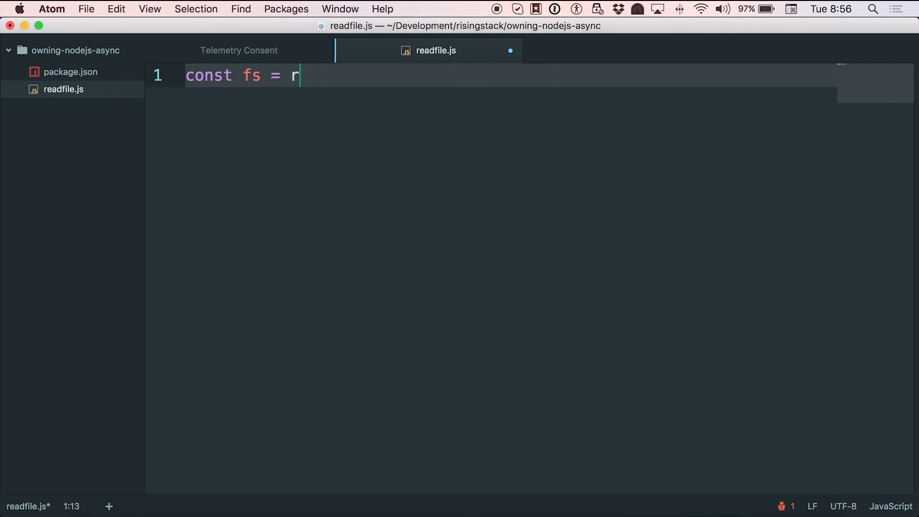
text(equire('fs)
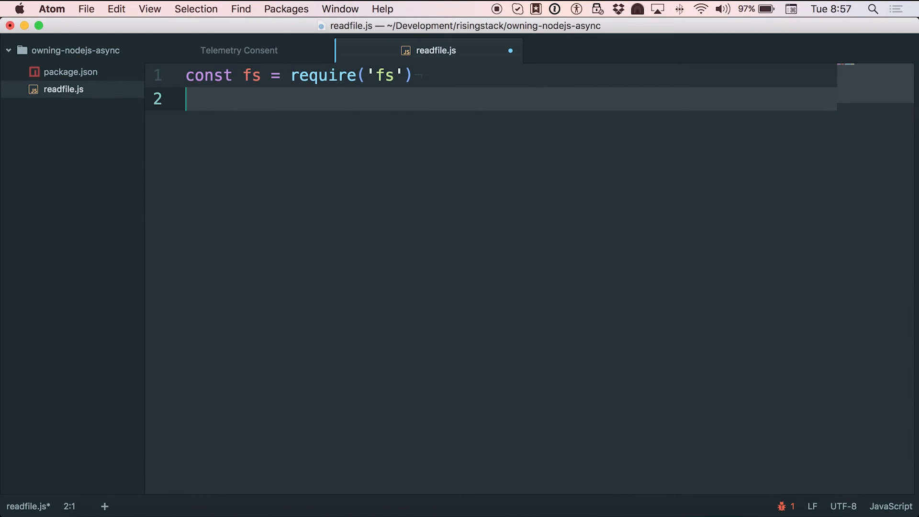
text(const pat)
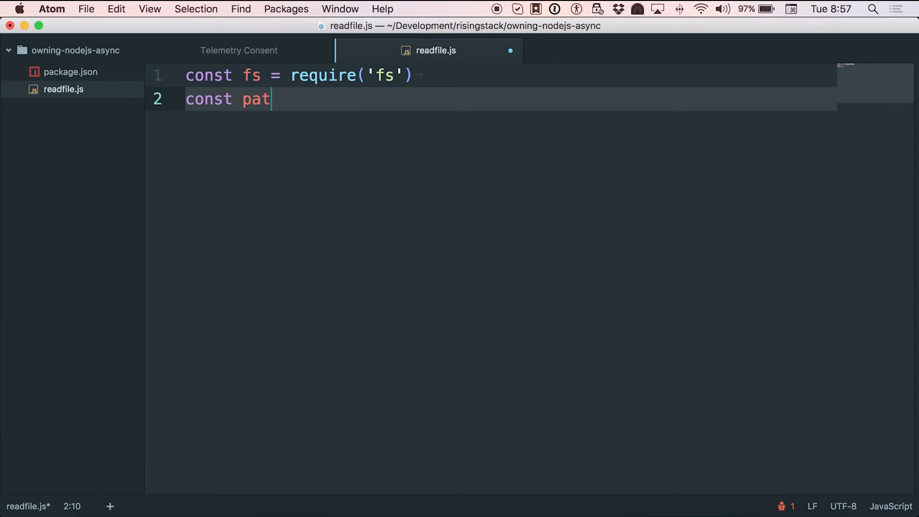
text(h =re)
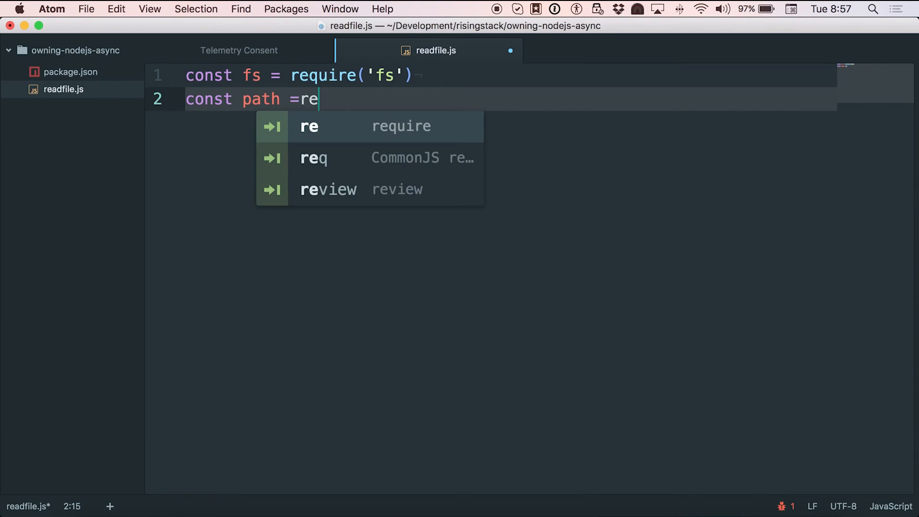
text(quire('path)
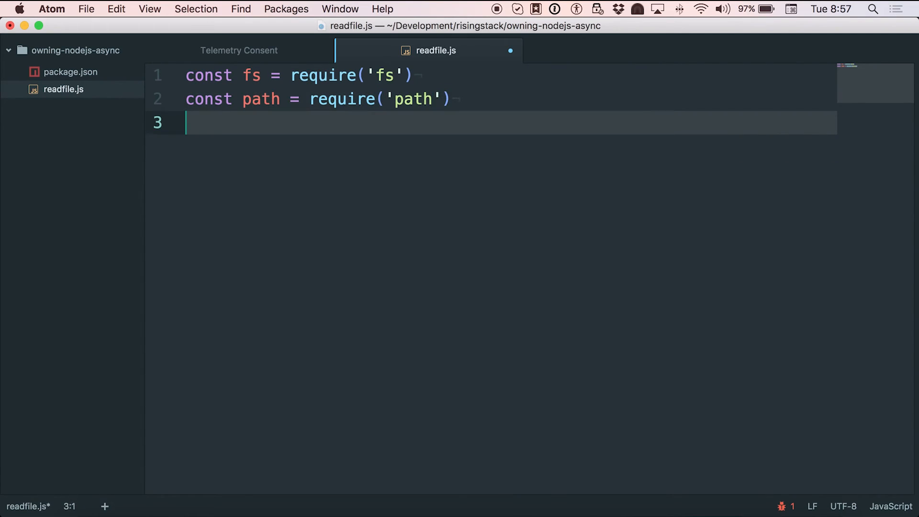
key(Return)
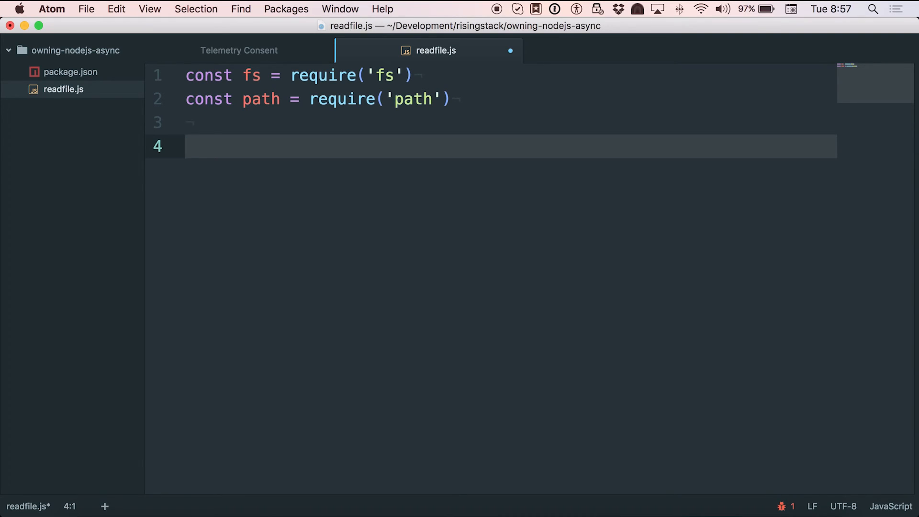
Step: Write fs.readFile(path.join(__dirname, 'package.json')) on line 4, cursor before the final parenthesis
text(fs.)
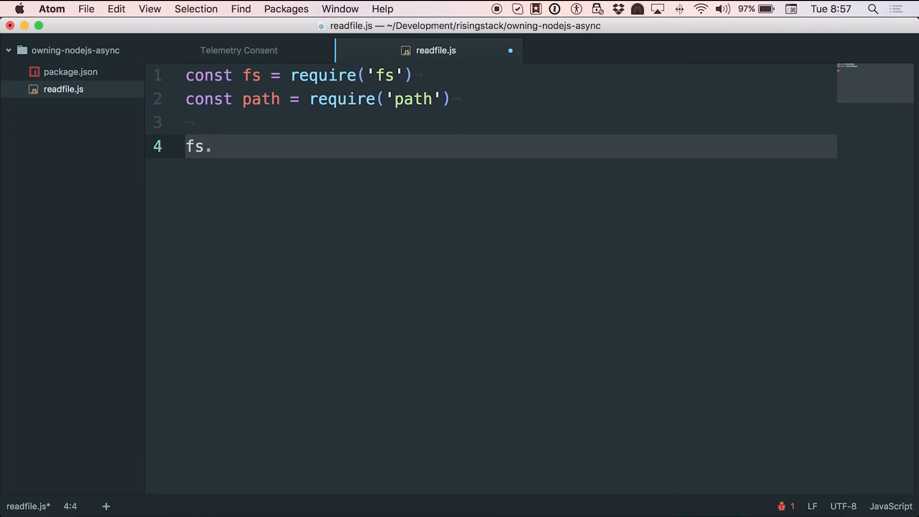
text(readFile()
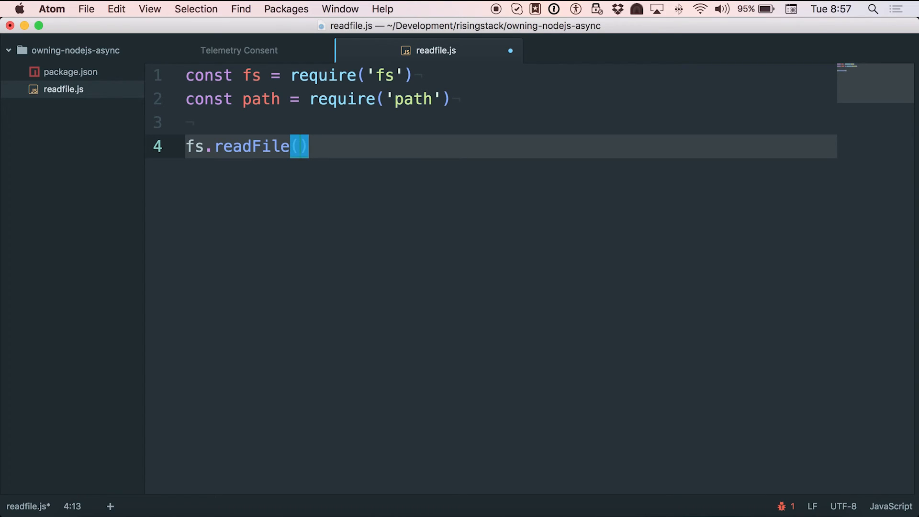
text(path.)
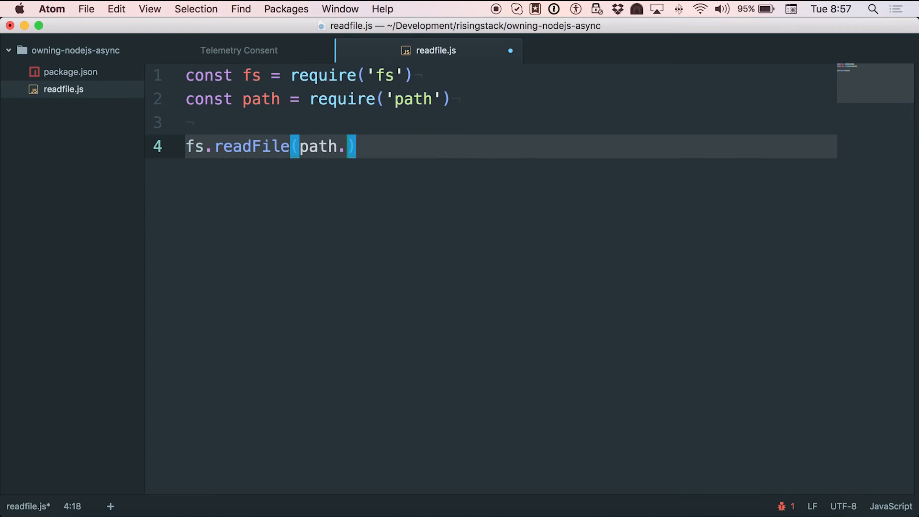
text(join)
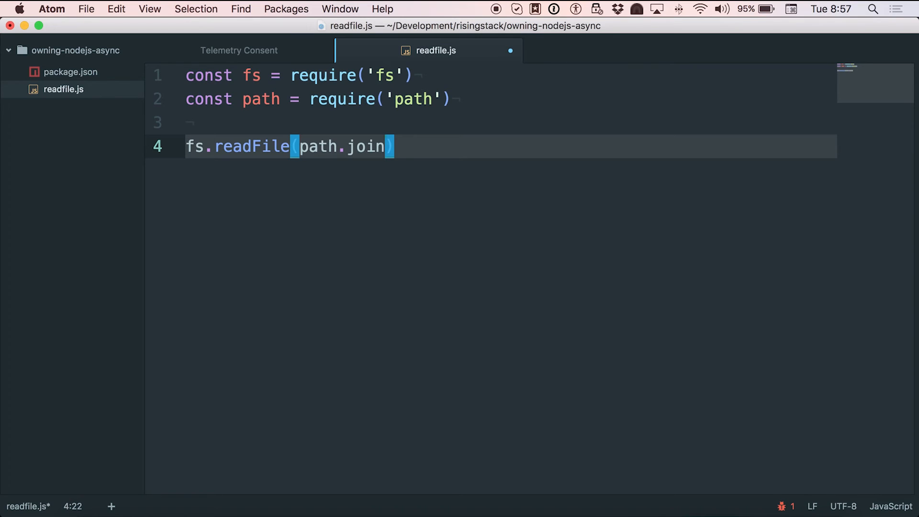
text(()
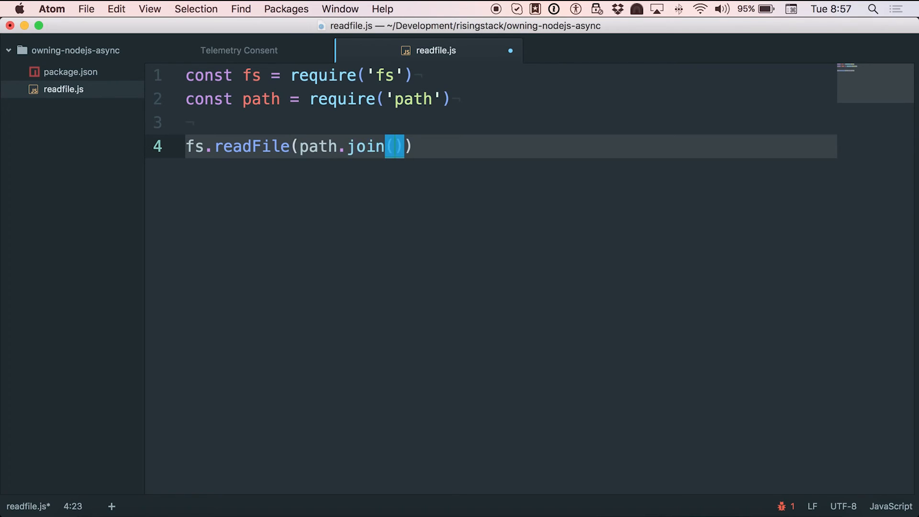
text(_)
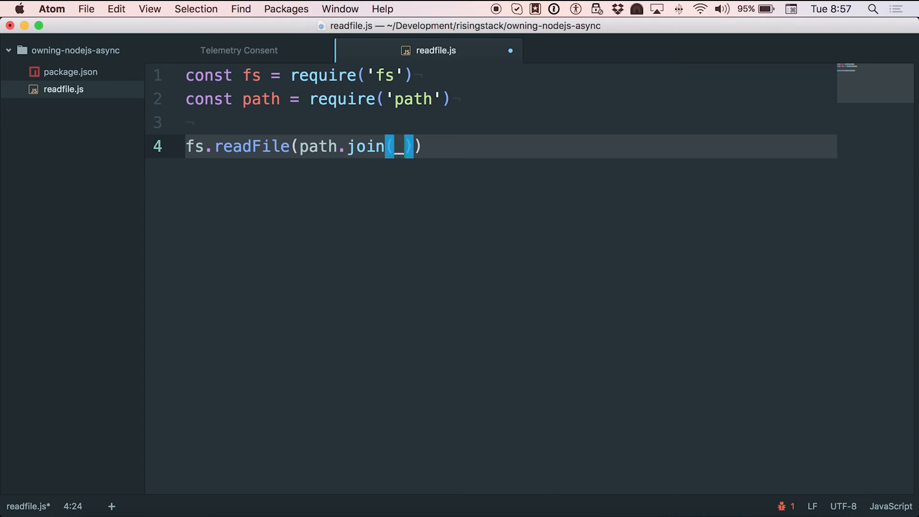
text(__di)
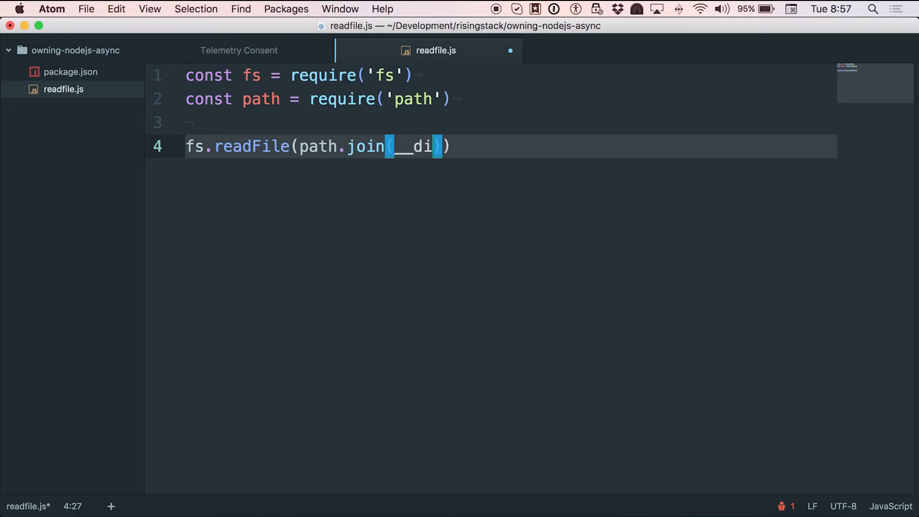
text(rname, 'pac)
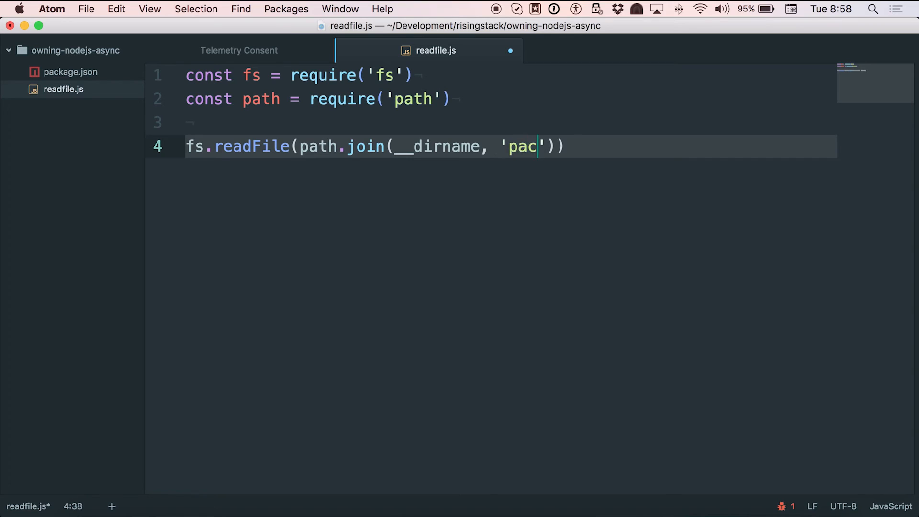
text(kage.json)
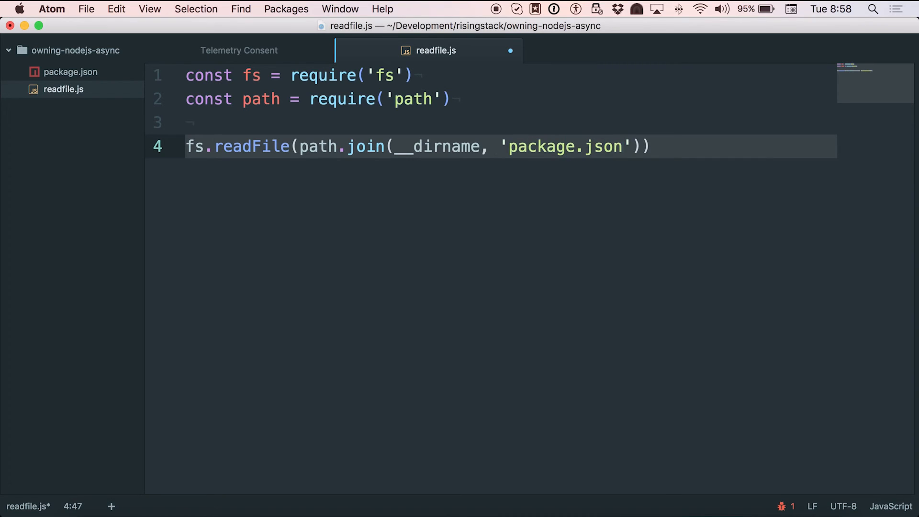
click(625, 146)
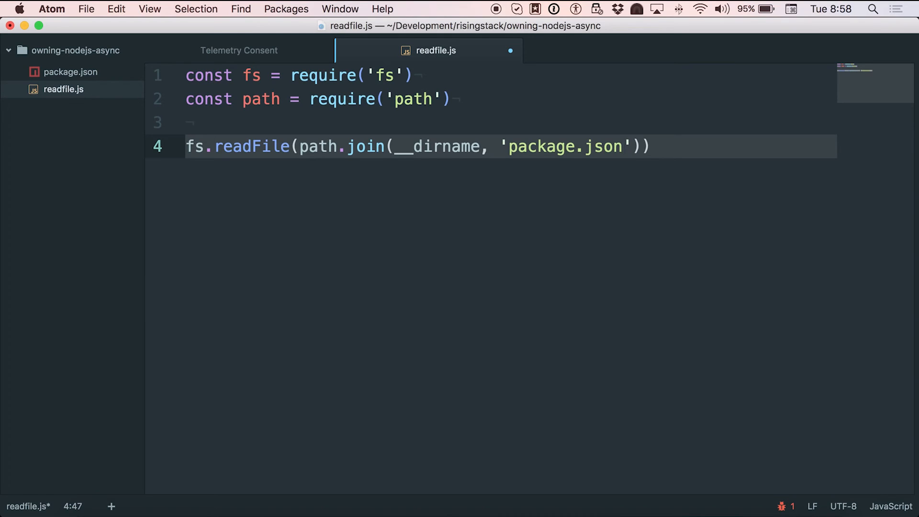
click(624, 146)
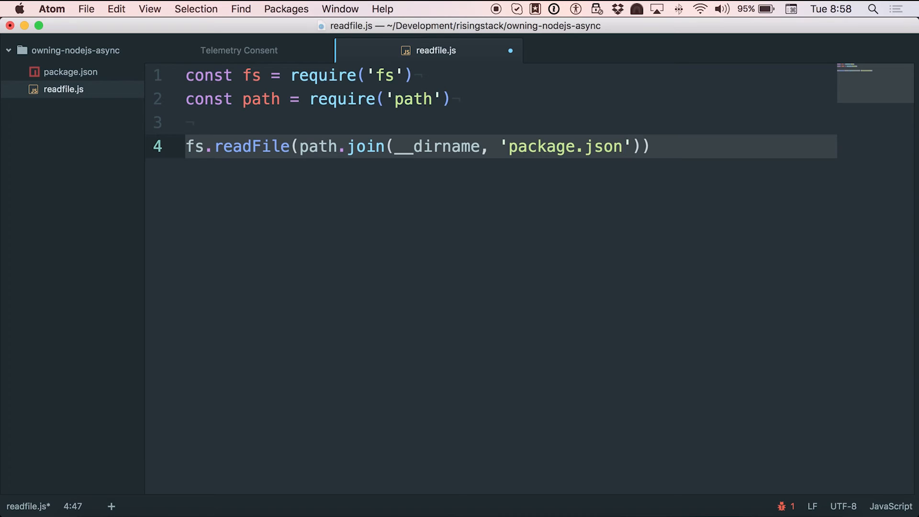
click(642, 146)
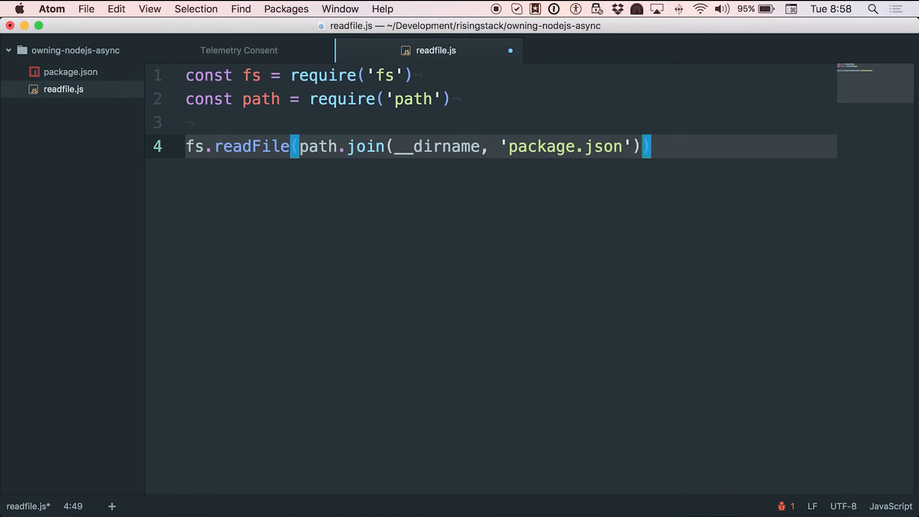
text(, '')
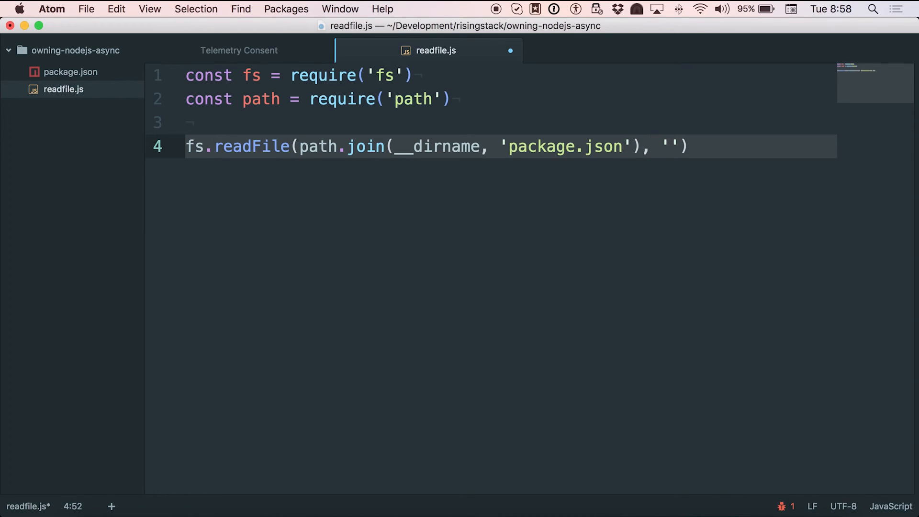
text(utf-)
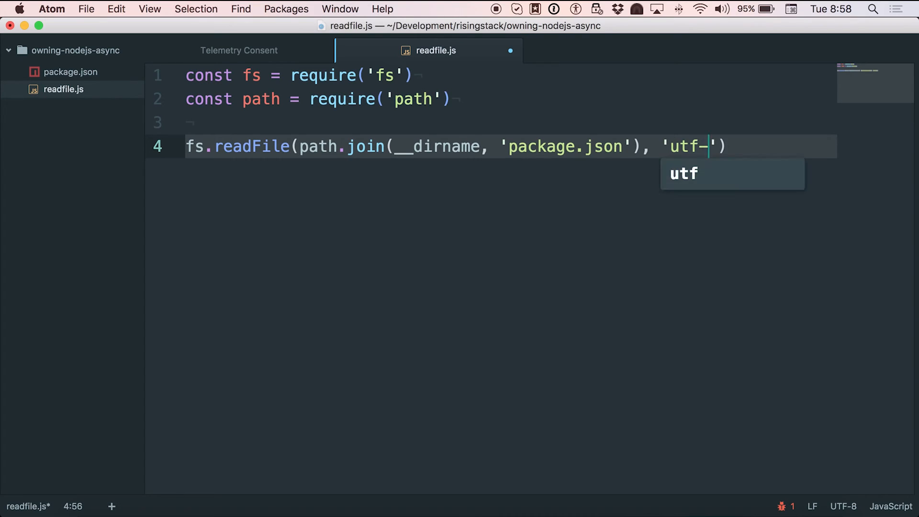
text(8)
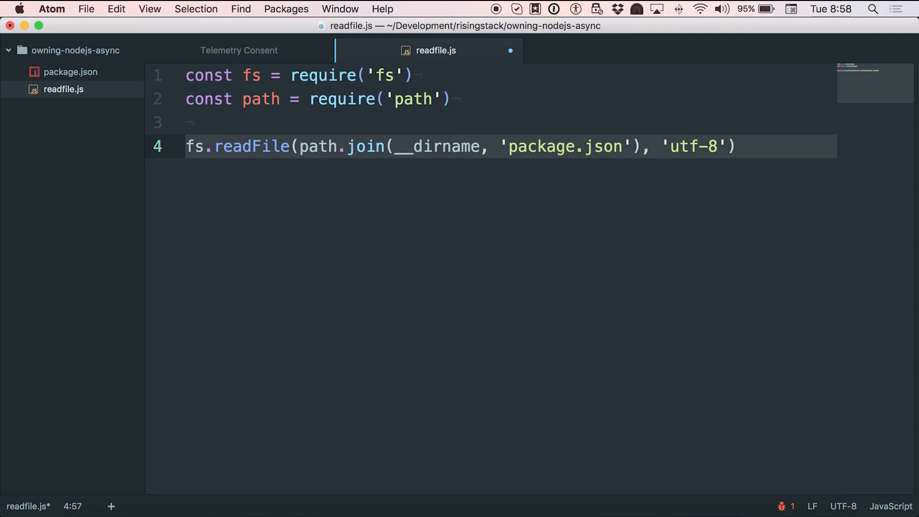
click(716, 146)
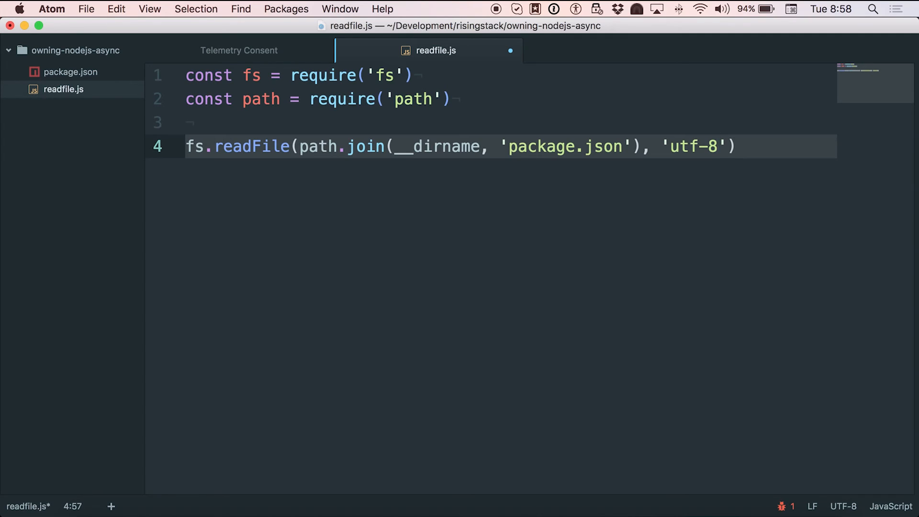
click(716, 146)
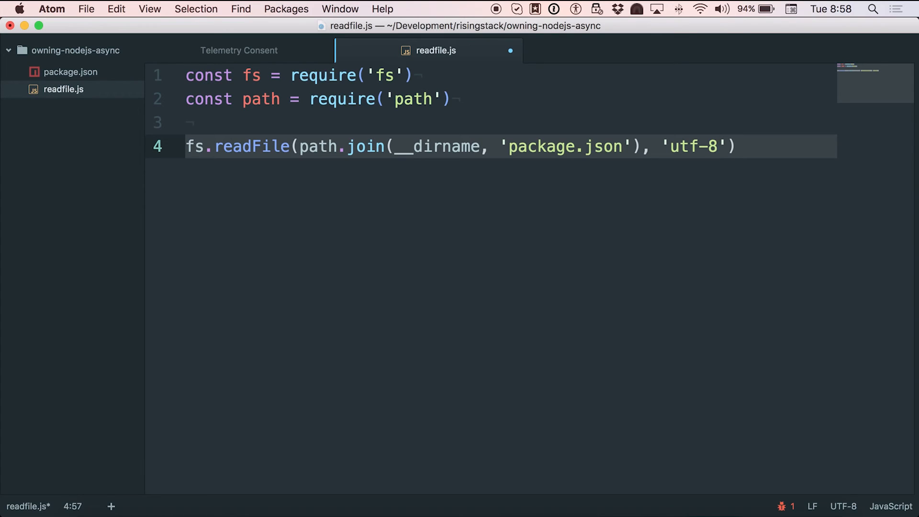
click(715, 146)
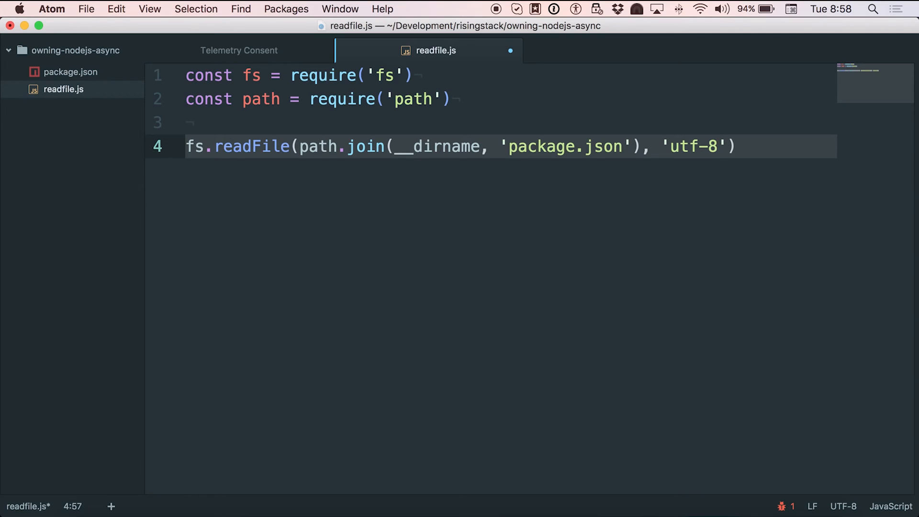
key(home)
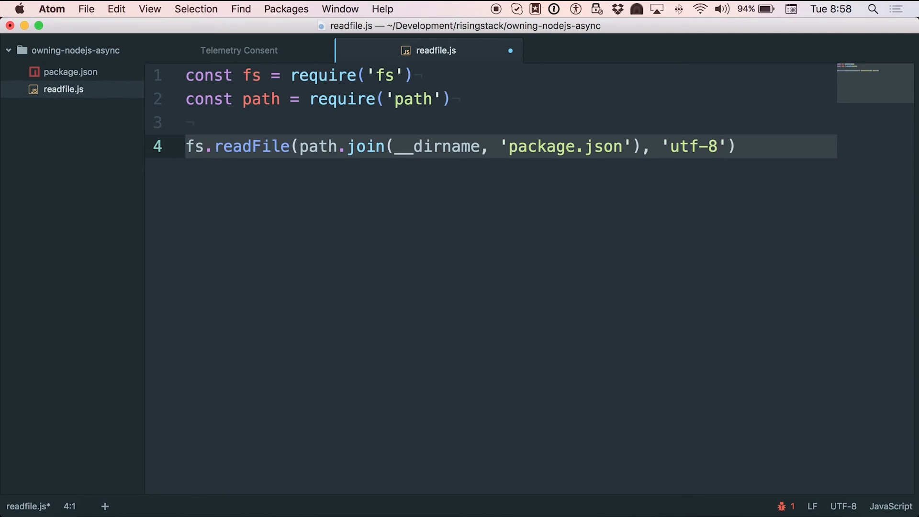
text(v)
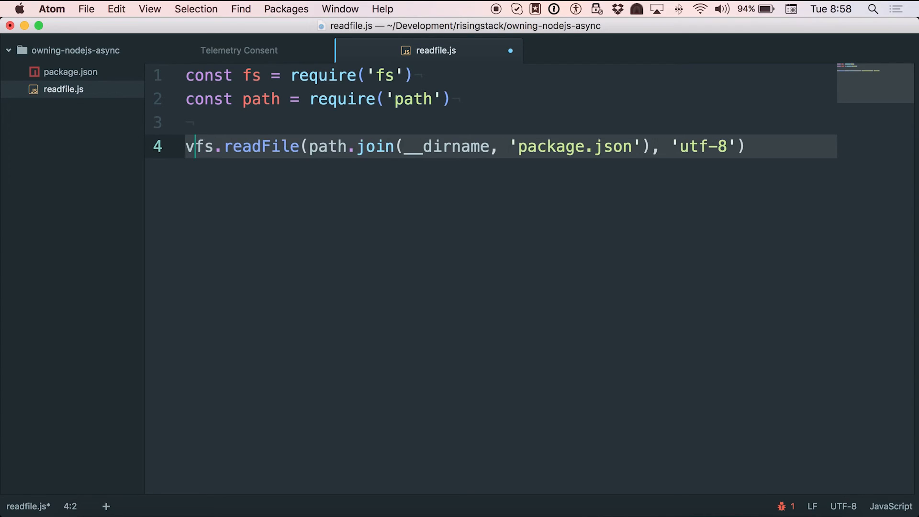
text(ar result =)
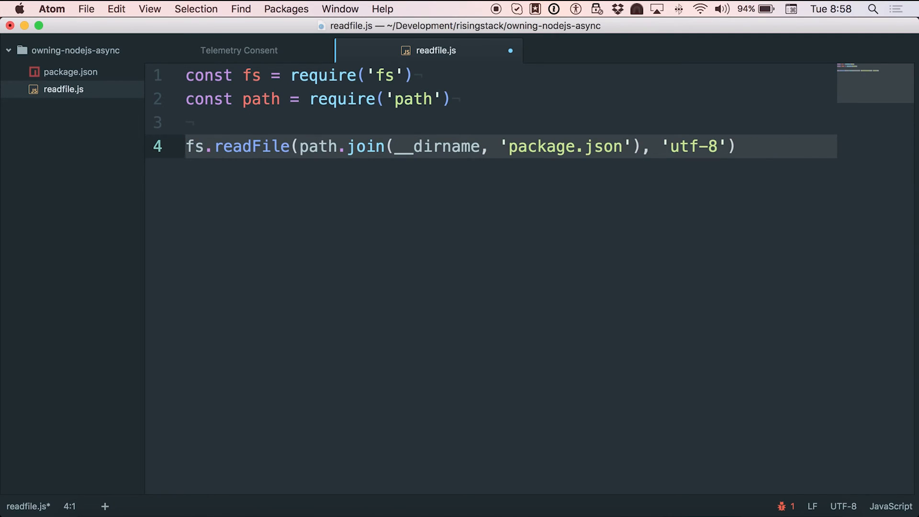
click(718, 146)
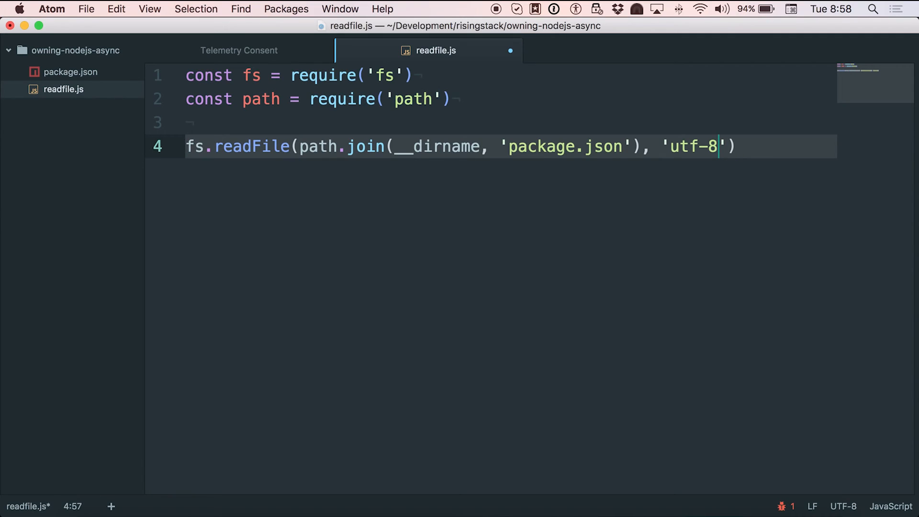
Step: Pass readFile a function (err, result) callback, with arguments on separate lines
text(, functi)
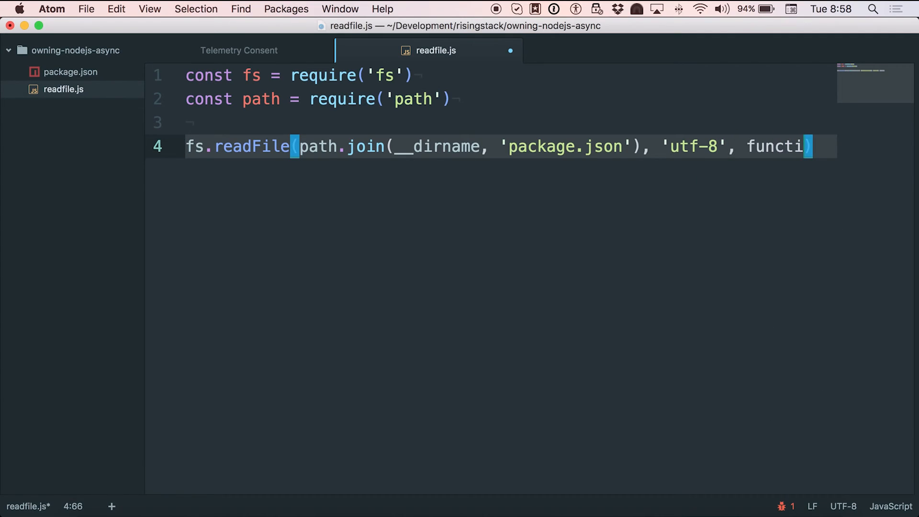
text(on (0))
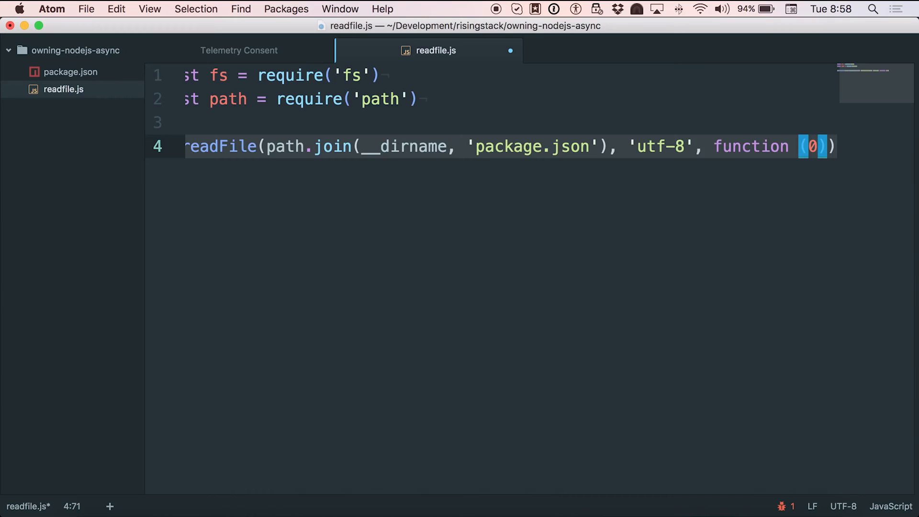
text(err, r)
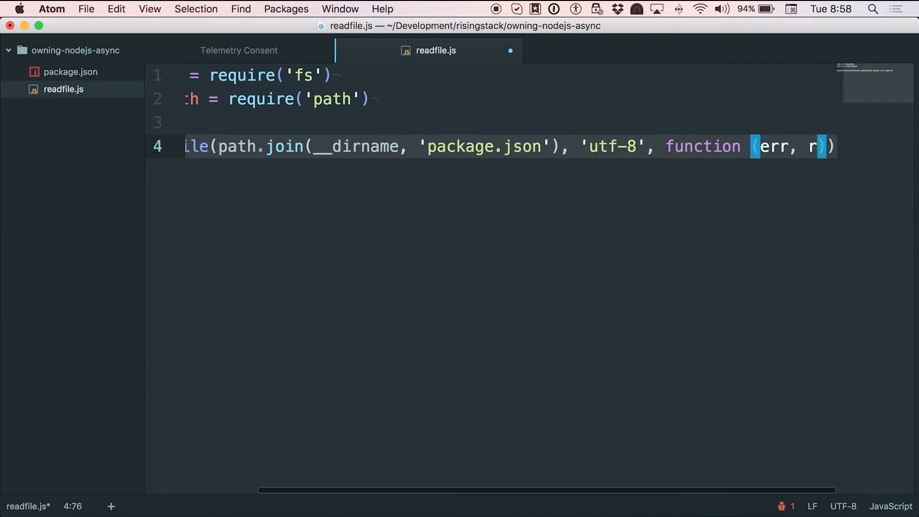
text(esult)
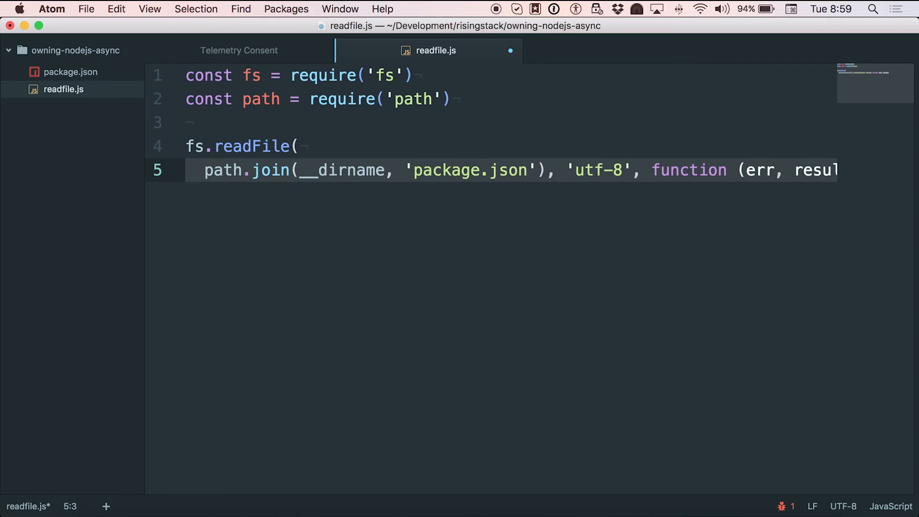
key(enter)
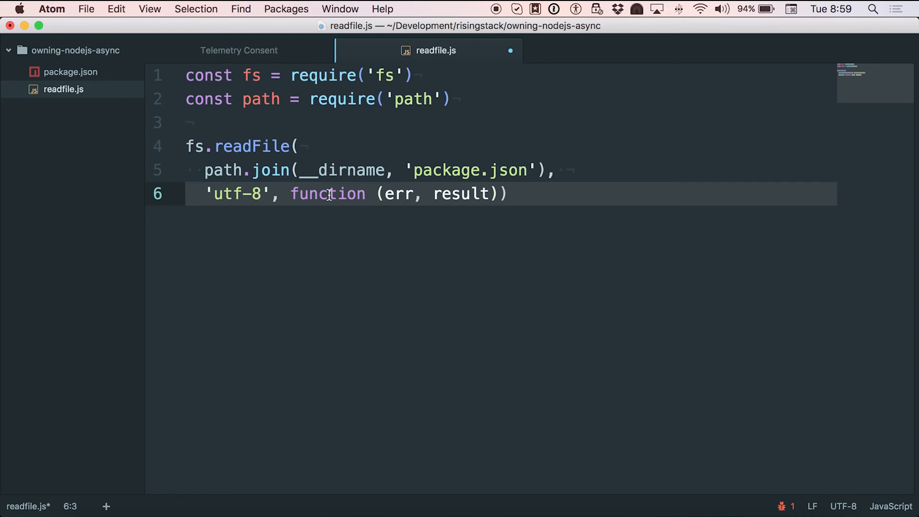
click(499, 194)
text( {)
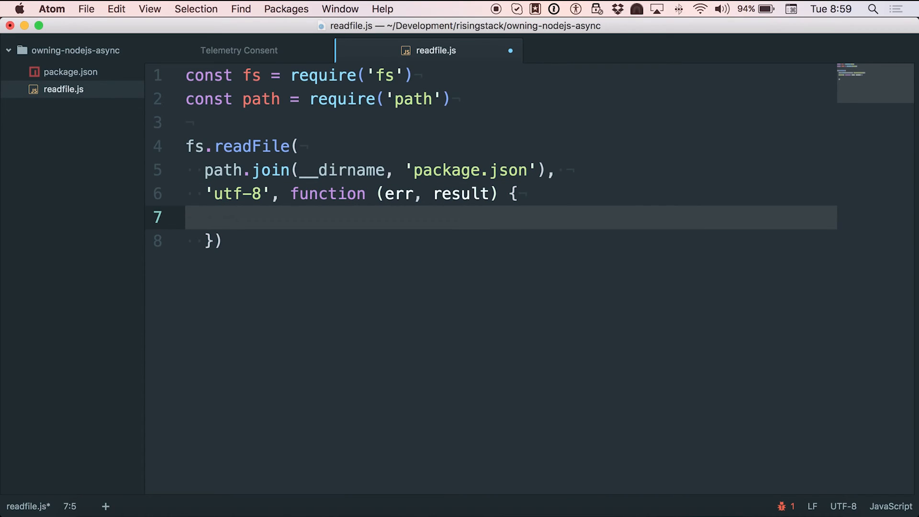
double_click(399, 193)
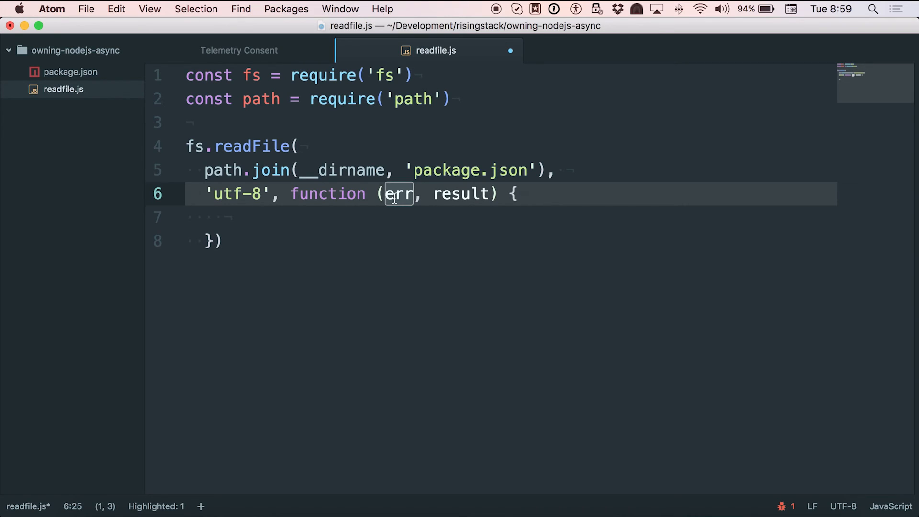
double_click(460, 194)
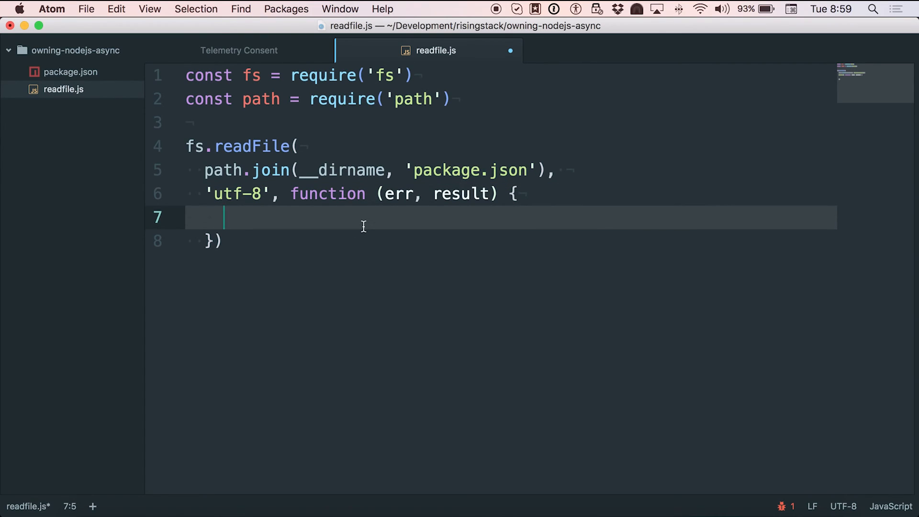
Step: Open the callback with if (err) { return console.error(err) } followed by a new line
text(if (err) {)
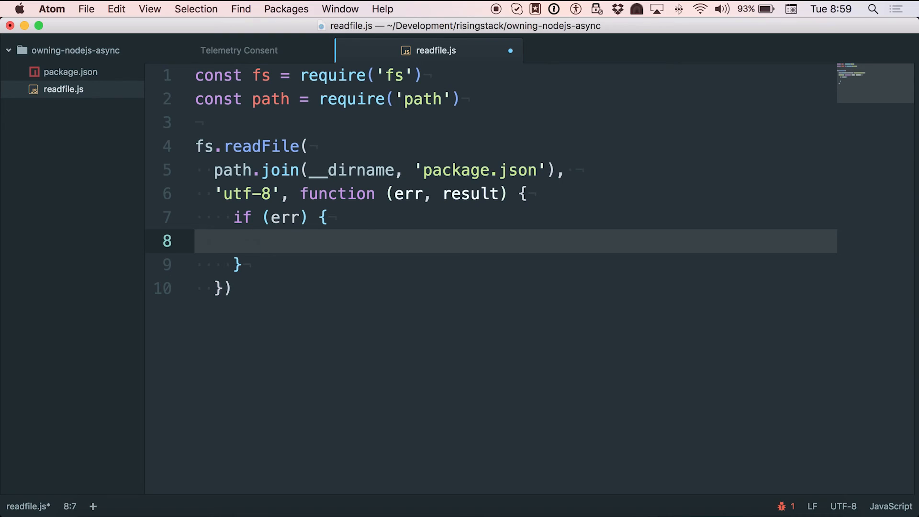
text(return)
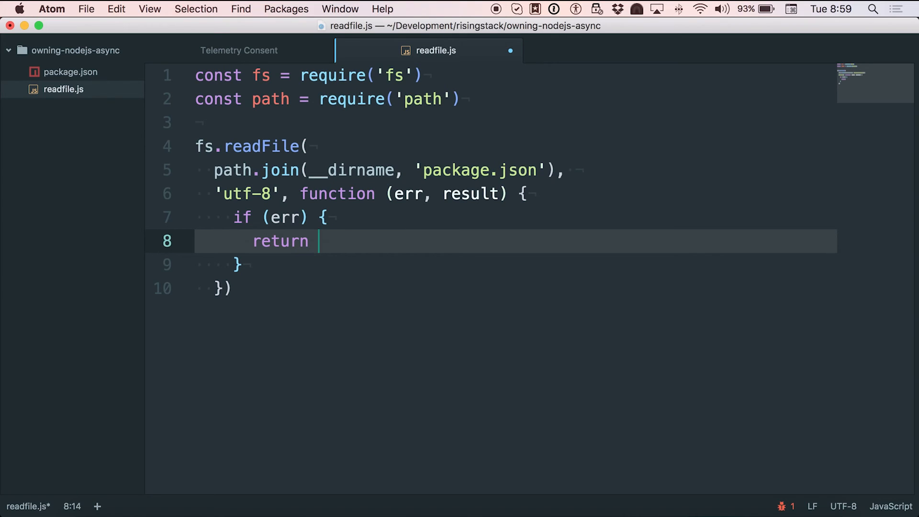
text(c)
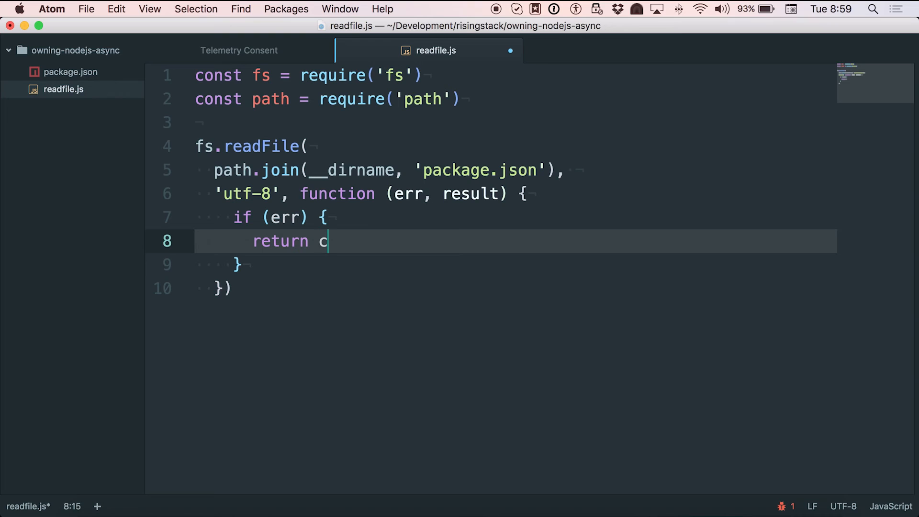
text(onsole.error(err)
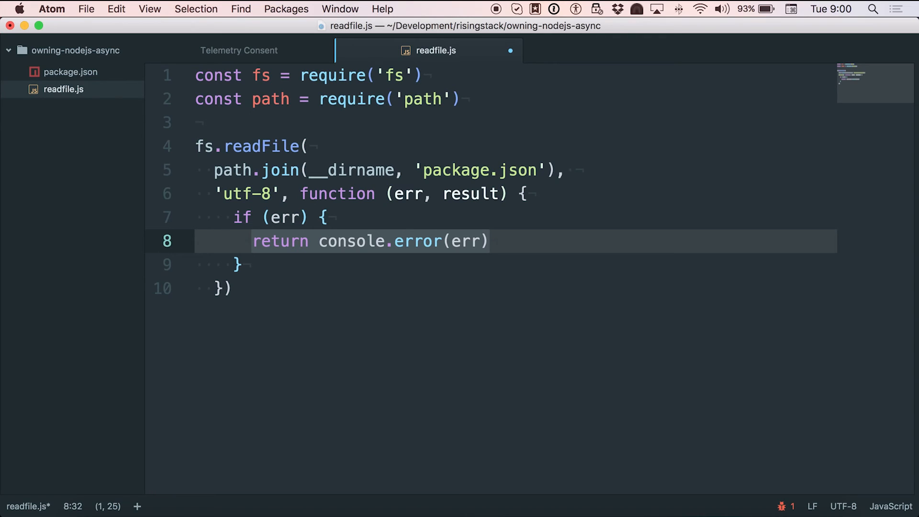
key(Return)
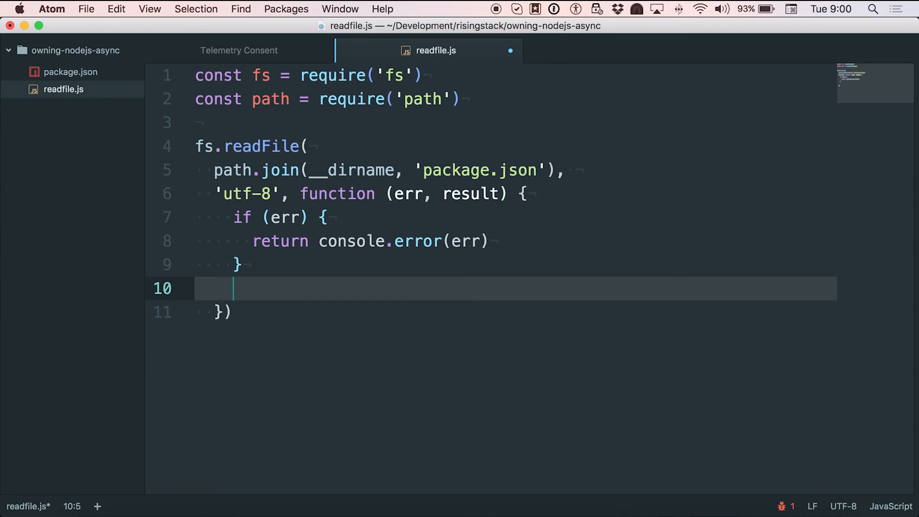
Step: Add console.log(result) after the error check and save readfile.js
text(console.log()
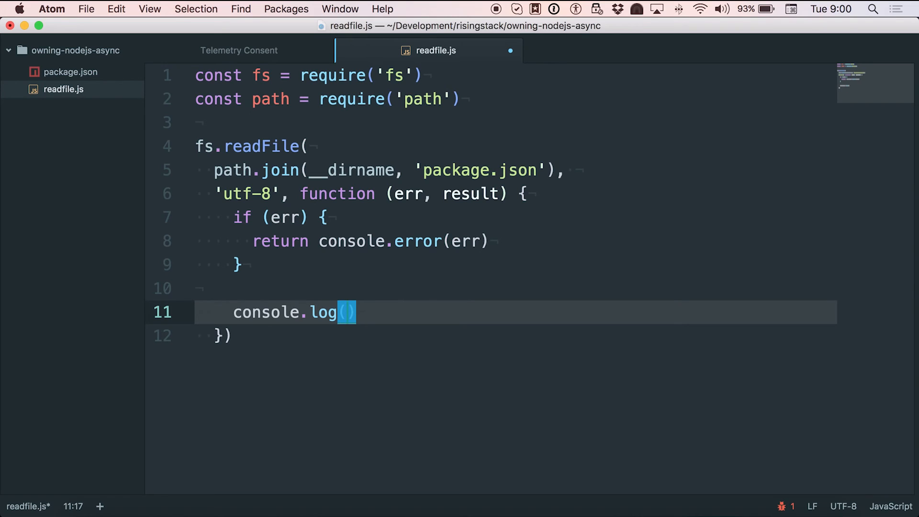
text(result)
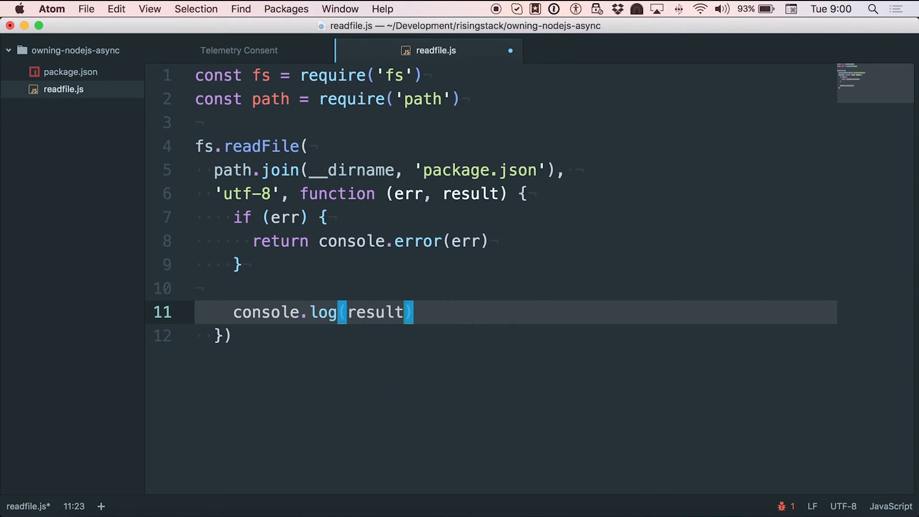
key(enter)
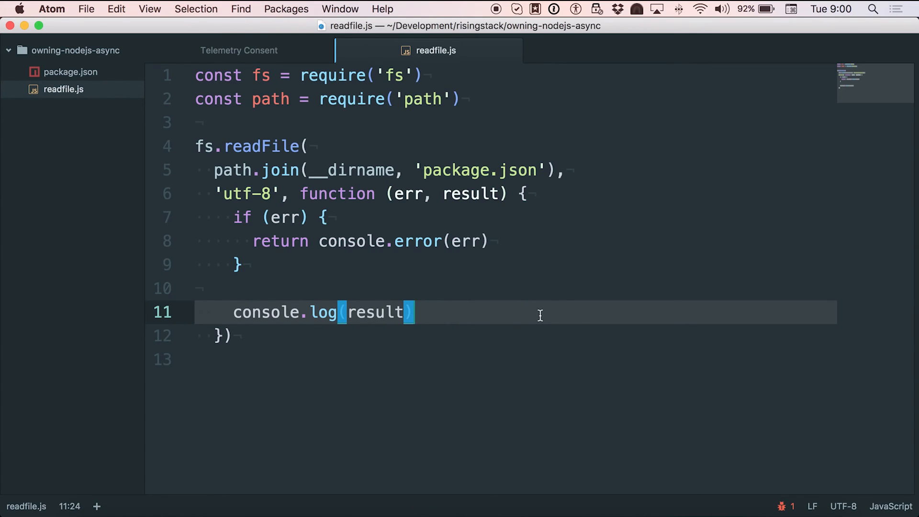
mouse_move(469, 154)
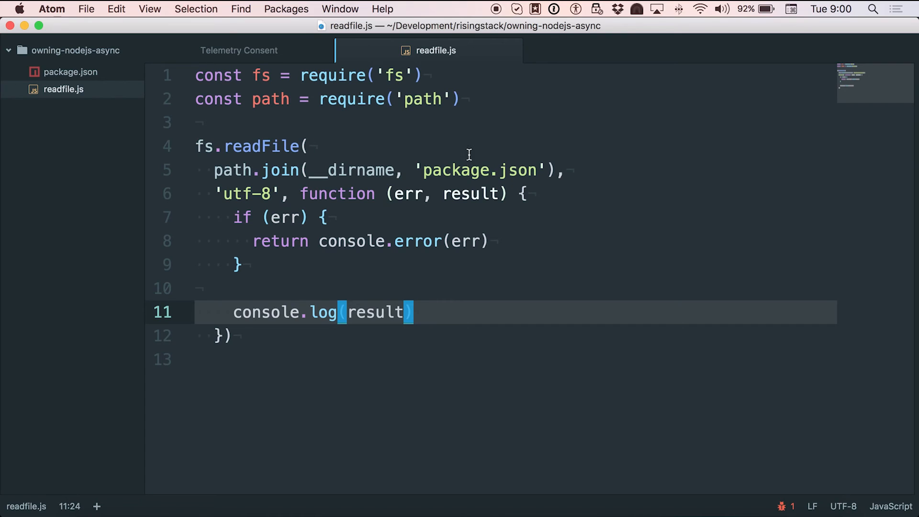
click(462, 169)
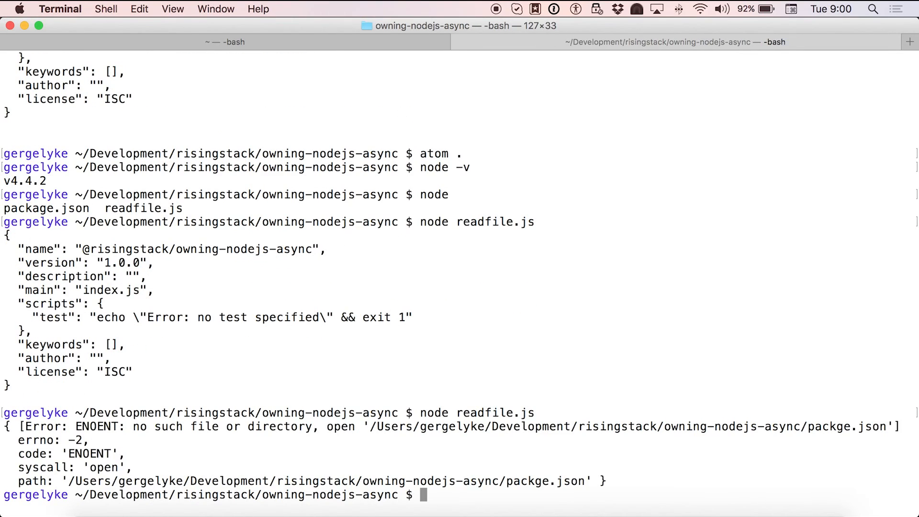
mouse_move(607, 476)
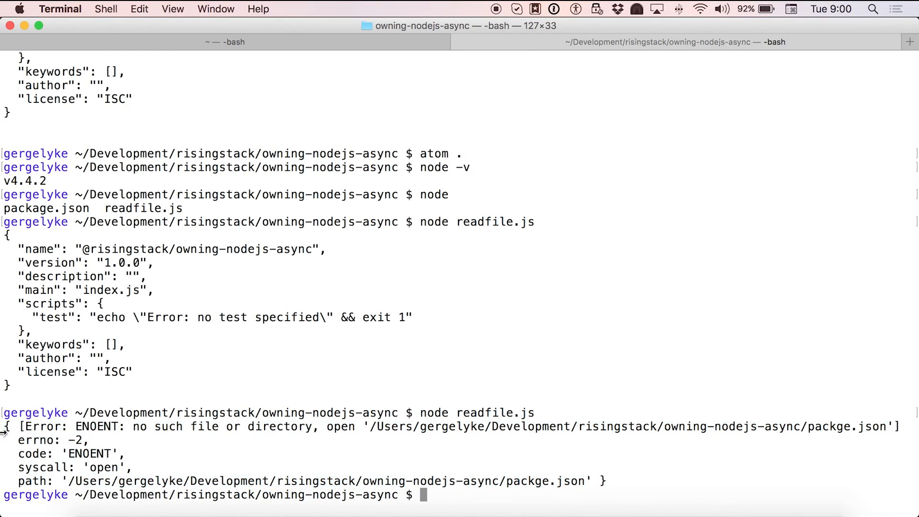
mouse_move(136, 433)
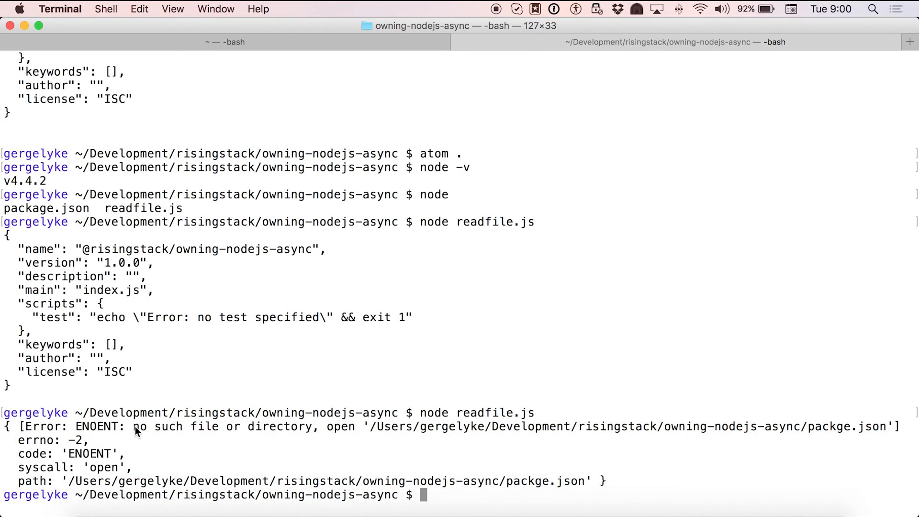
mouse_move(876, 423)
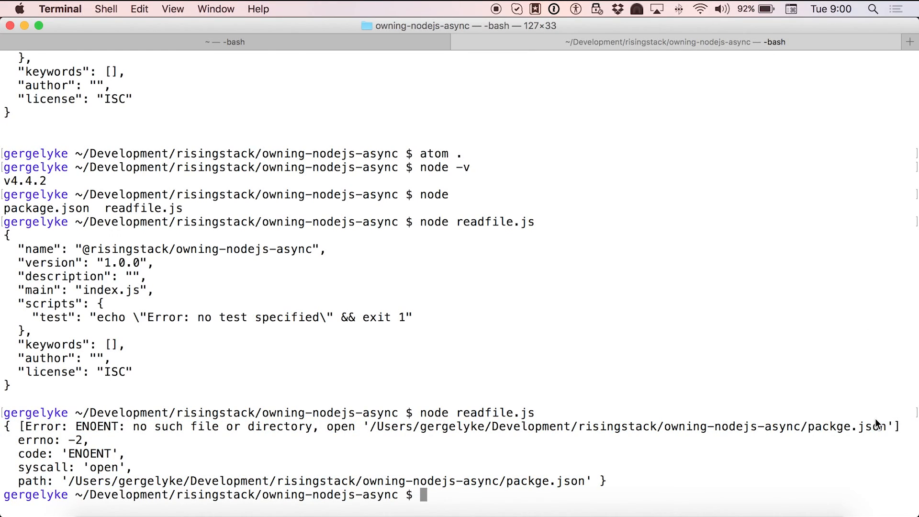
mouse_move(820, 441)
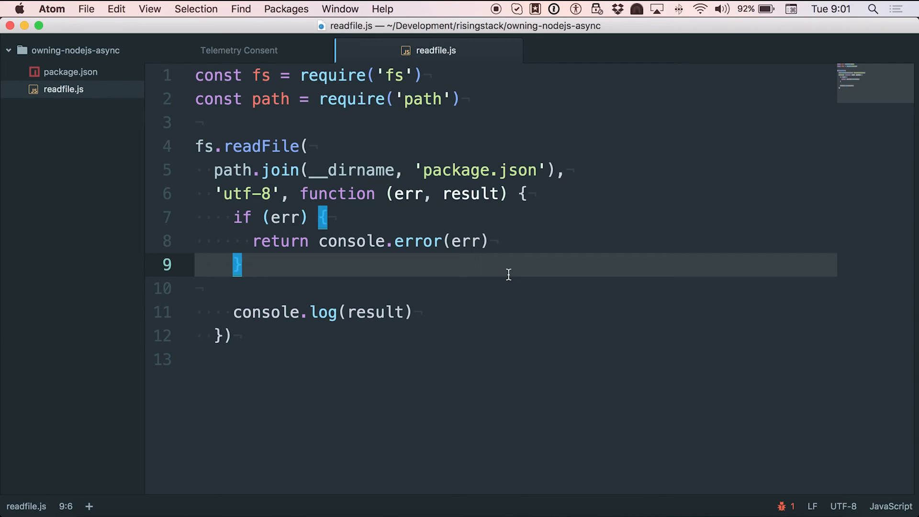
Step: Add const object = JSON.parse(result) and log object.name instead of result
click(377, 312)
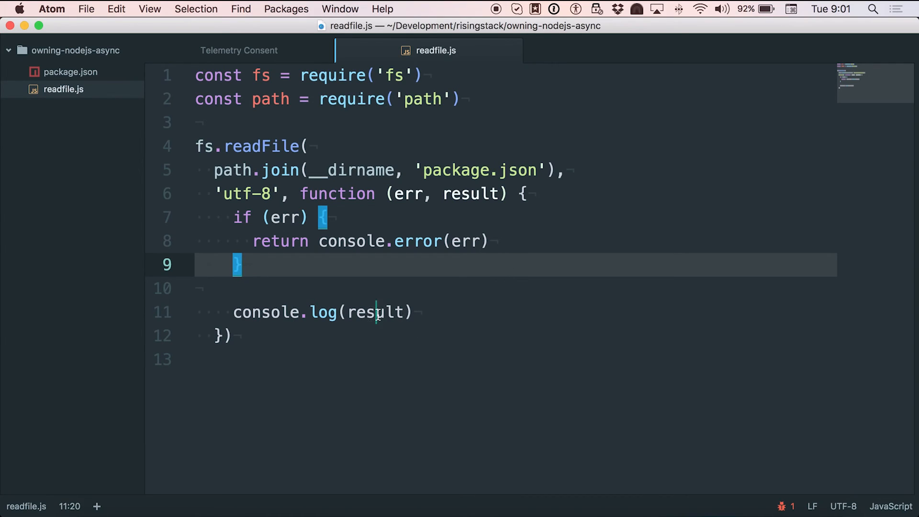
double_click(373, 312)
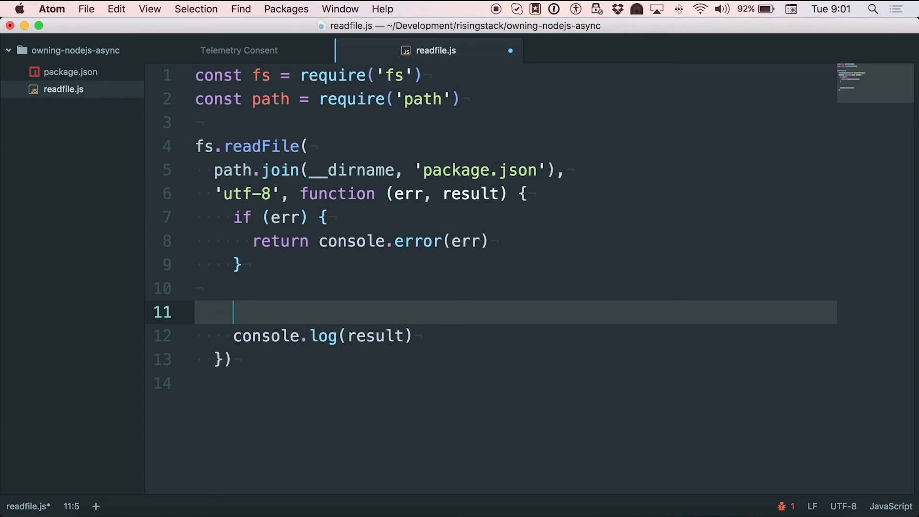
text(const)
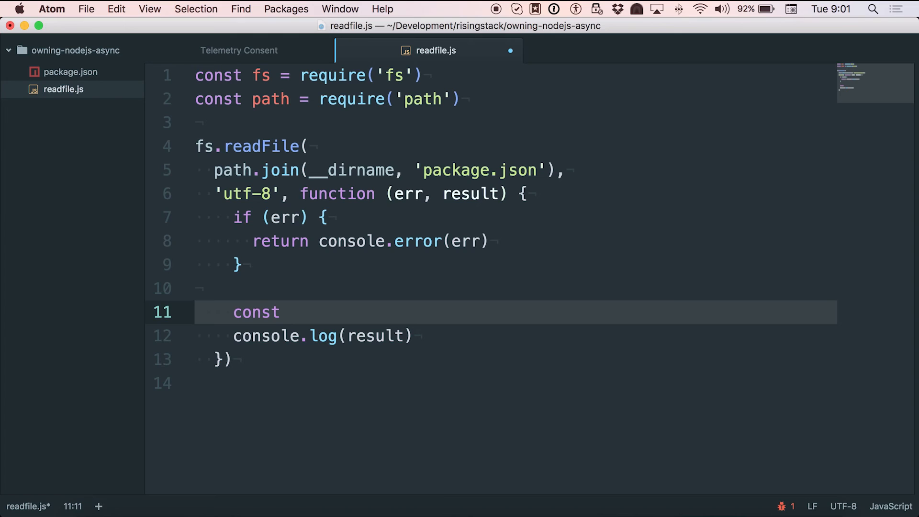
text(objec)
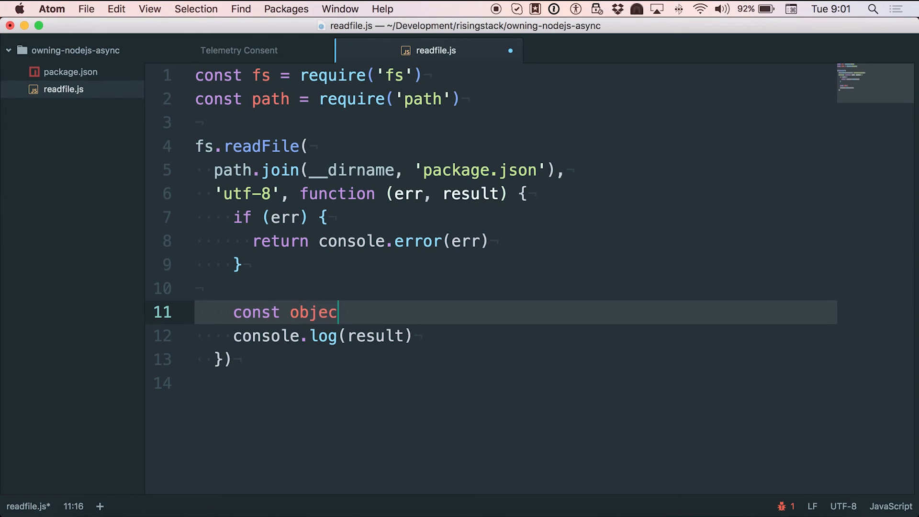
text(t = JSON)
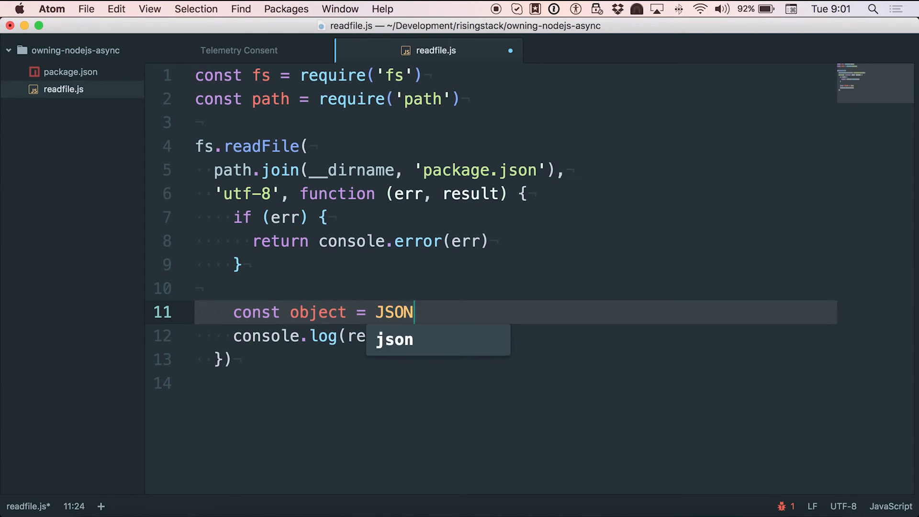
text(.parse()
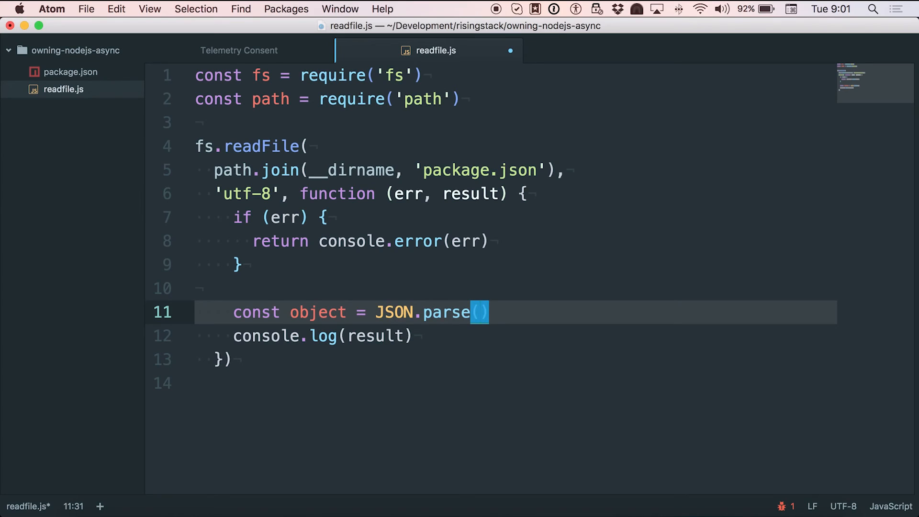
text(result)
click(515, 336)
text(objec)
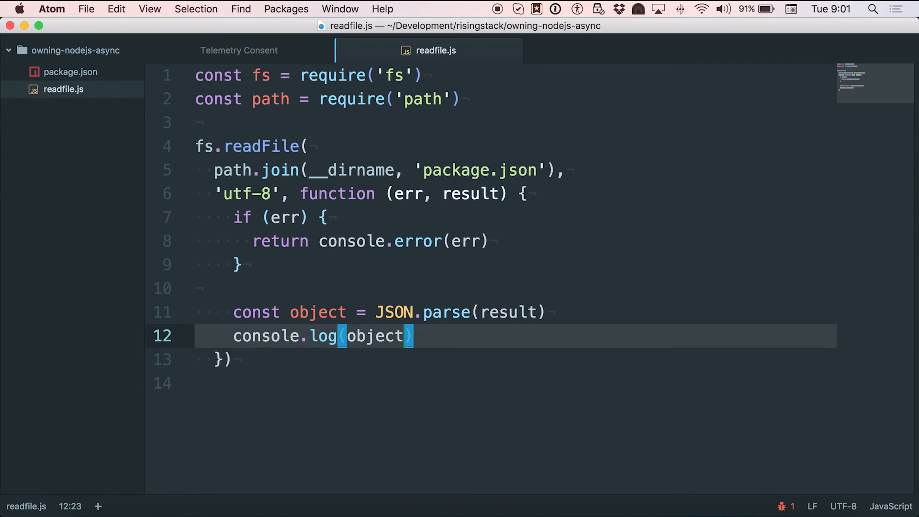
text(.name)
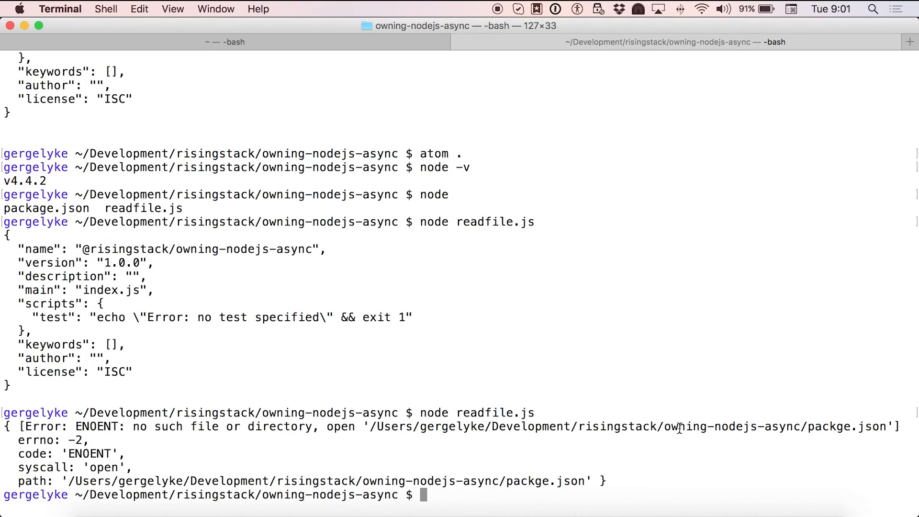
key(Return)
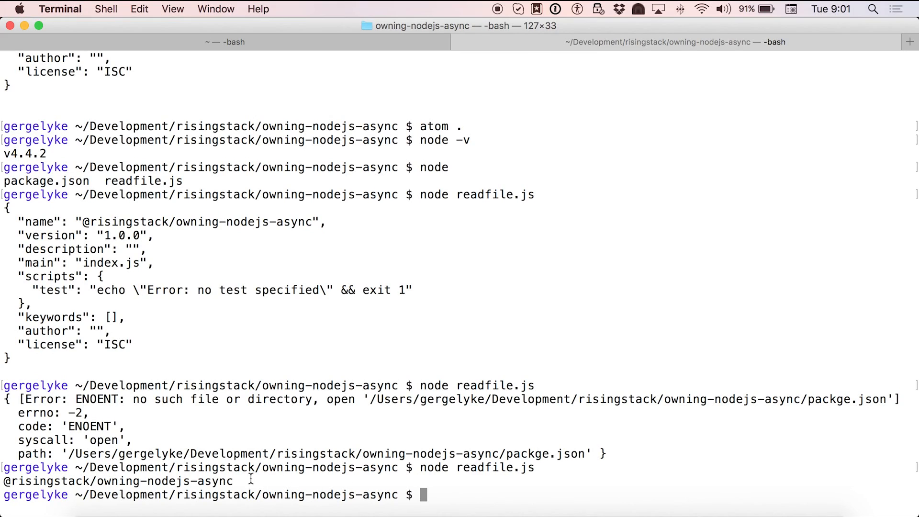
mouse_move(653, 511)
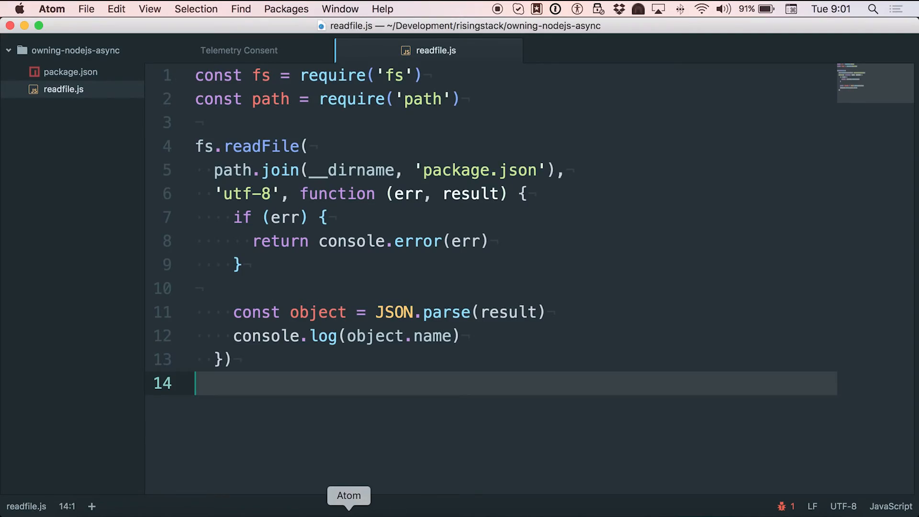
Step: Dismiss the Telemetry Consent tab, open package.json, and select the comma after keywords
click(528, 312)
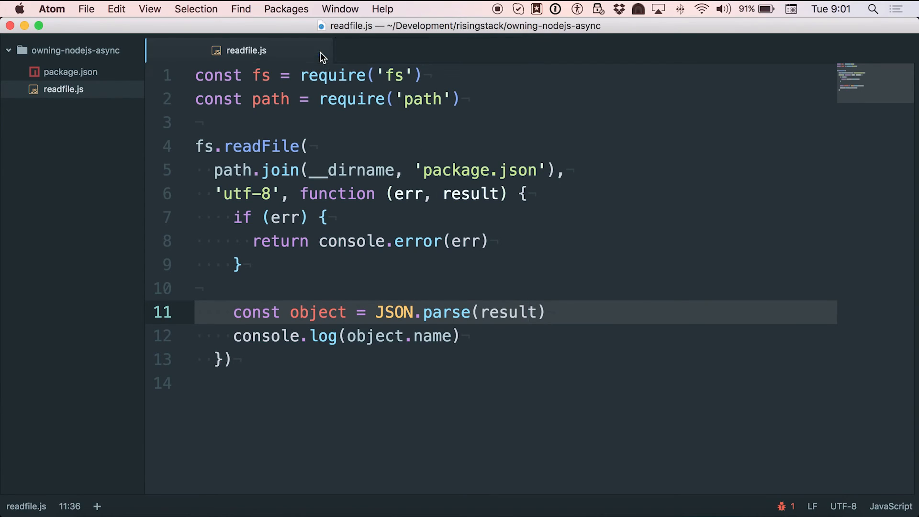
click(329, 170)
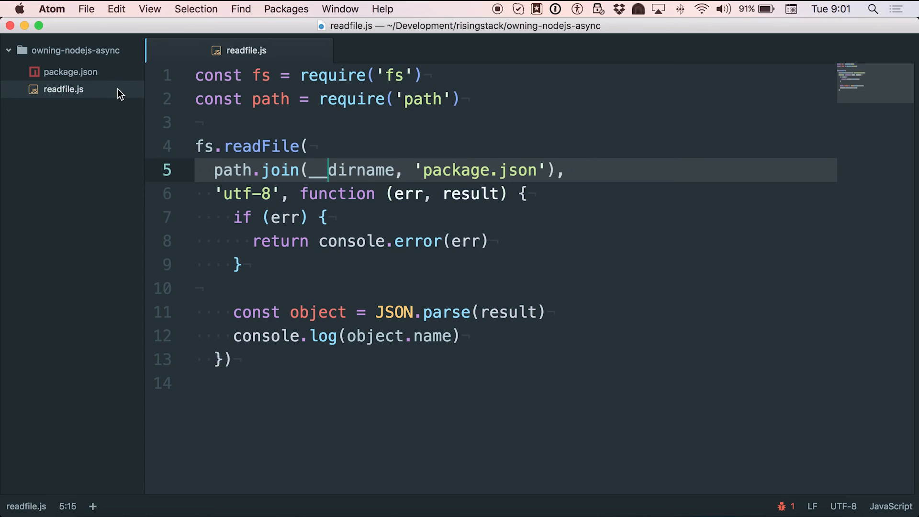
click(67, 71)
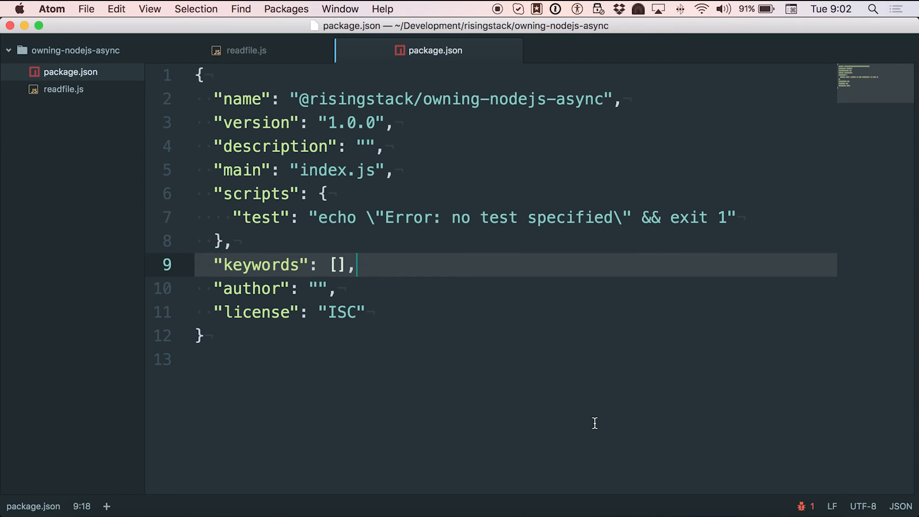
double_click(337, 265)
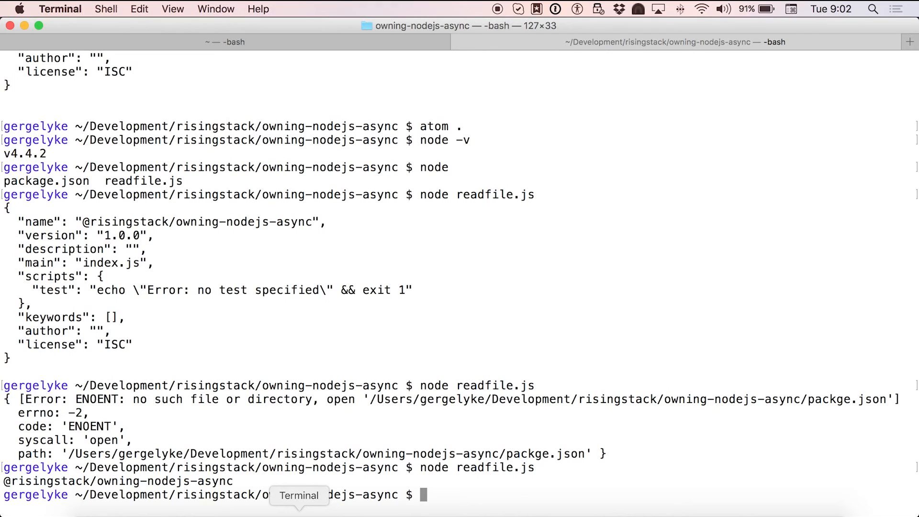
Step: Rerun node readfile.js in Terminal against the comma-less package.json
key(Return)
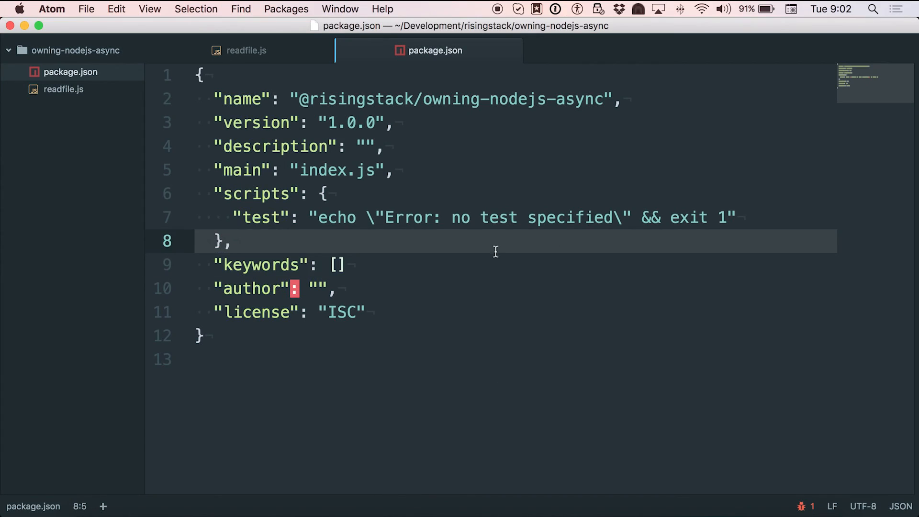
Step: Wrap const object = JSON.parse(result) in a try/catch returning console.error(err)
click(246, 50)
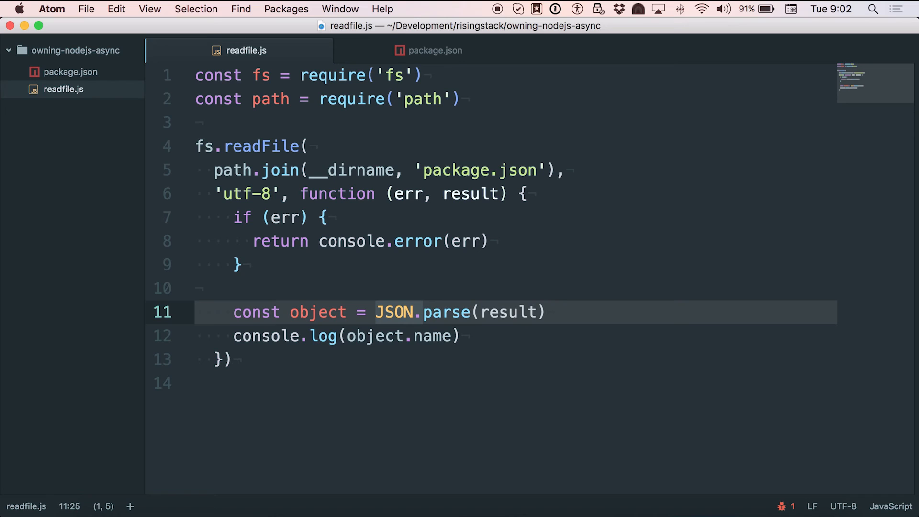
mouse_move(480, 295)
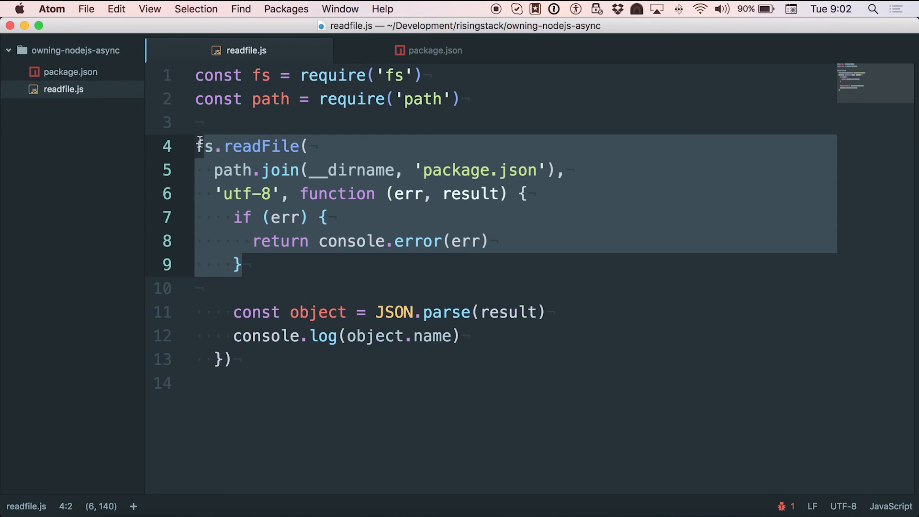
mouse_move(299, 229)
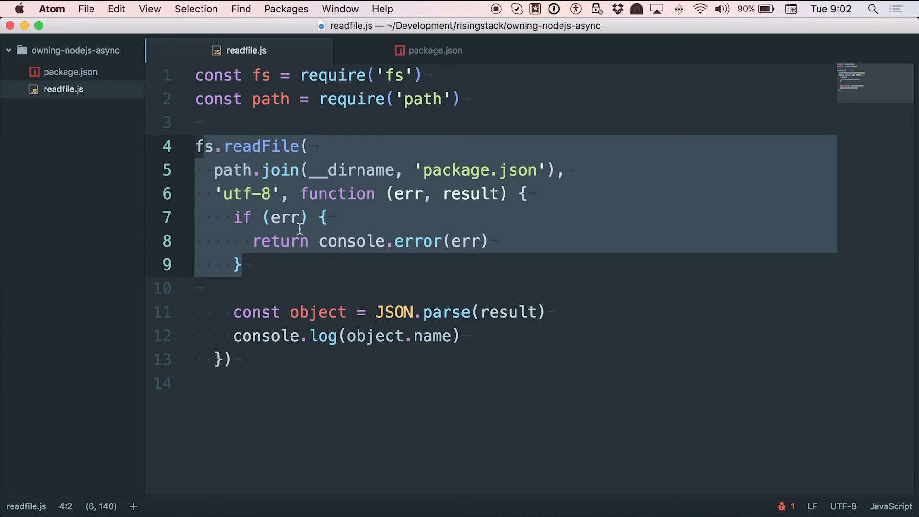
key(enter)
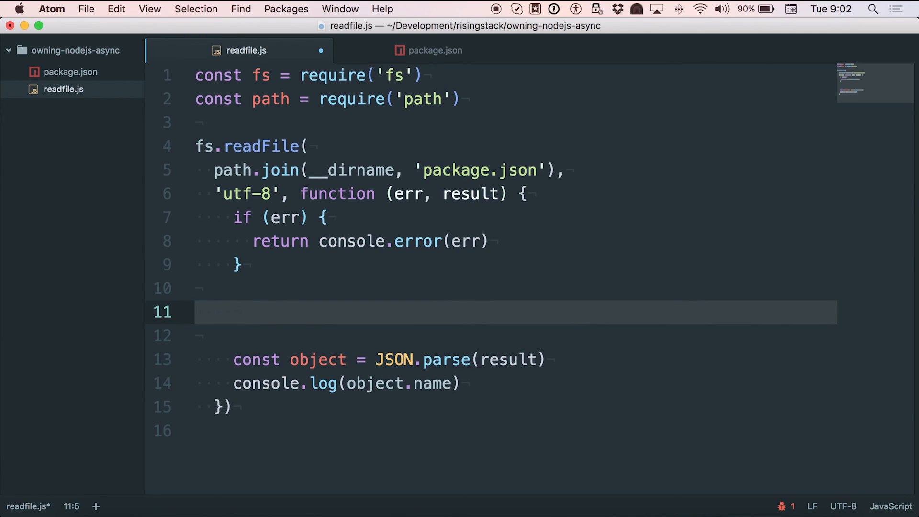
text(try {)
text(} catch (ex) {)
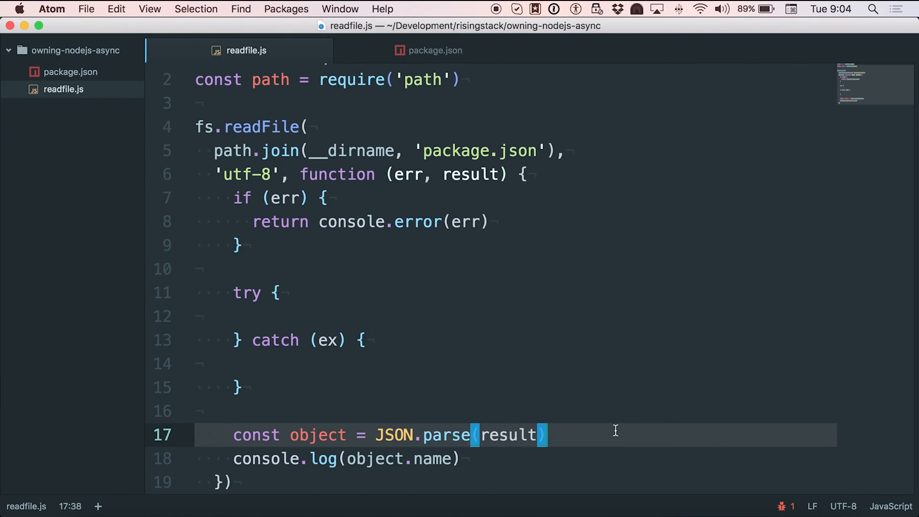
click(235, 435)
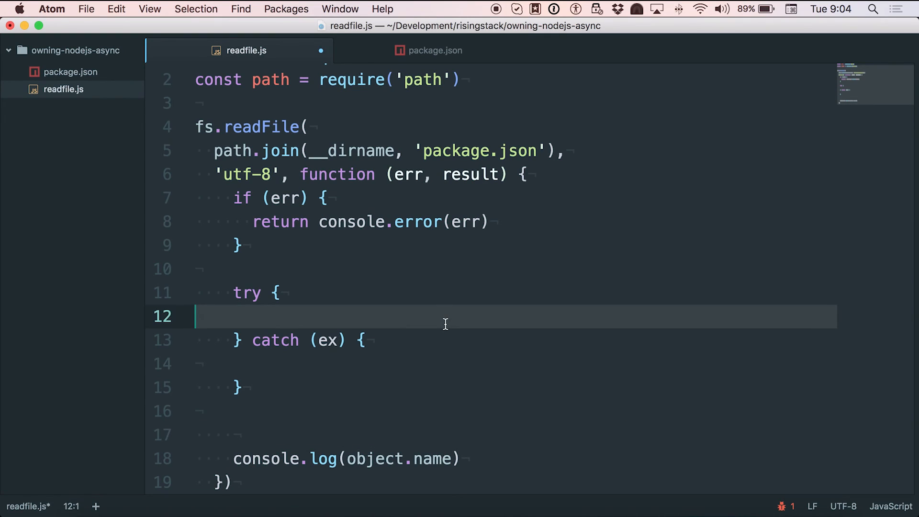
text(const object = JSON.parse(result))
click(516, 363)
text(console.error(err))
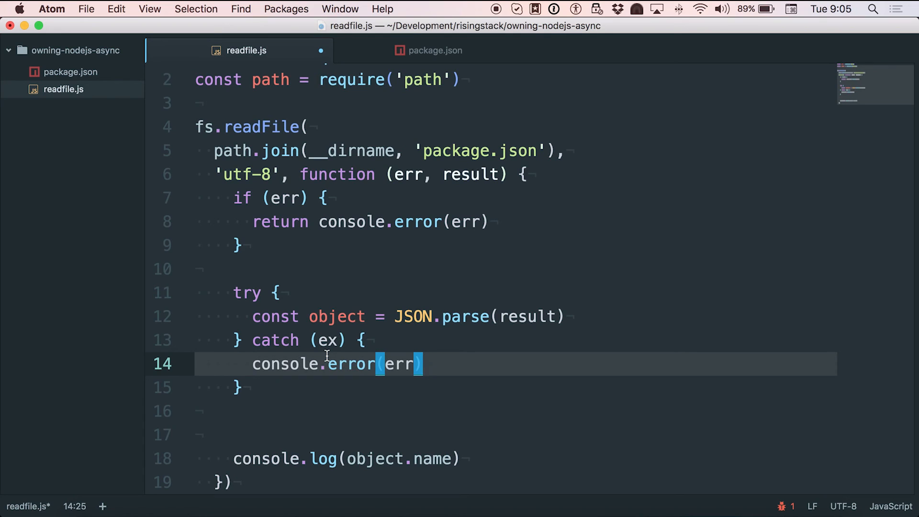
double_click(400, 363)
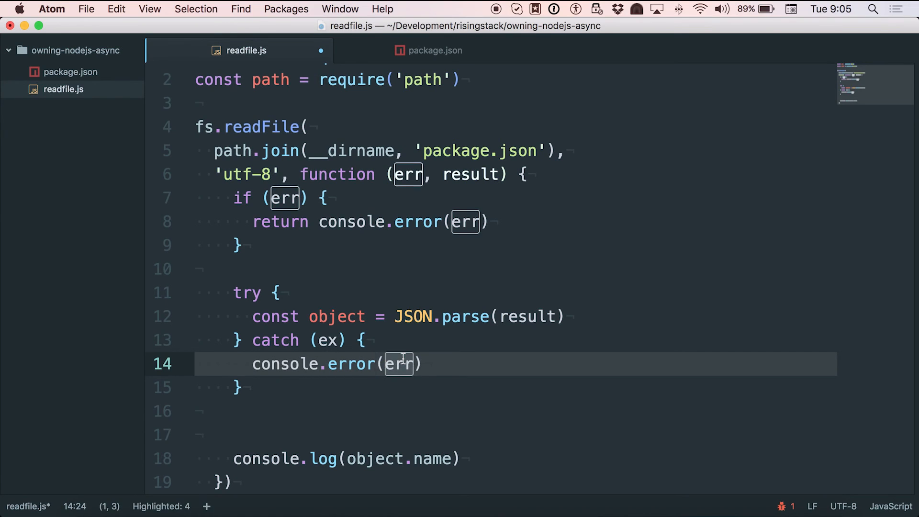
text(return)
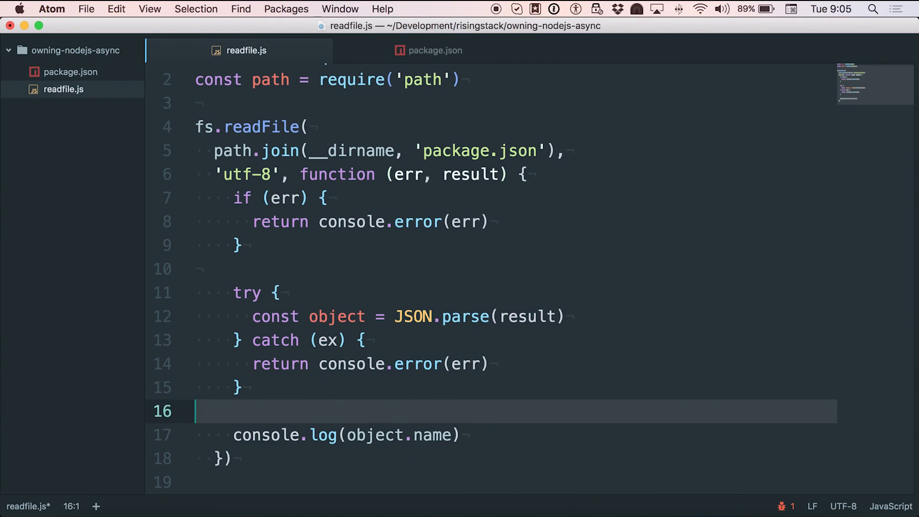
Step: Rerun readfile.js, then change the catch to log ex instead of err
click(436, 51)
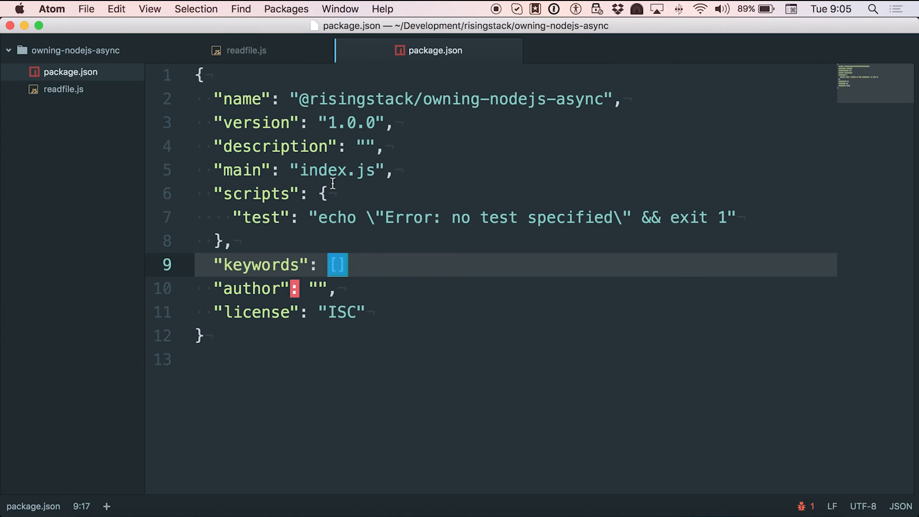
click(245, 50)
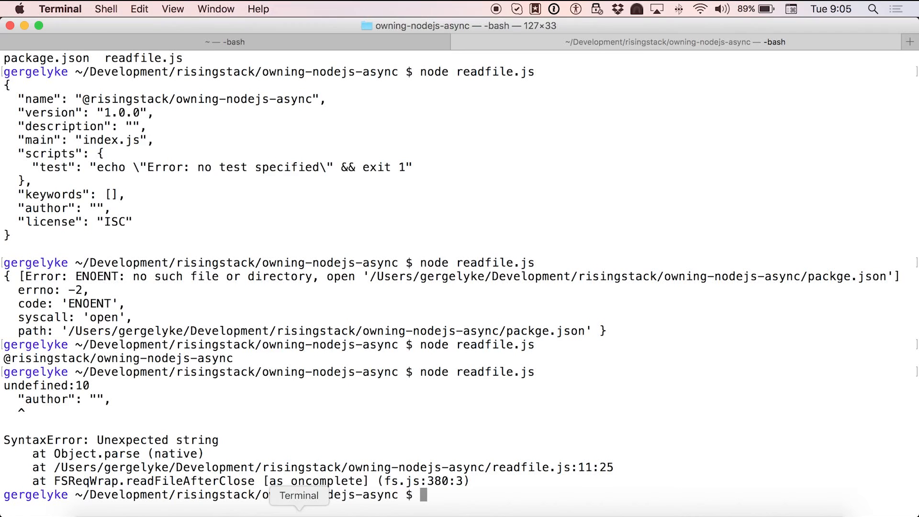
key(Return)
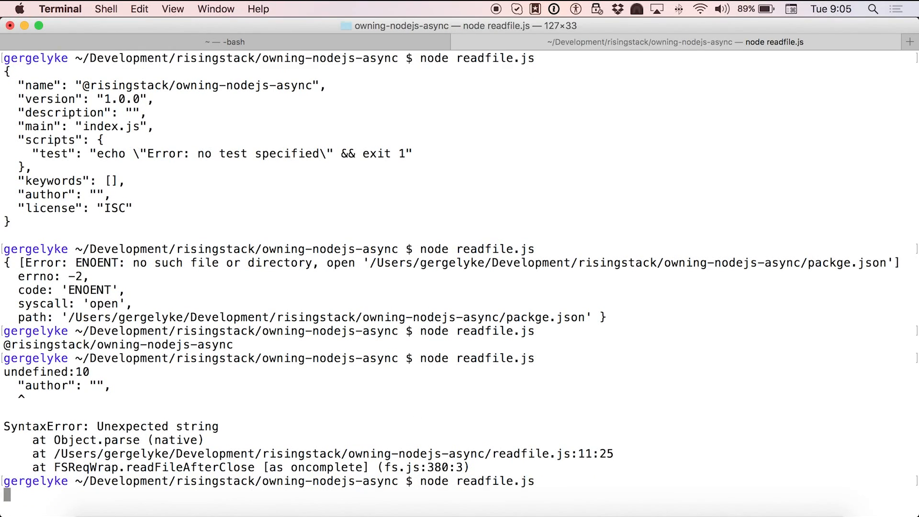
key(Return)
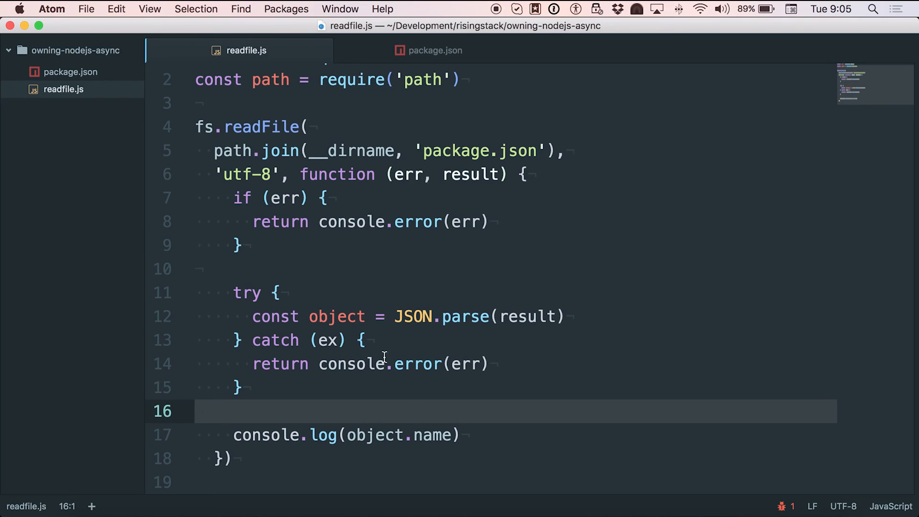
double_click(328, 340)
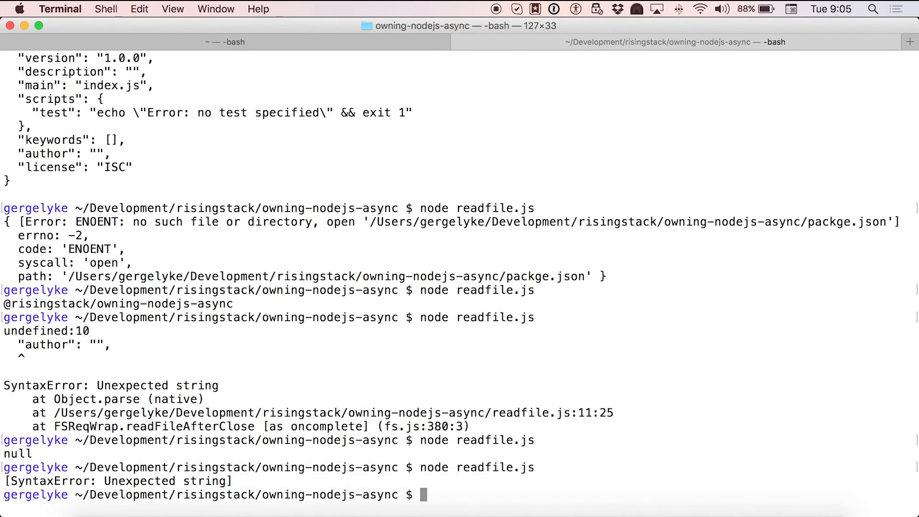
mouse_move(240, 477)
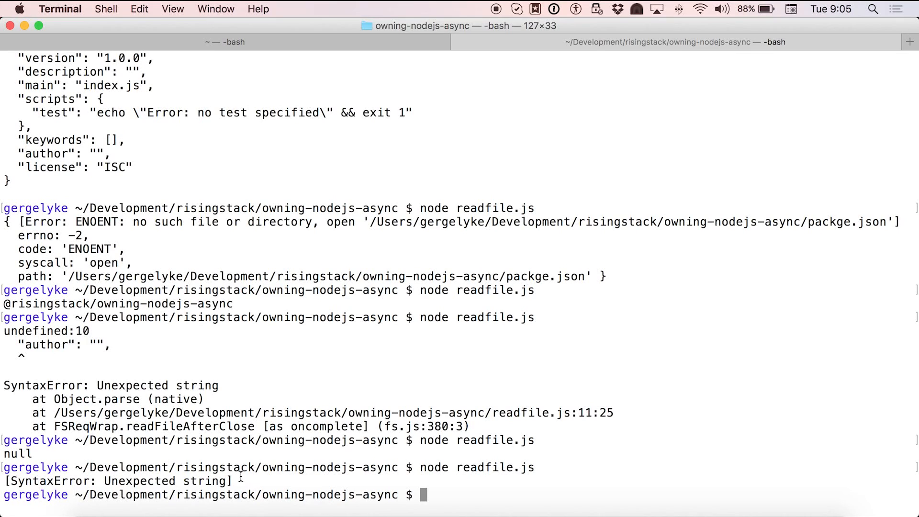
double_click(118, 481)
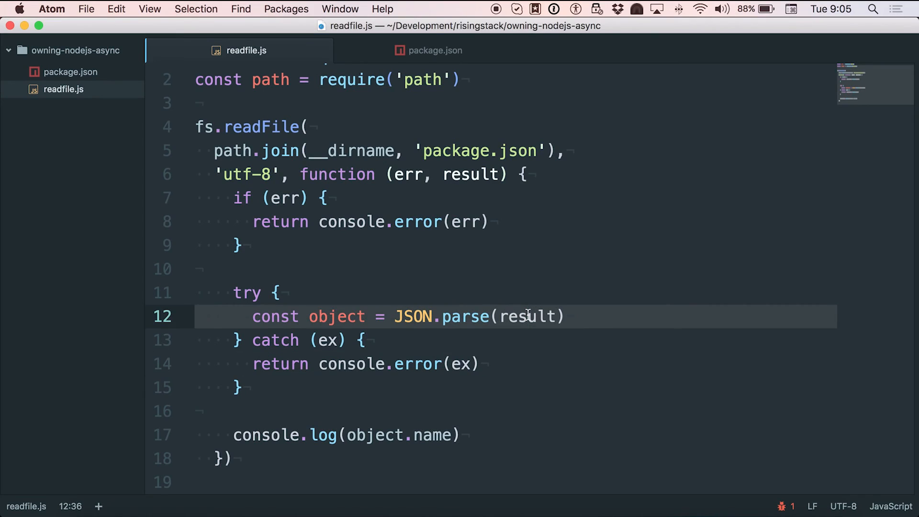
Step: Re-add the comma after "keywords": [] in package.json and return to readfile.js
click(435, 50)
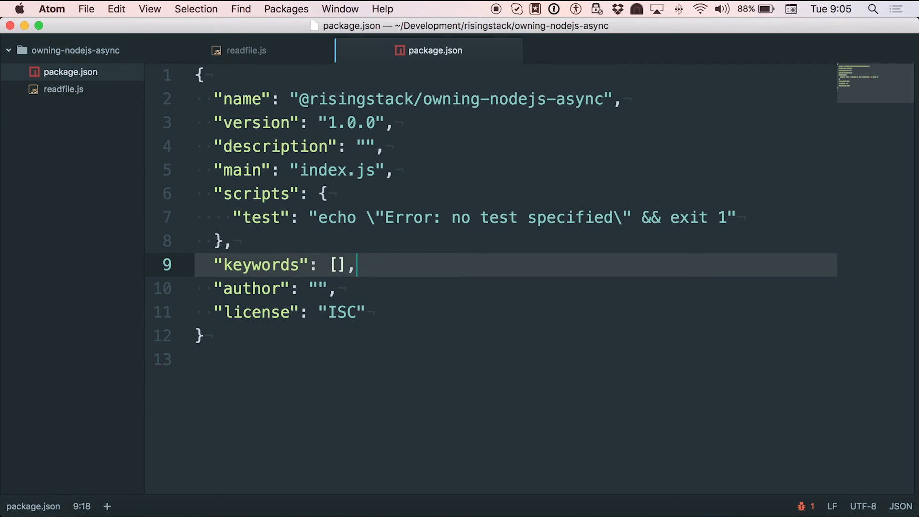
click(246, 51)
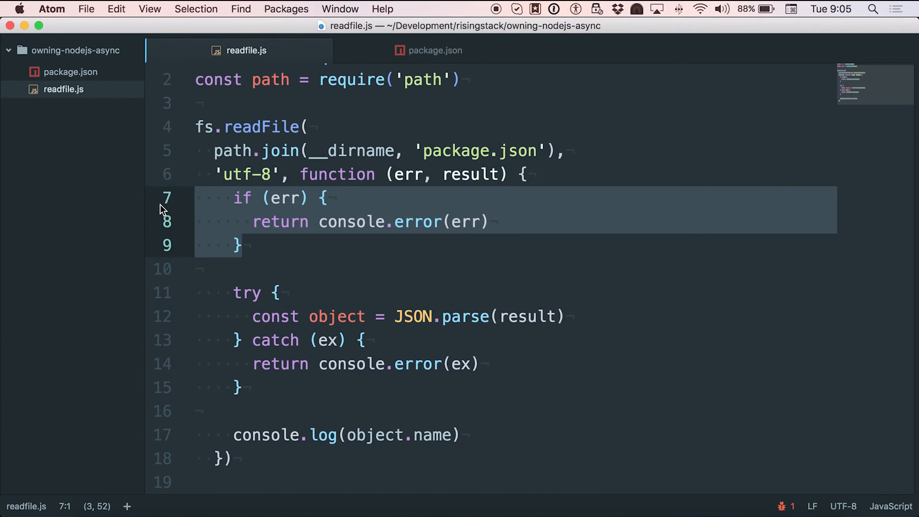
mouse_move(399, 347)
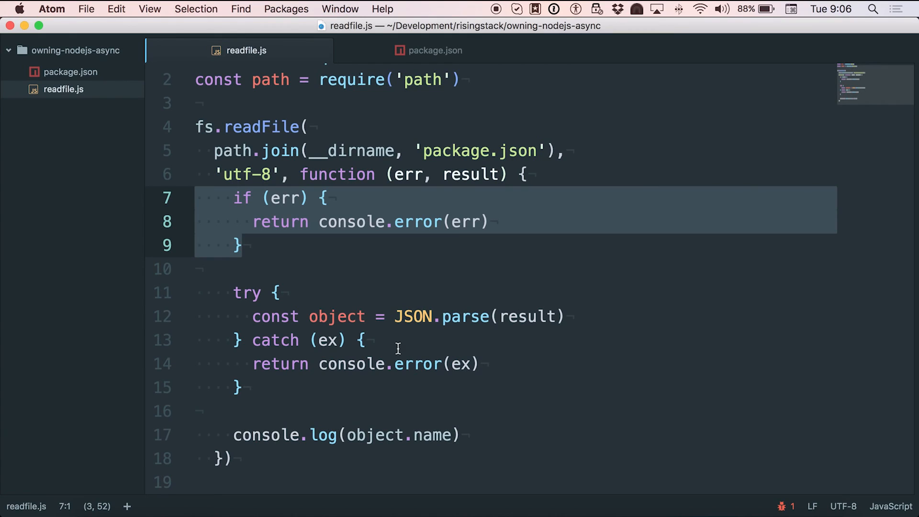
mouse_move(366, 354)
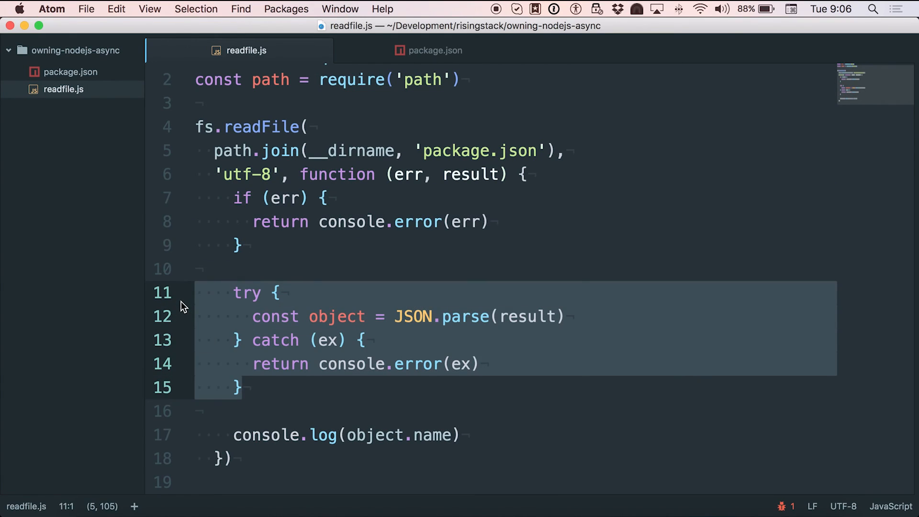
click(551, 434)
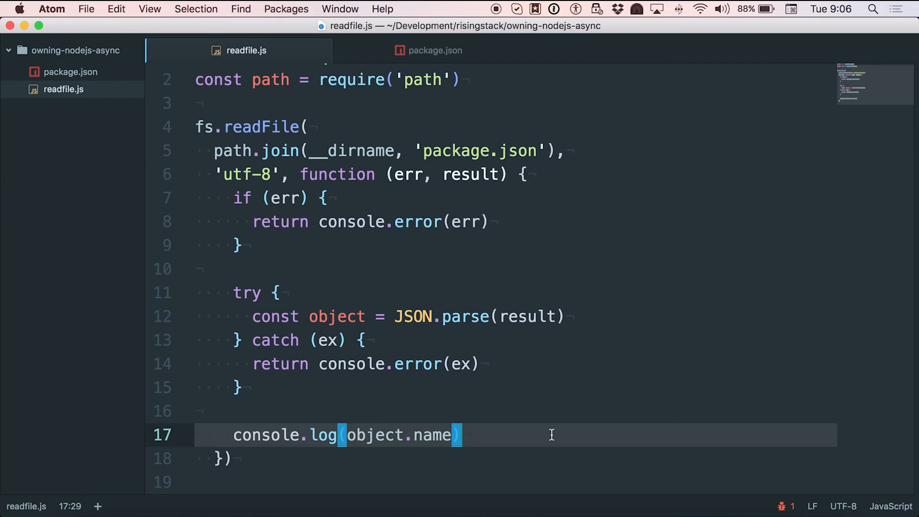
Step: Install the async package with npm i async --save in Terminal
click(494, 317)
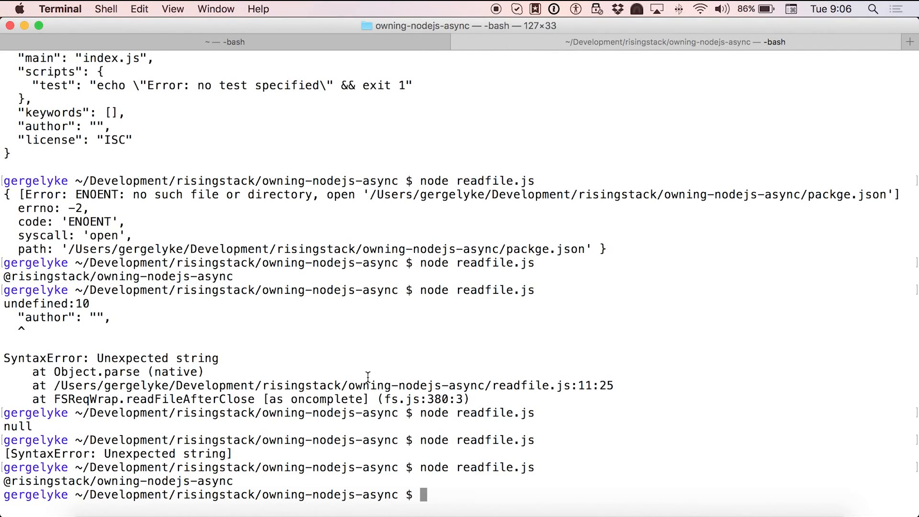
text(npm i)
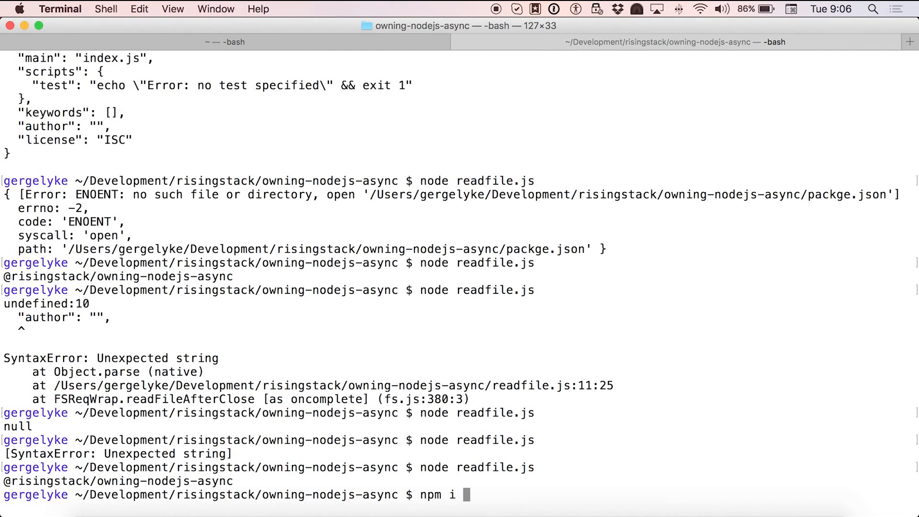
text(async --sa)
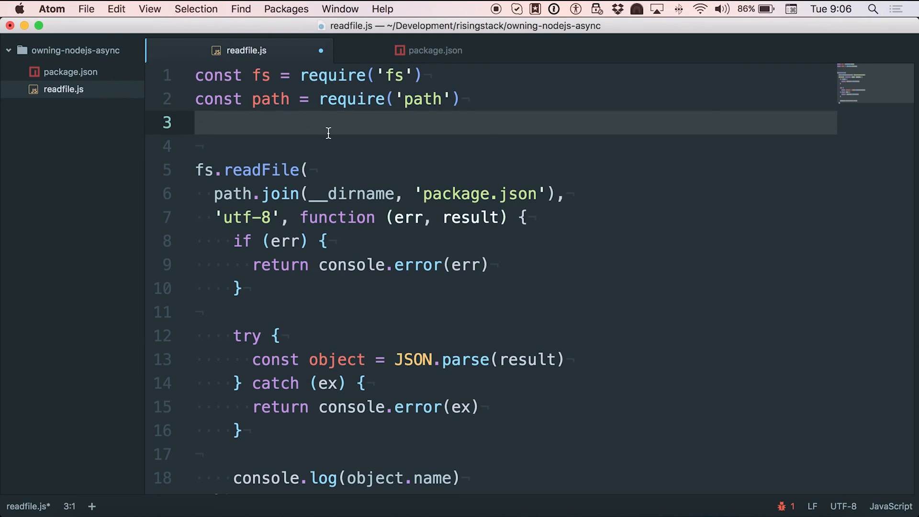
Step: Add const async = require('async') to readfile.js
text(const)
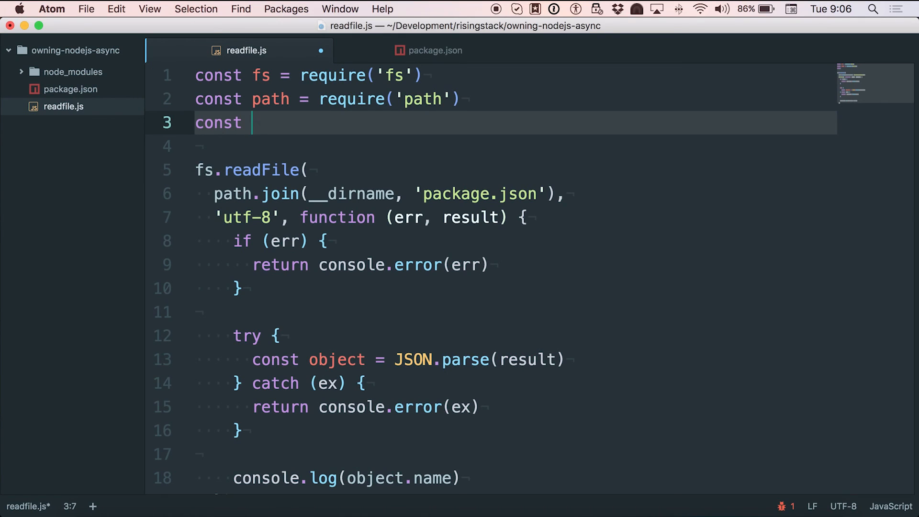
text(async = require)
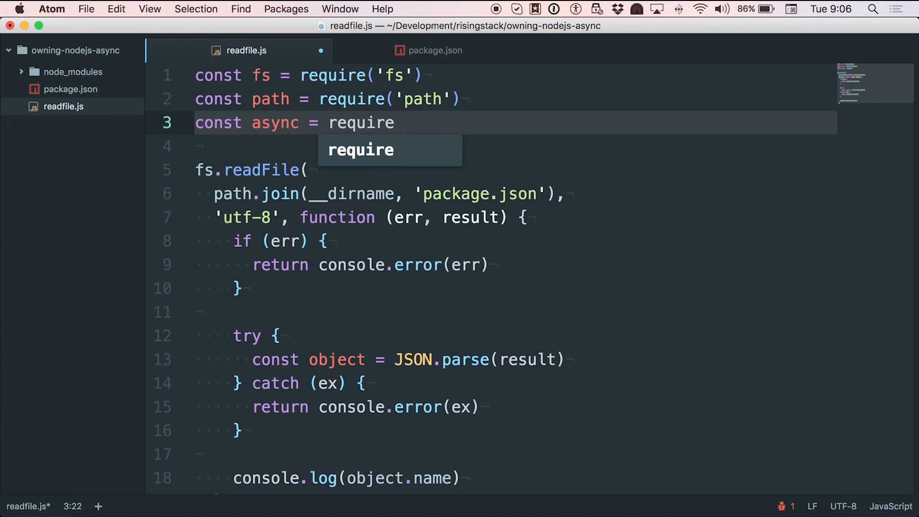
text(('async'))
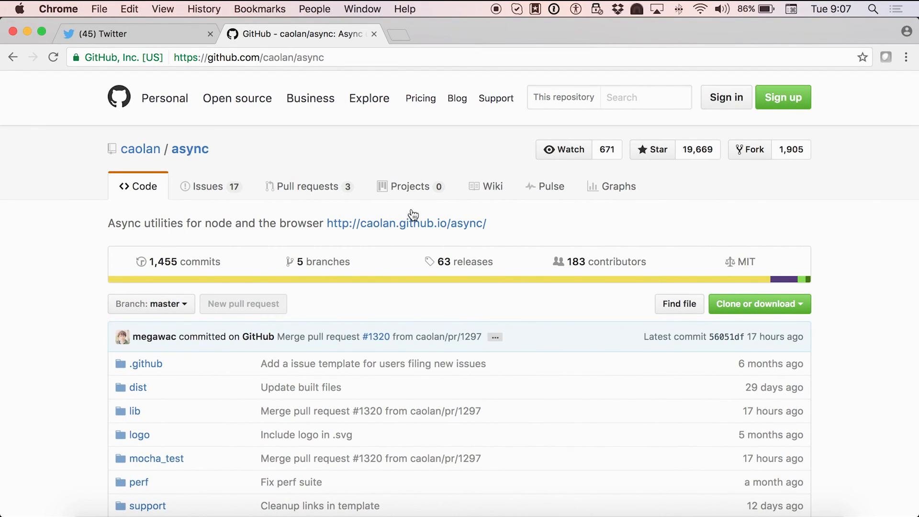
Step: Scroll the caolan/async README and follow its caolan.github.io/async documentation link
scroll(down, 3)
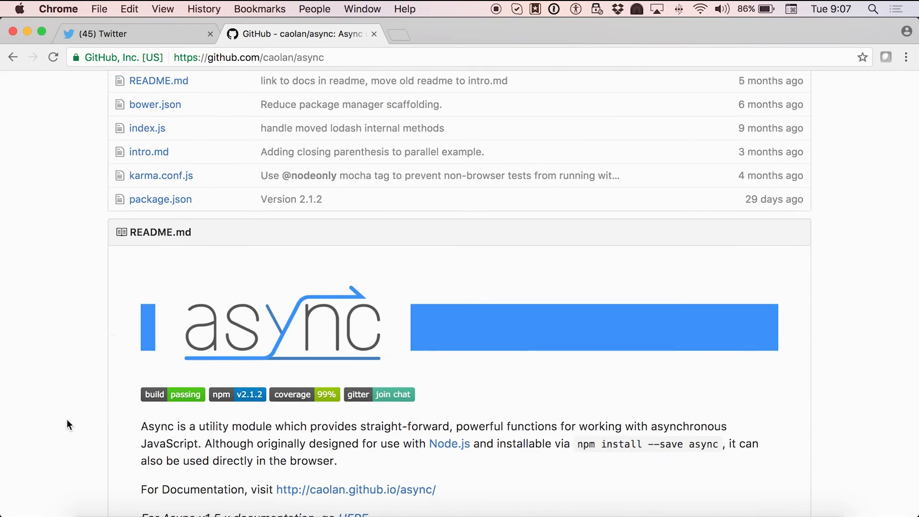
scroll(down, 3)
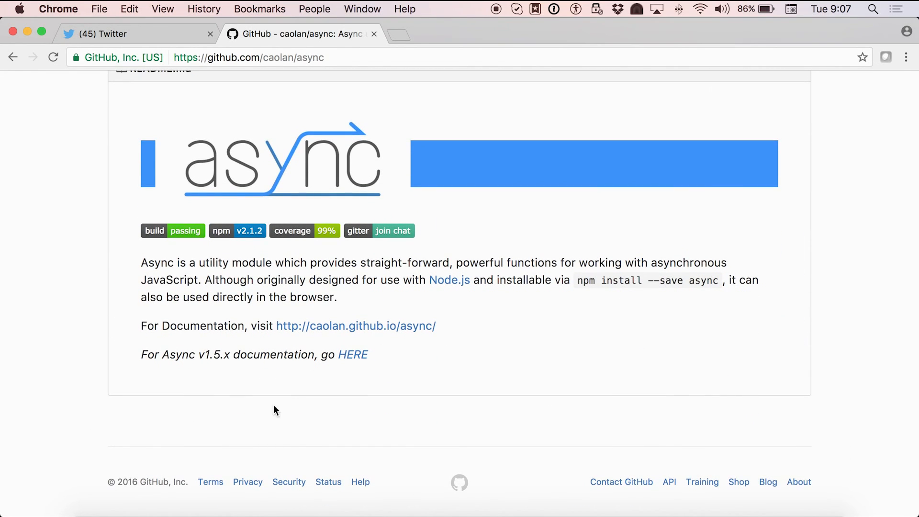
click(355, 326)
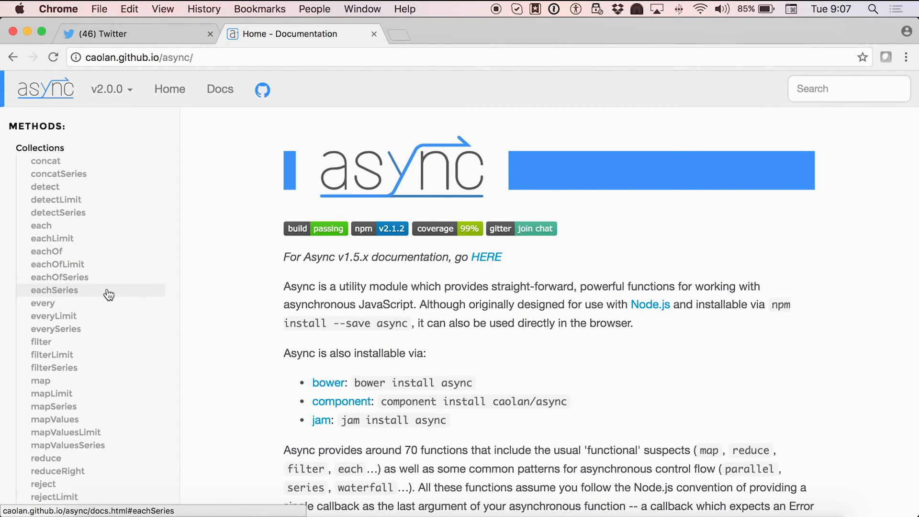
scroll(down, 3)
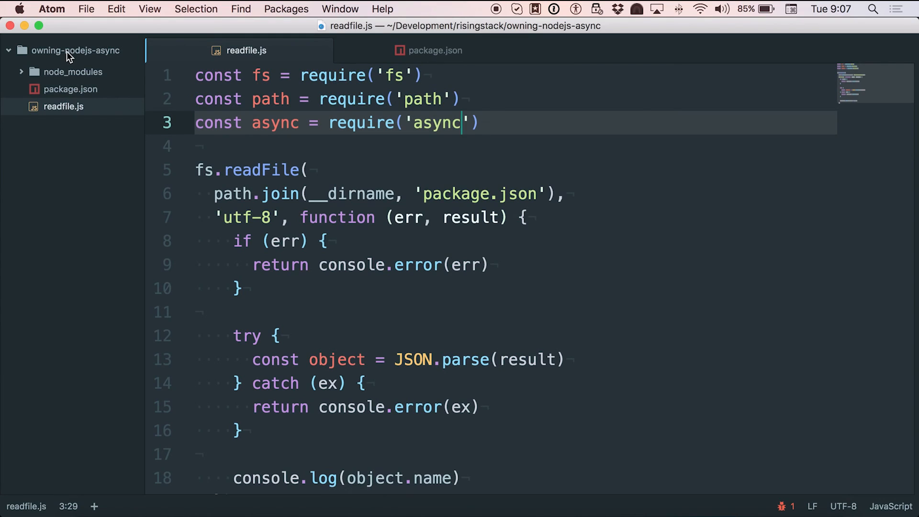
Step: Create a new file named package-clone.json in the project folder
right_click(73, 50)
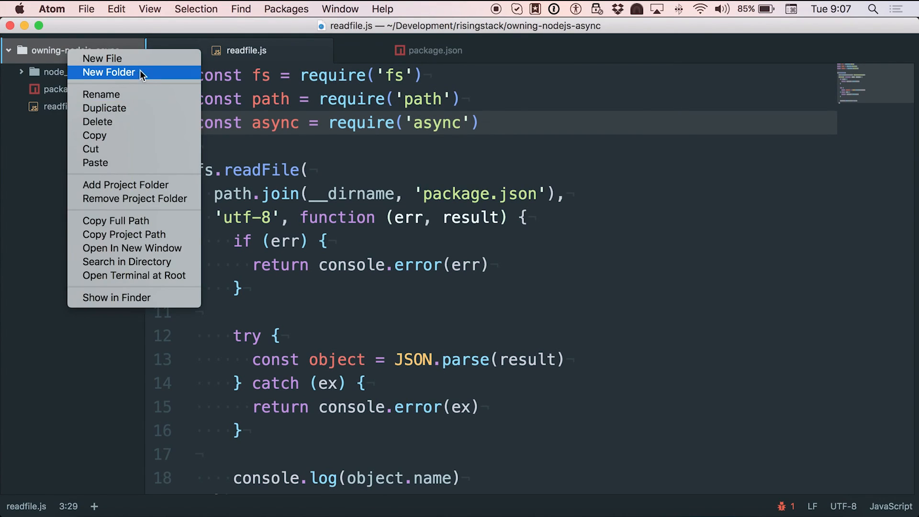
click(102, 58)
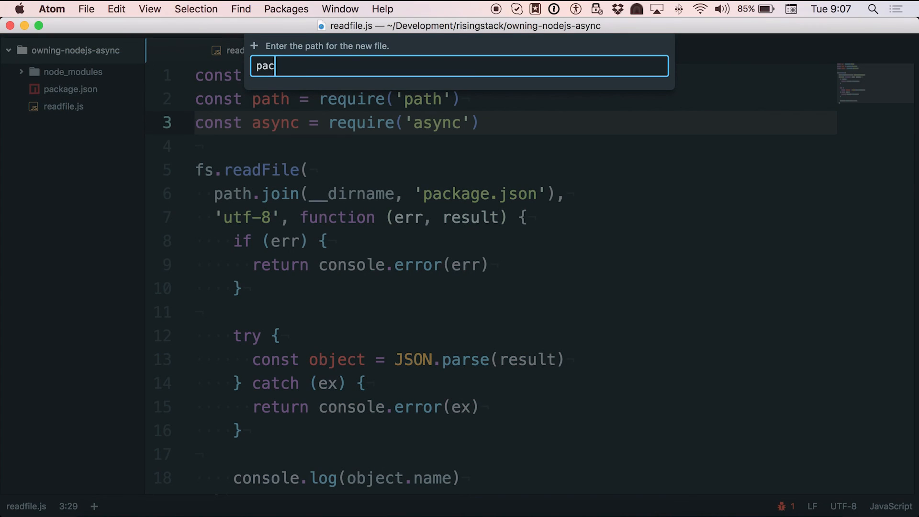
text(kage-clone.js)
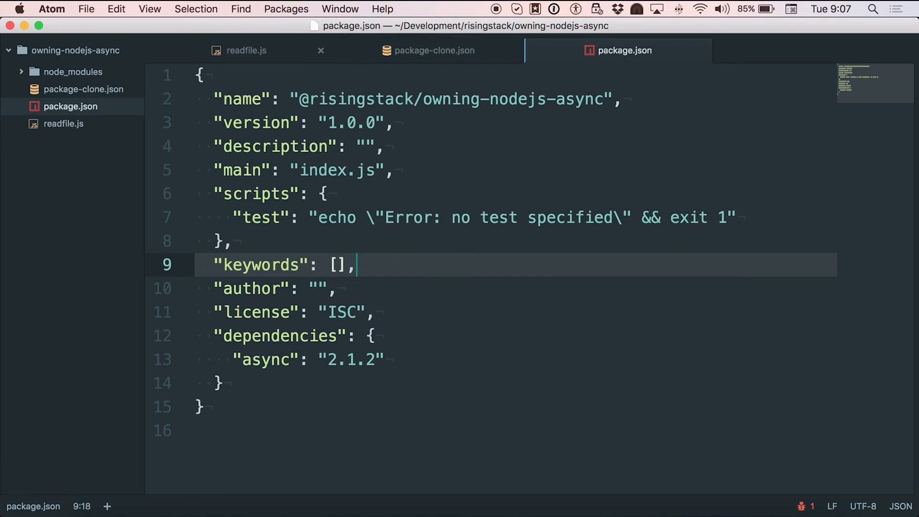
click(435, 51)
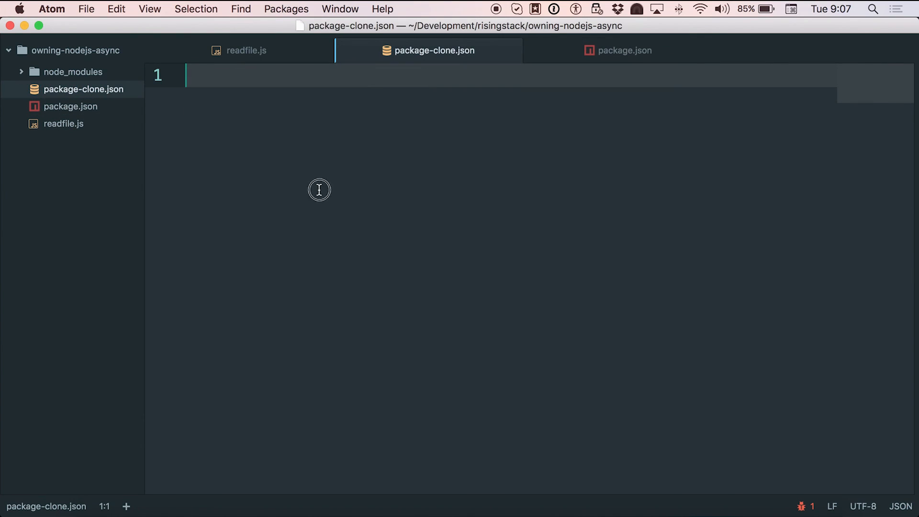
text({)
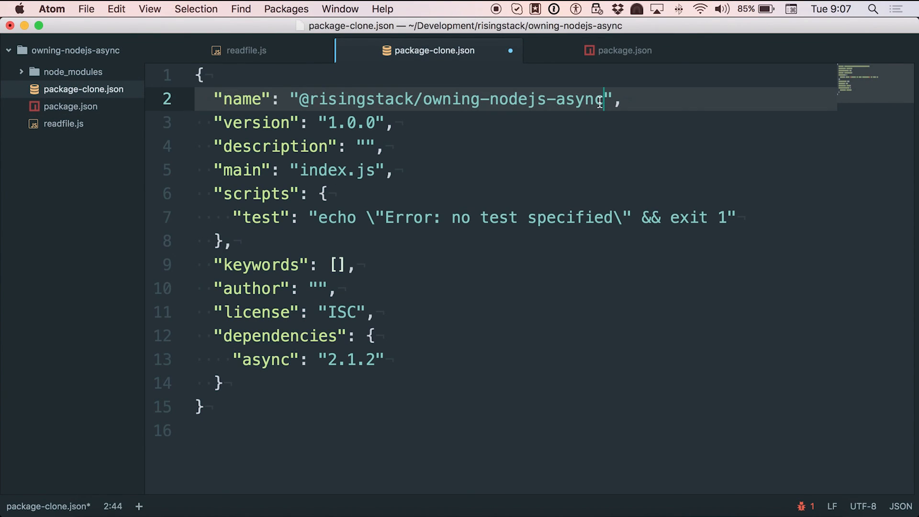
text(-json)
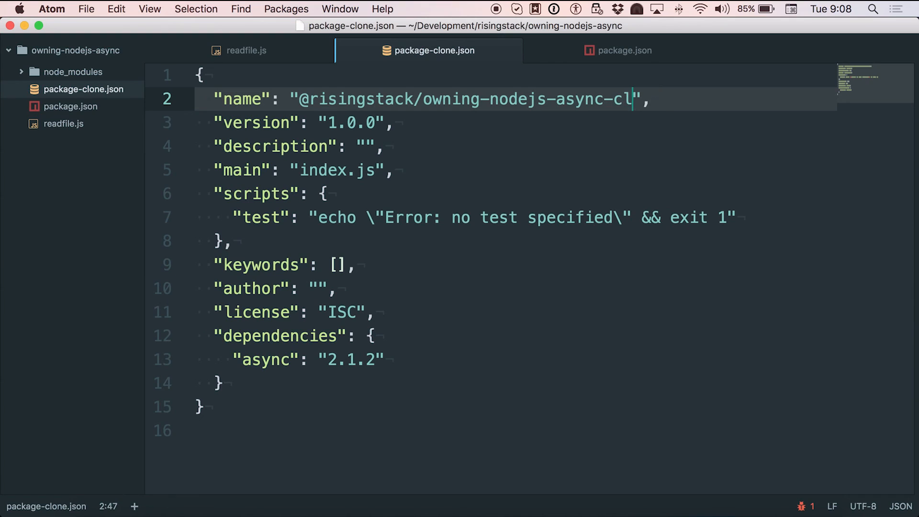
click(573, 241)
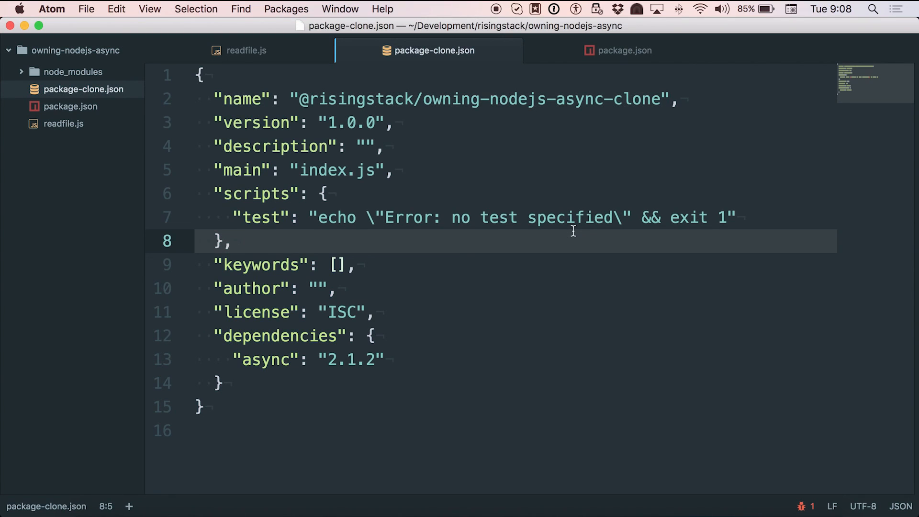
click(233, 241)
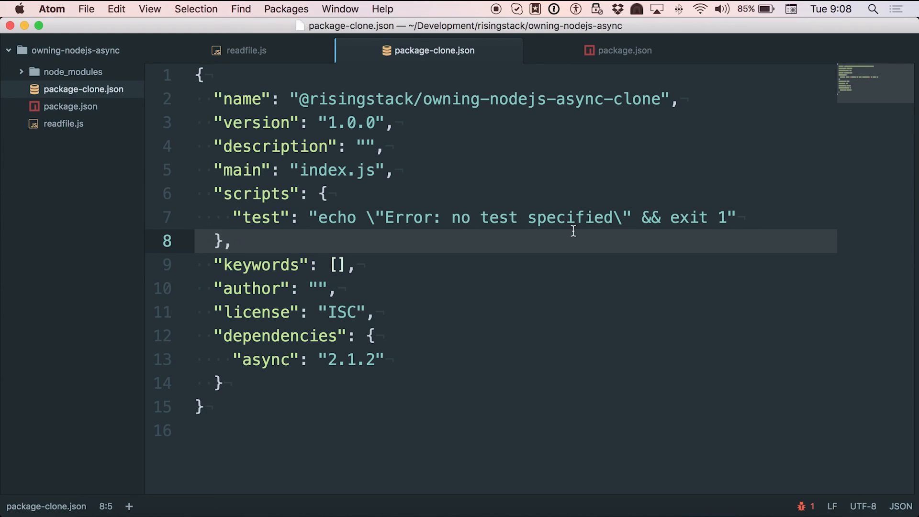
click(233, 240)
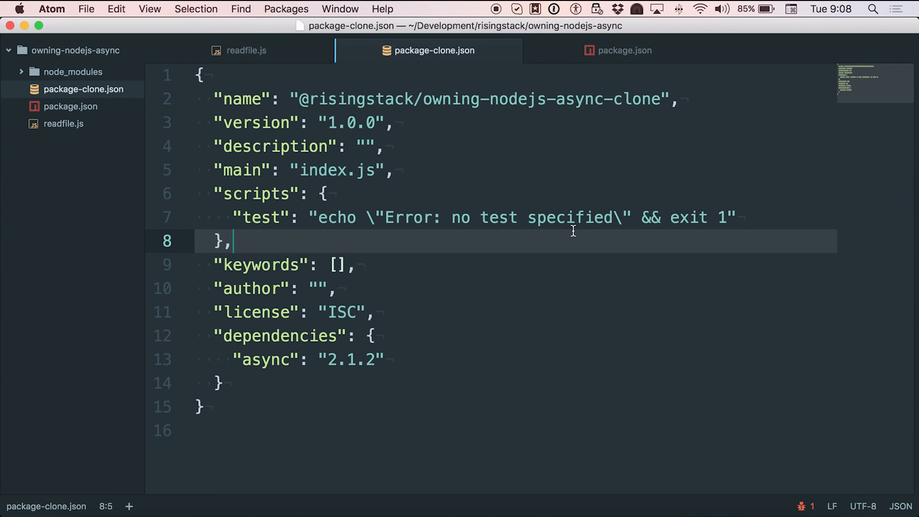
Step: Go back to readfile.js and scroll through its readFile code
click(245, 50)
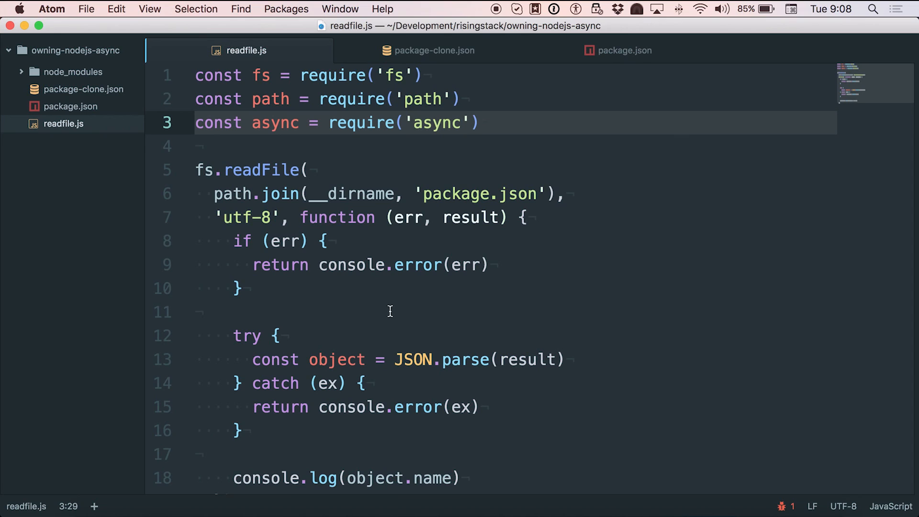
scroll(down, 3)
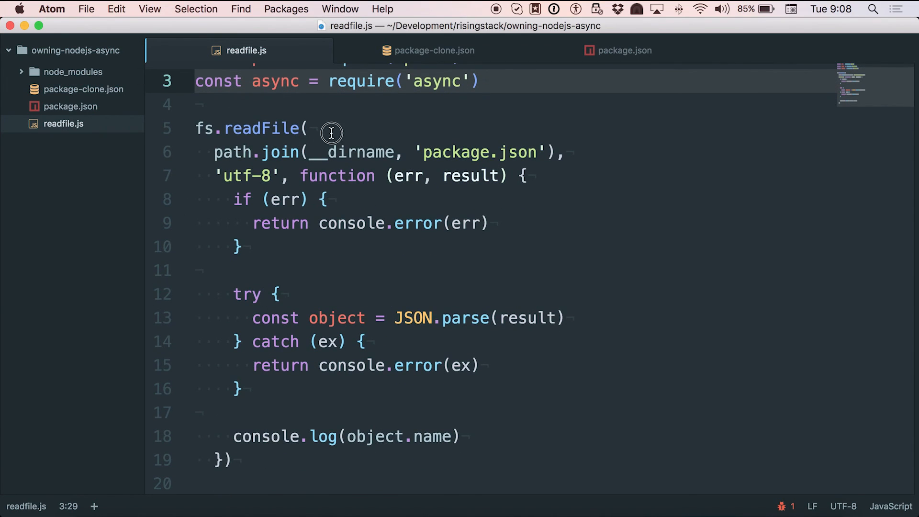
click(237, 246)
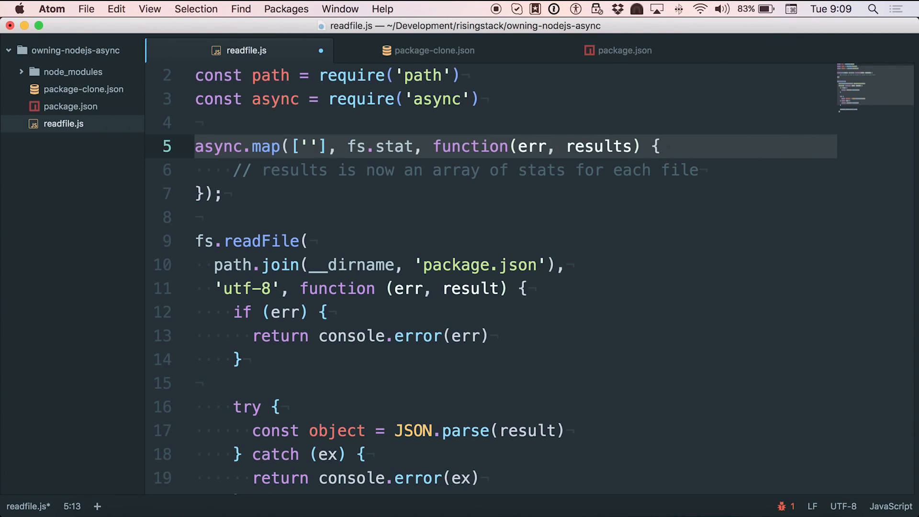
Step: List 'package.json' and 'package-clone.json' in async.map's array and replace fs.stat
text(package.)
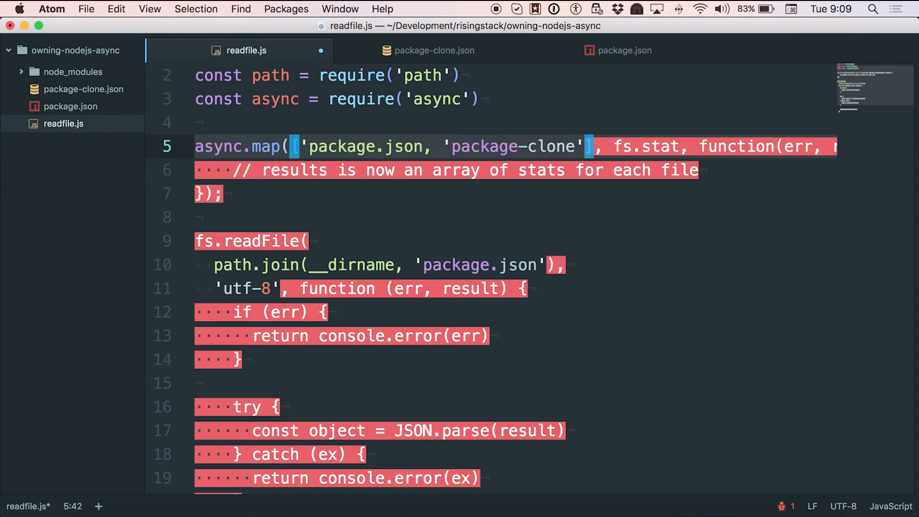
text(json)
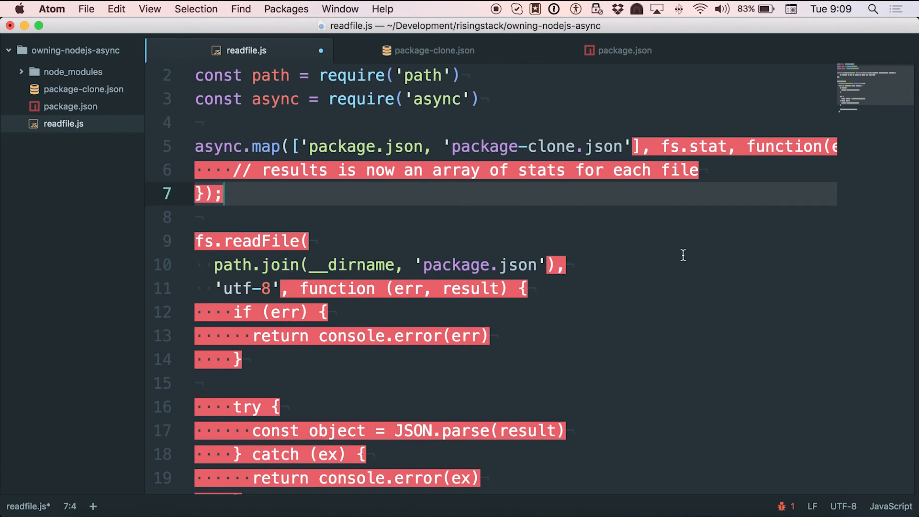
mouse_move(583, 197)
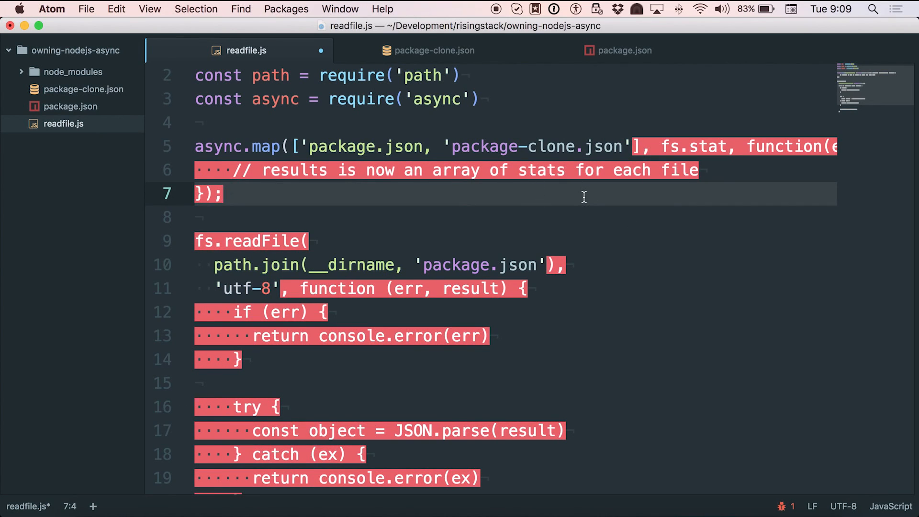
click(425, 146)
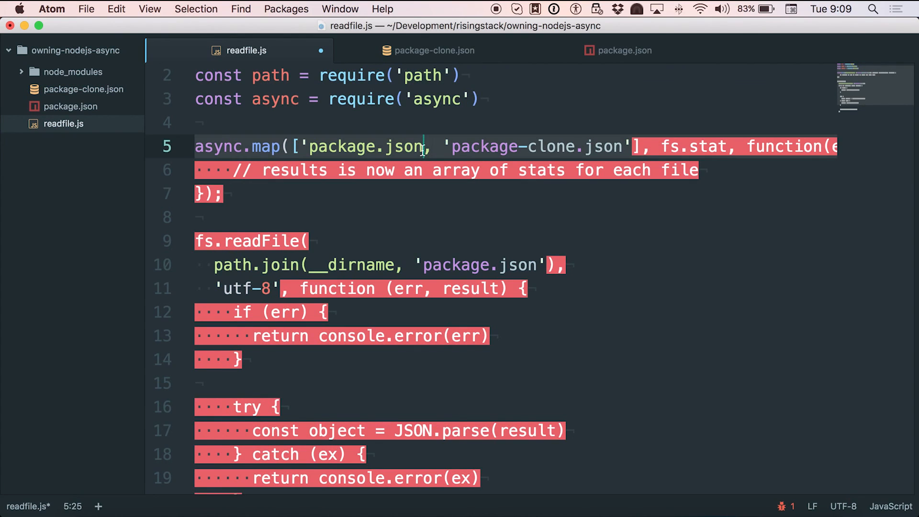
click(563, 218)
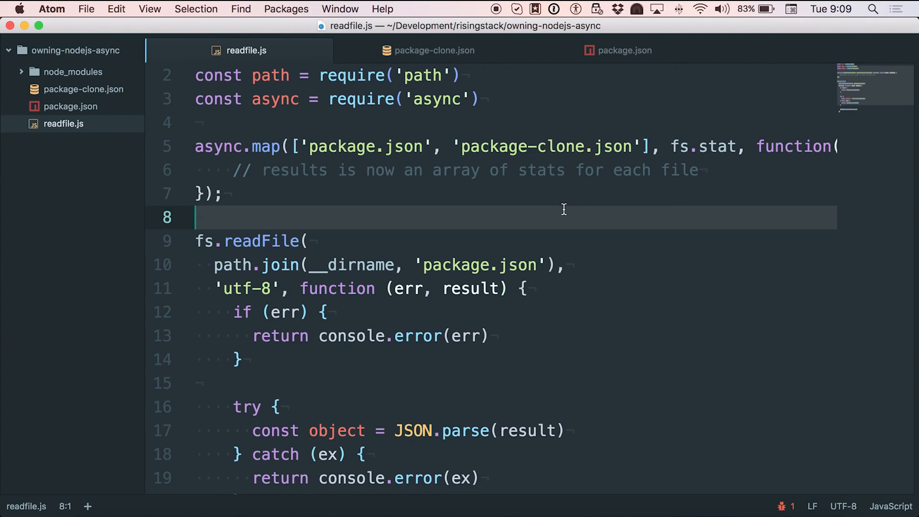
click(727, 146)
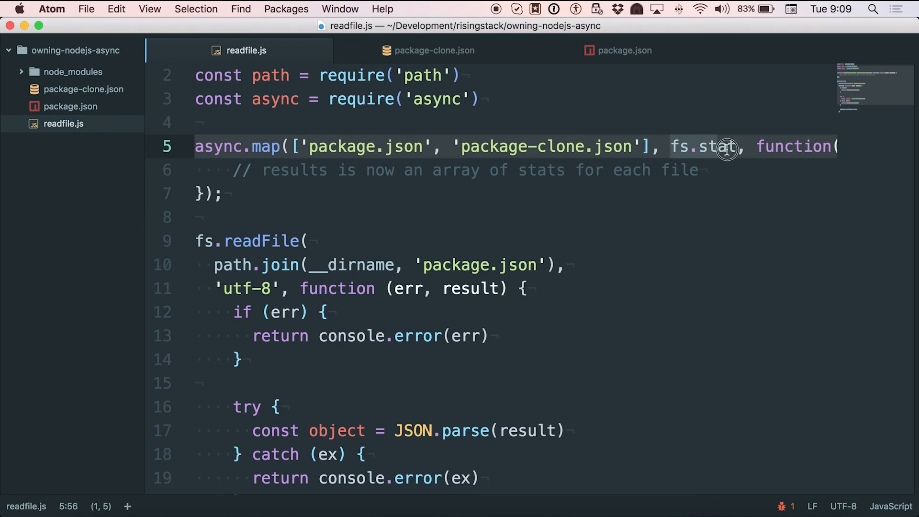
double_click(702, 146)
text(unction () {})
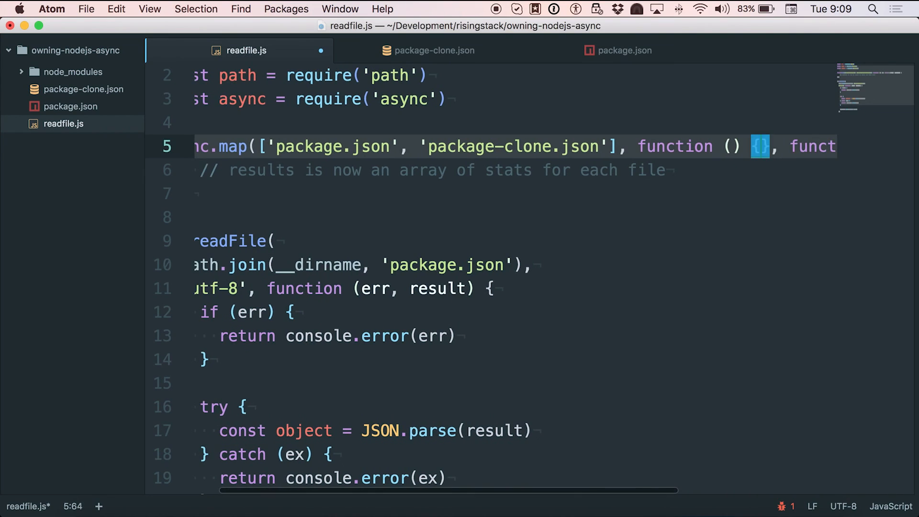
Step: Add a callback parameter after name in the iteratee and open its body
key(enter)
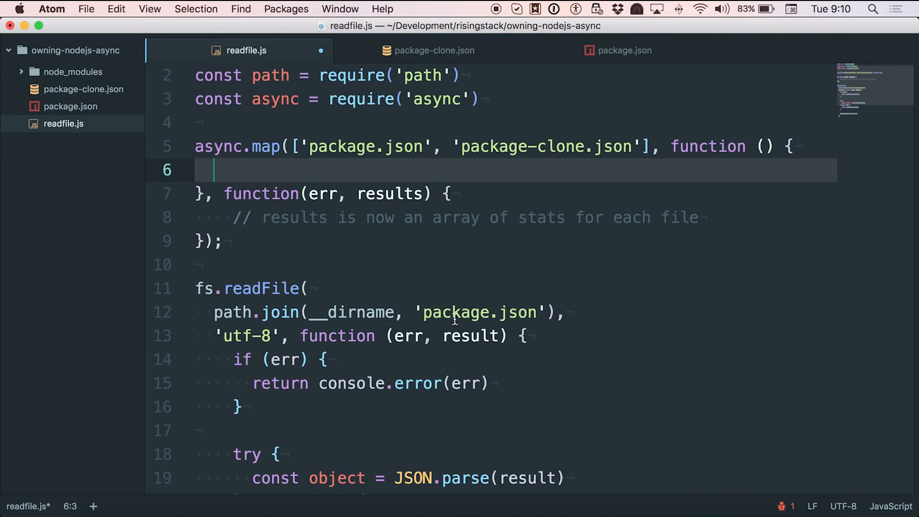
click(765, 146)
text(name)
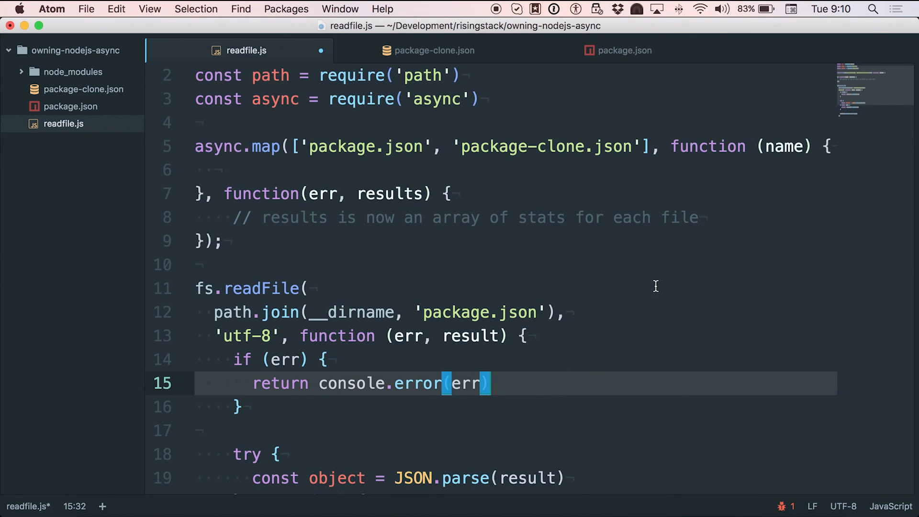
double_click(784, 146)
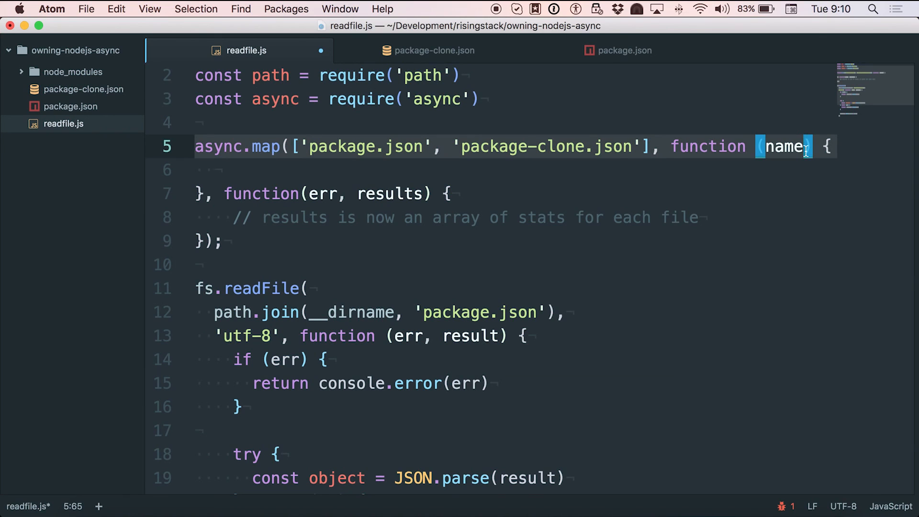
text(, cal)
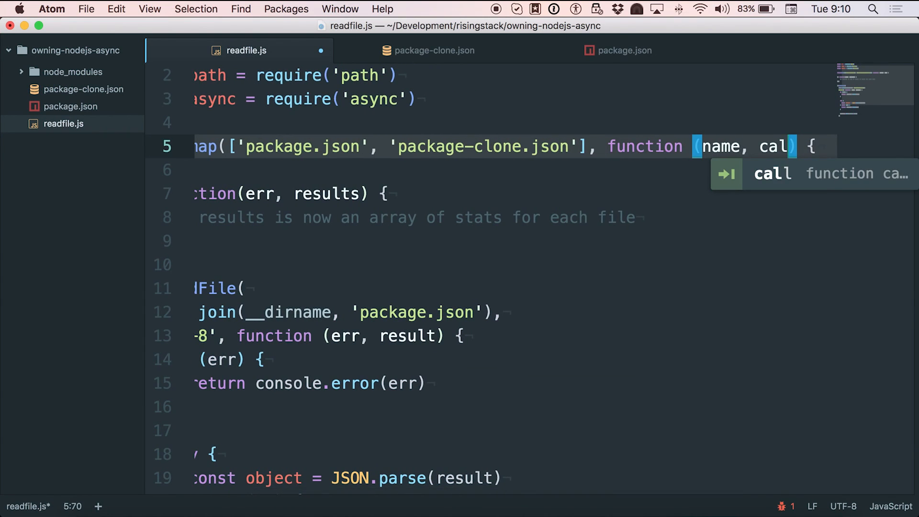
text(lb)
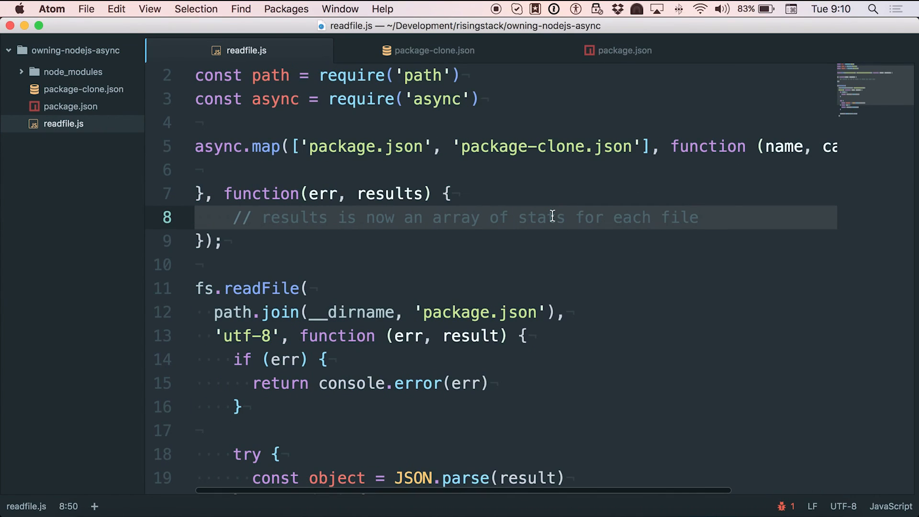
scroll(down, 3)
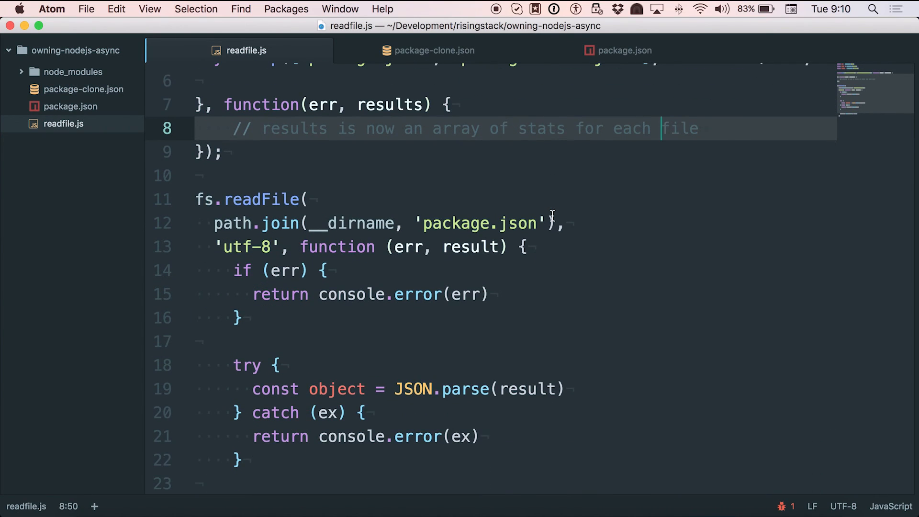
scroll(down, 3)
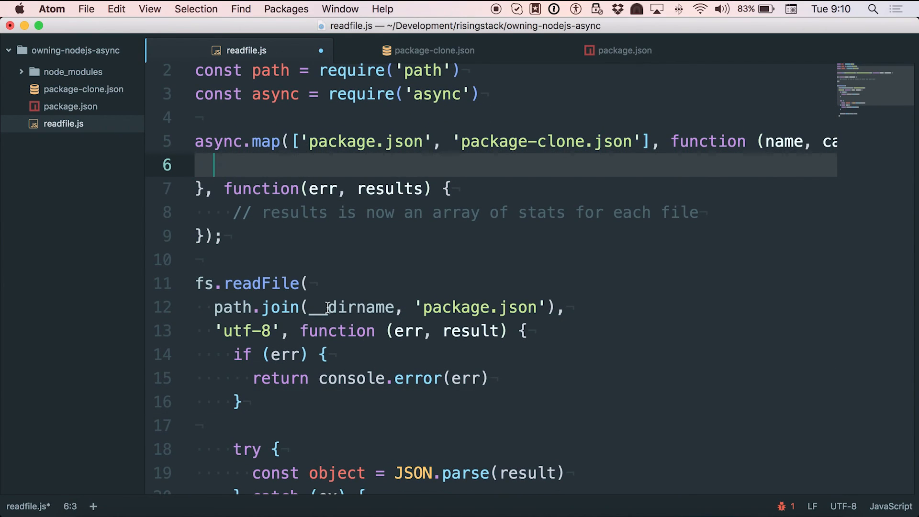
Step: Move the fs.readFile block into the iteratee, reading name instead of 'package.json'
scroll(down, 3)
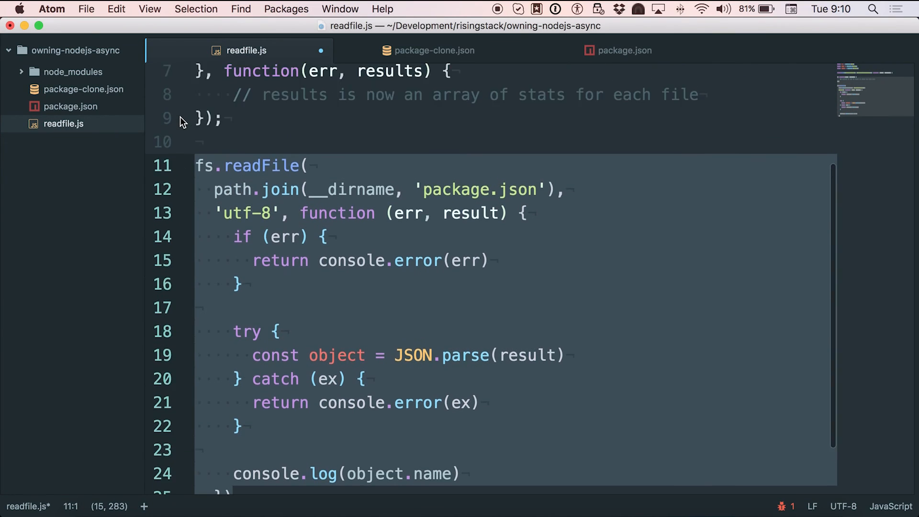
scroll(up, 3)
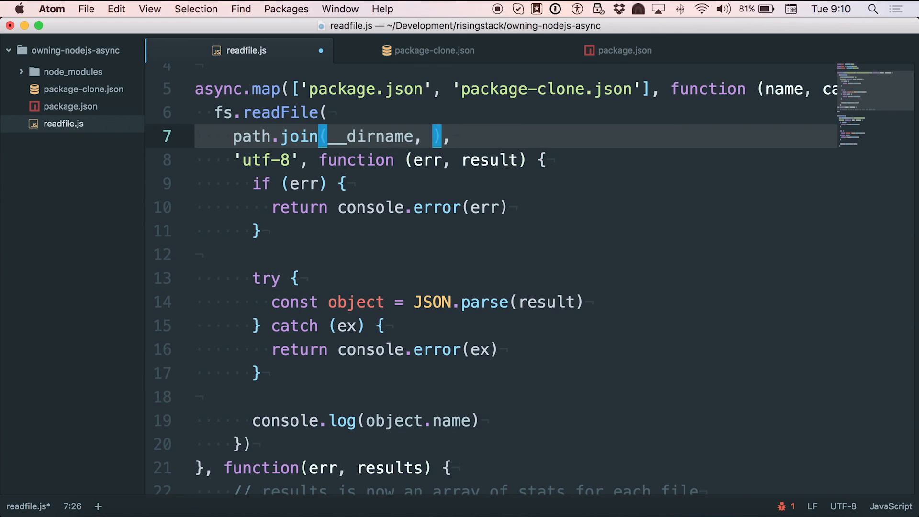
text(name)
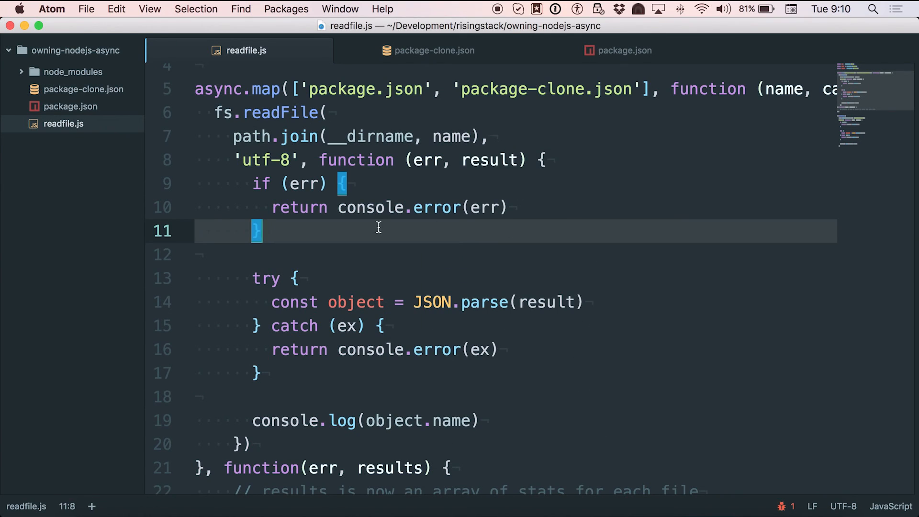
Step: Replace console.error with callback and console.log with callback(null, object.name), then save
double_click(370, 207)
text(allback)
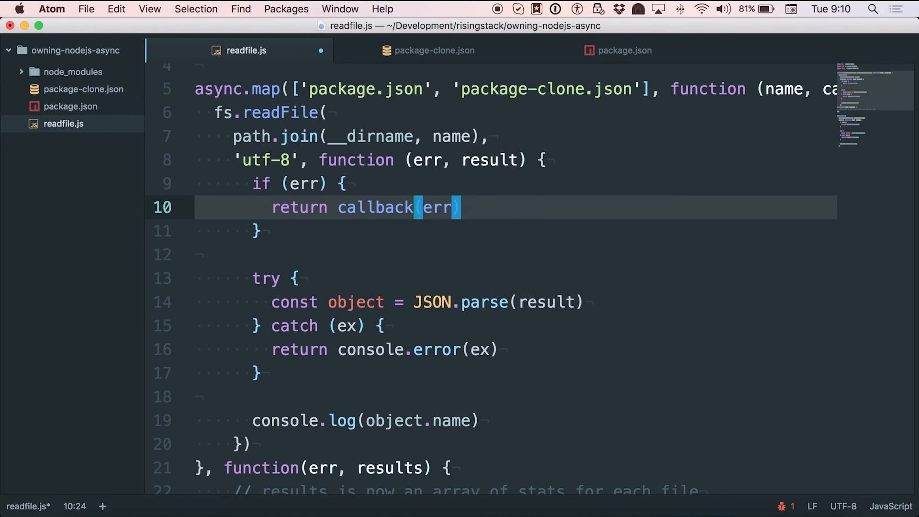
double_click(376, 207)
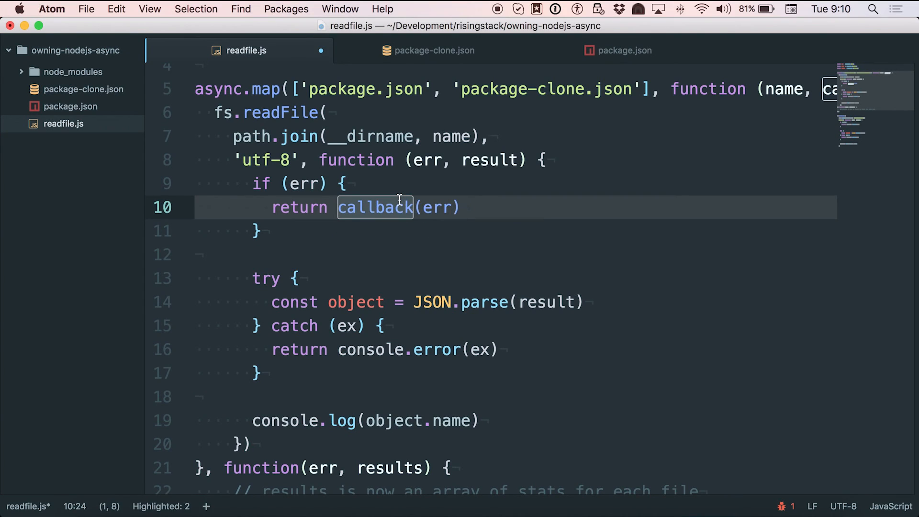
mouse_move(507, 246)
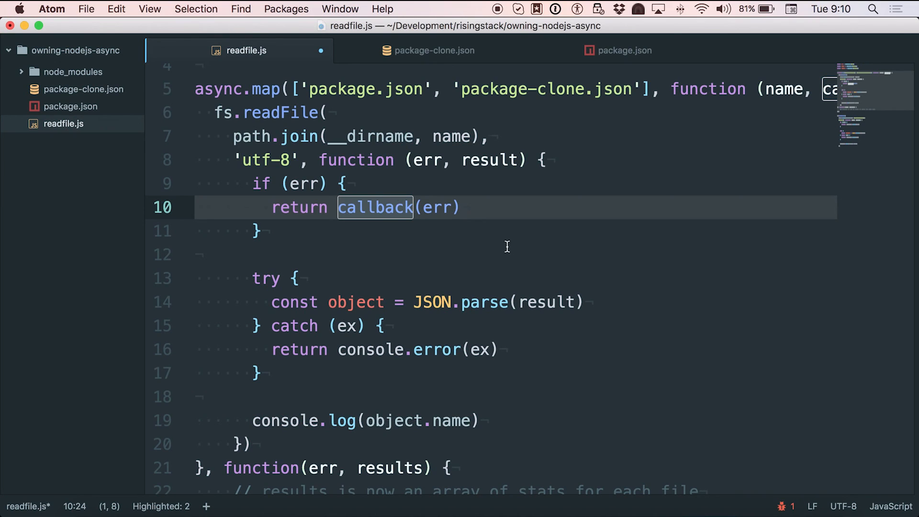
click(373, 350)
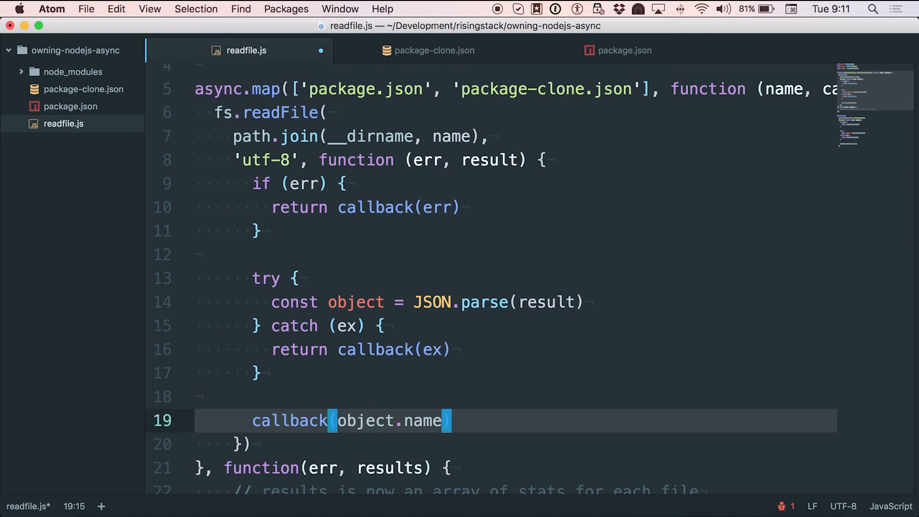
key(Right)
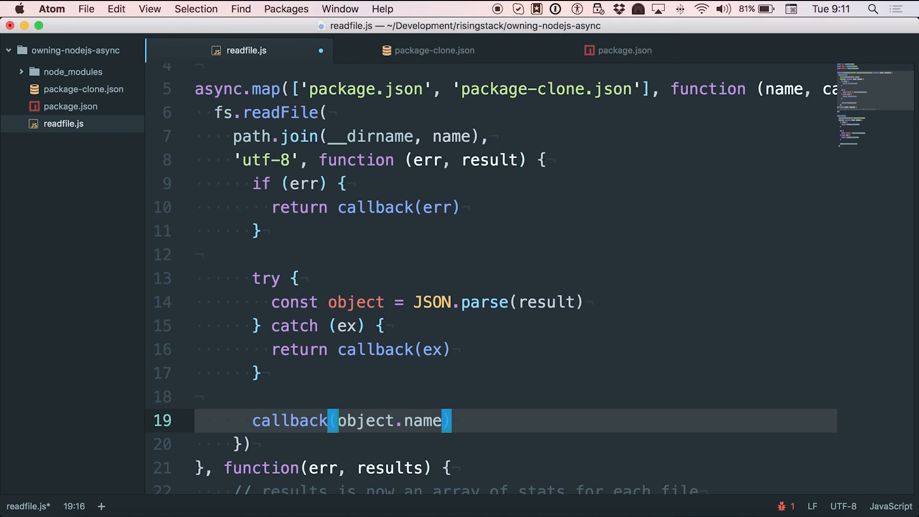
text(null,)
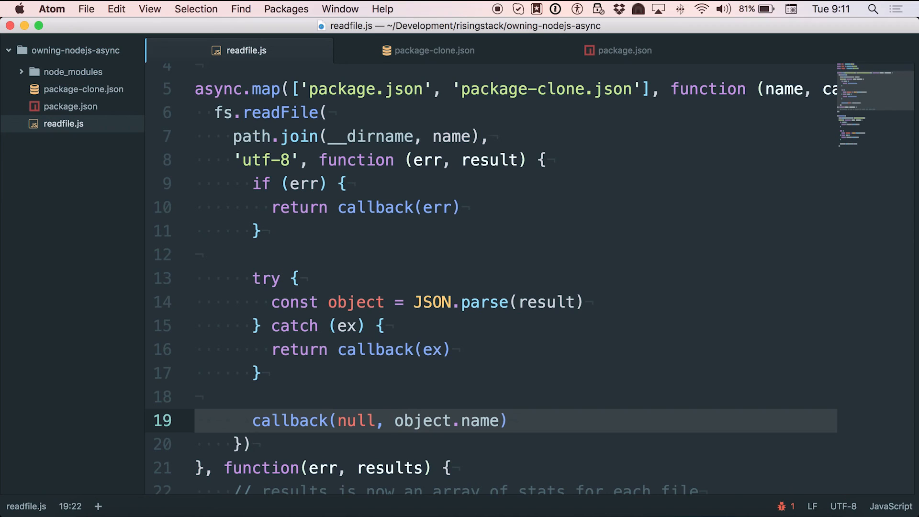
double_click(356, 421)
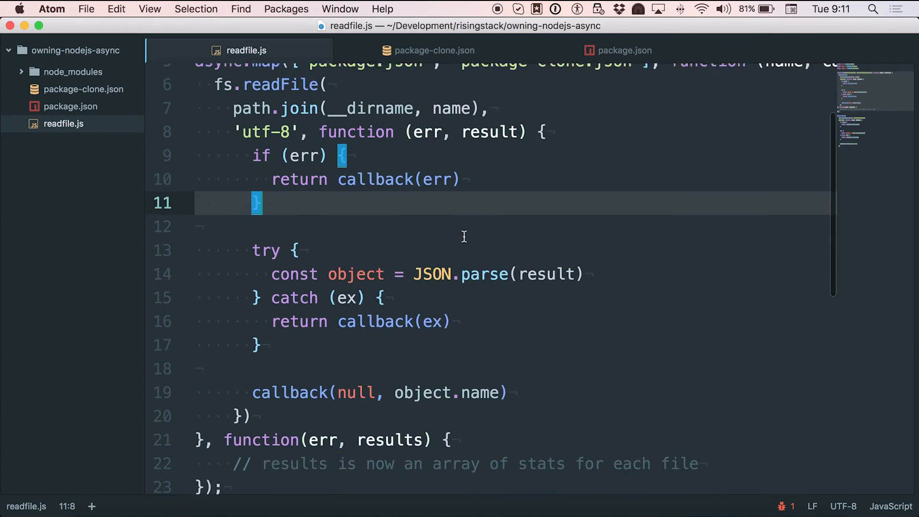
Step: Replace the final callback's comment with console.log(results) and save readfile.js
click(724, 419)
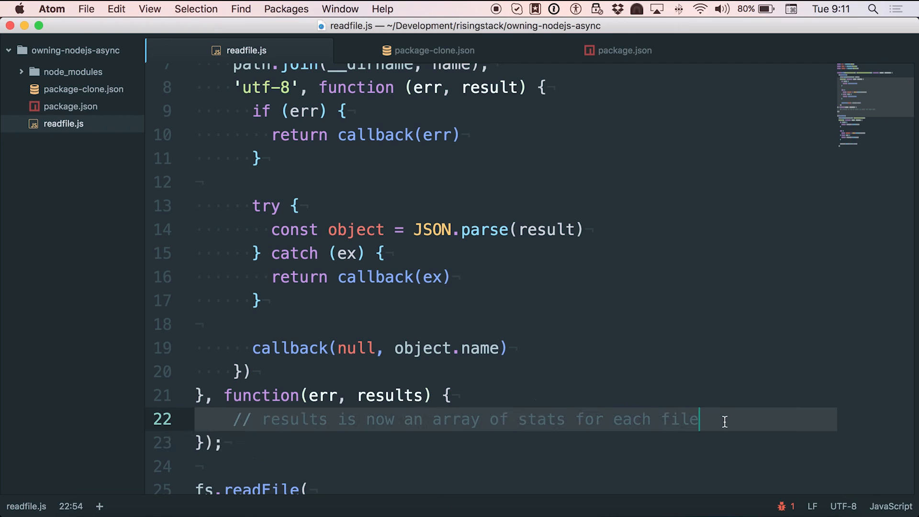
text(console)
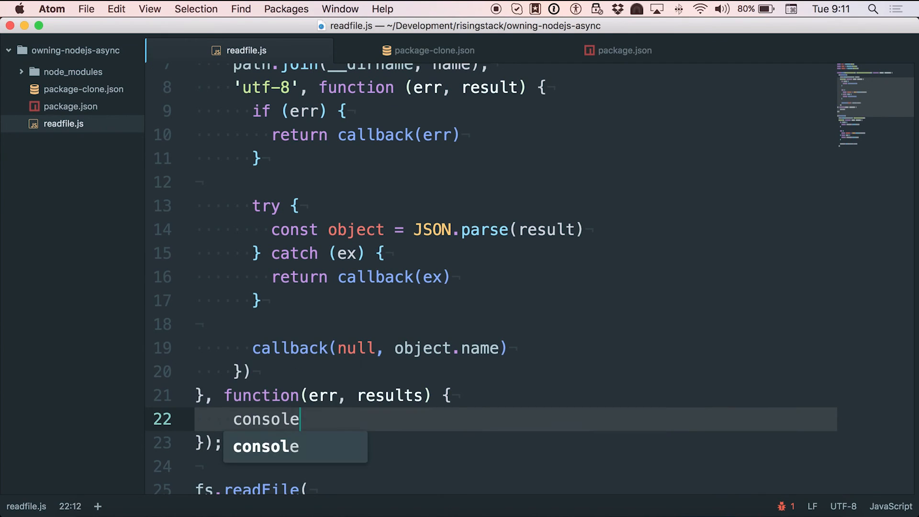
text(.log(results)
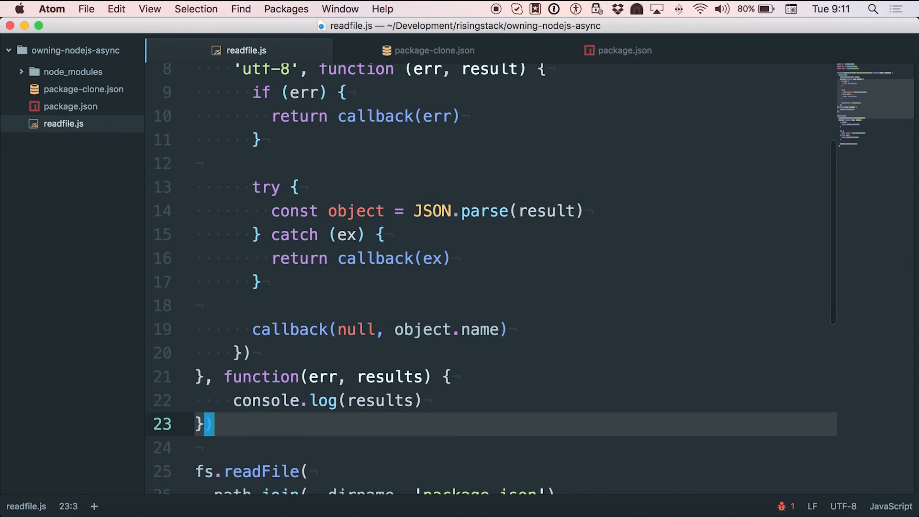
click(381, 235)
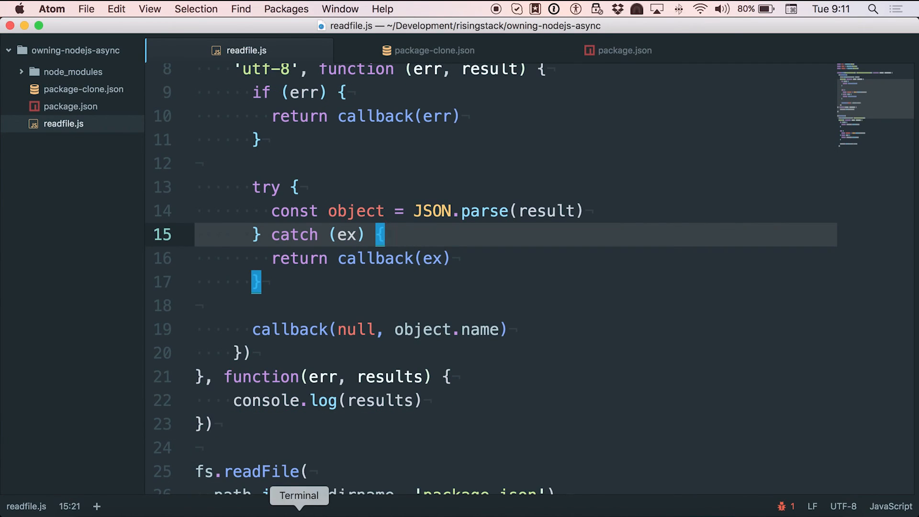
Step: Run node readfile.js in Terminal to print both package names as an array
click(299, 495)
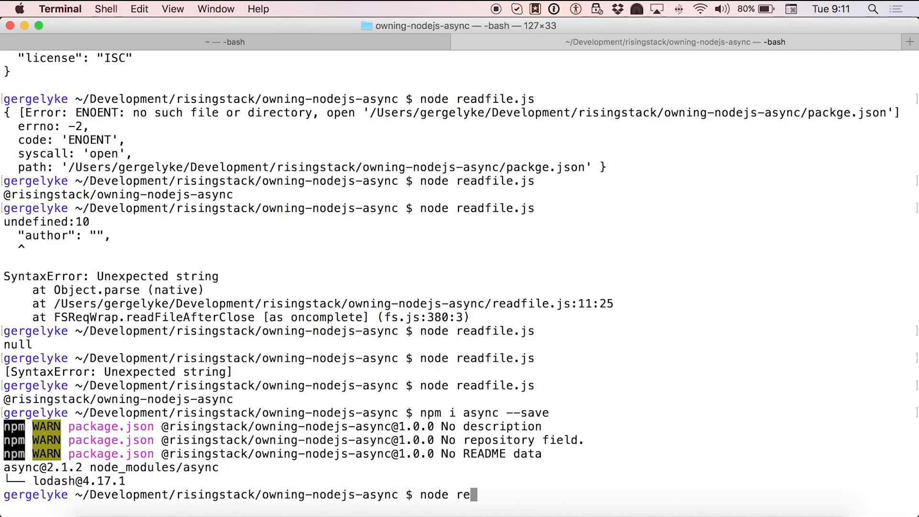
key(Return)
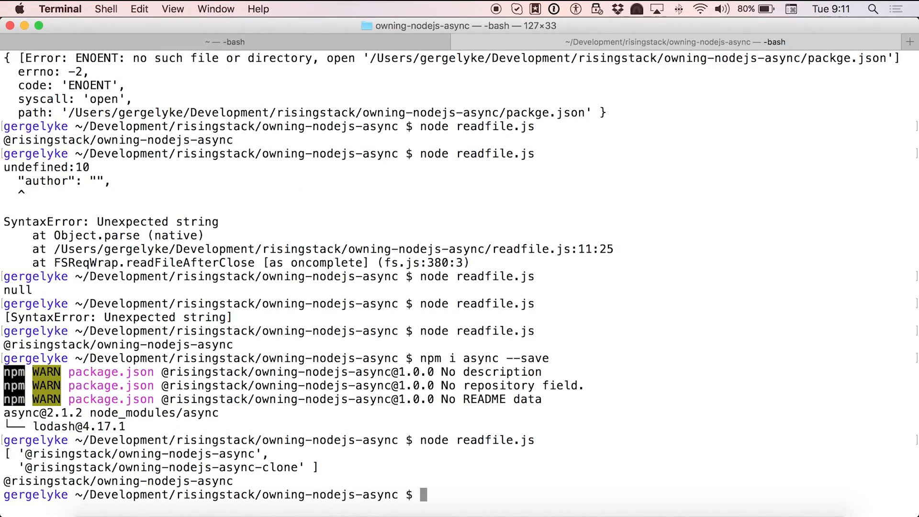
mouse_move(362, 507)
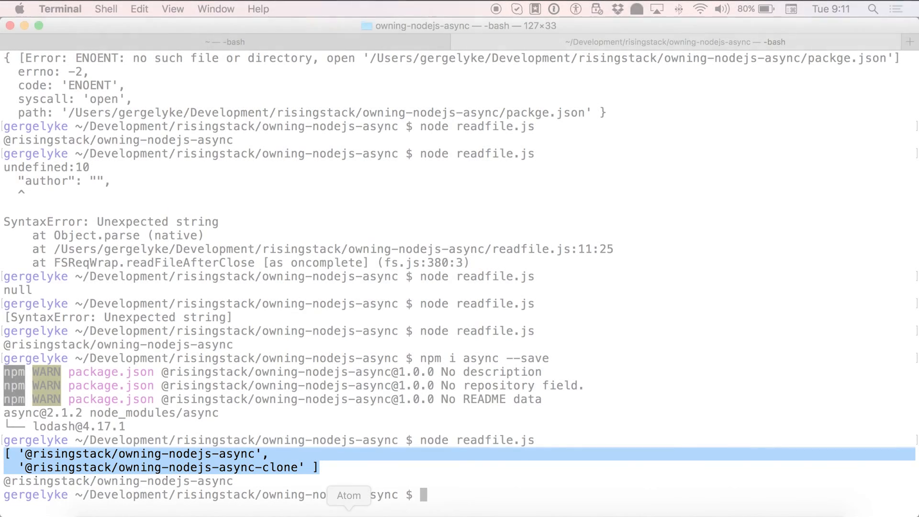
Step: Remove the old standalone fs.readFile block, save, and view async.map docs in Chrome
click(349, 495)
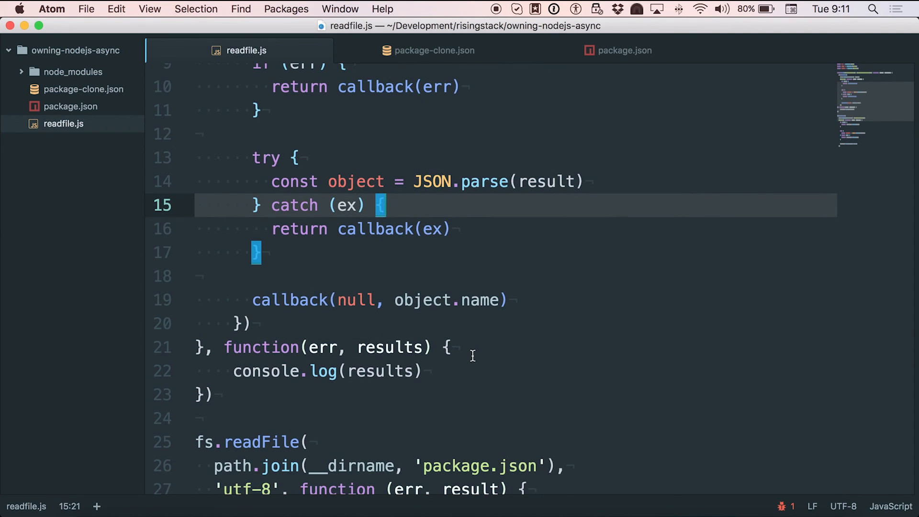
scroll(down, 3)
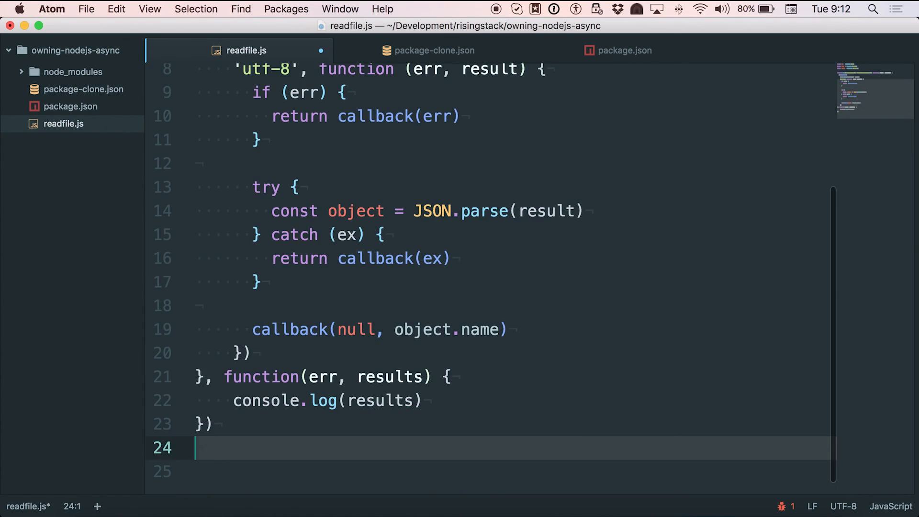
scroll(up, 3)
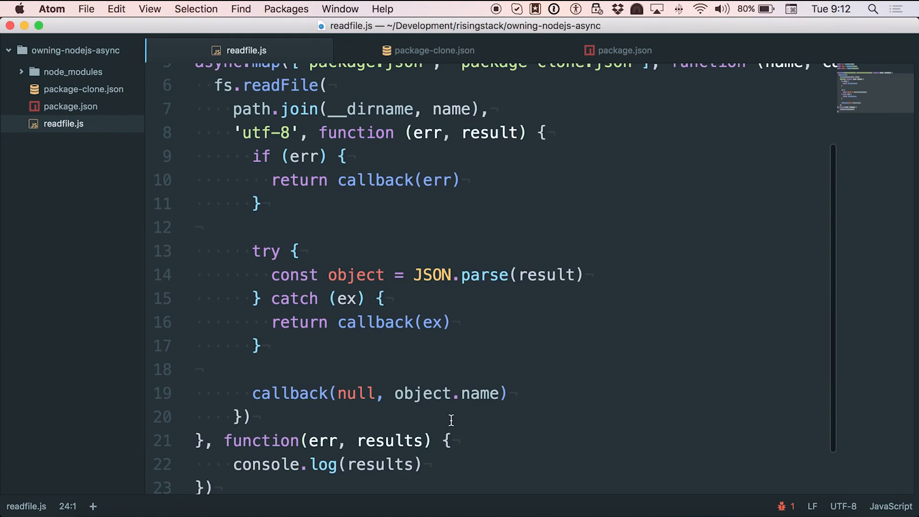
scroll(up, 3)
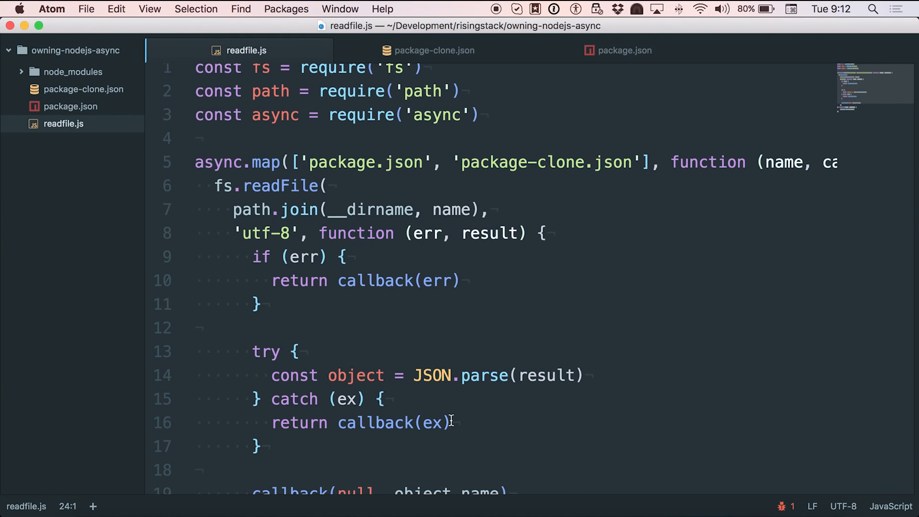
mouse_move(250, 509)
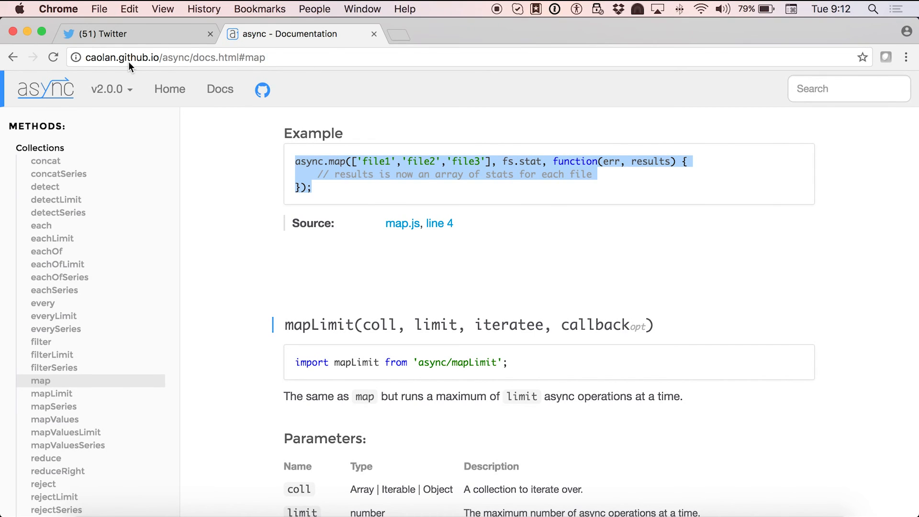
click(369, 256)
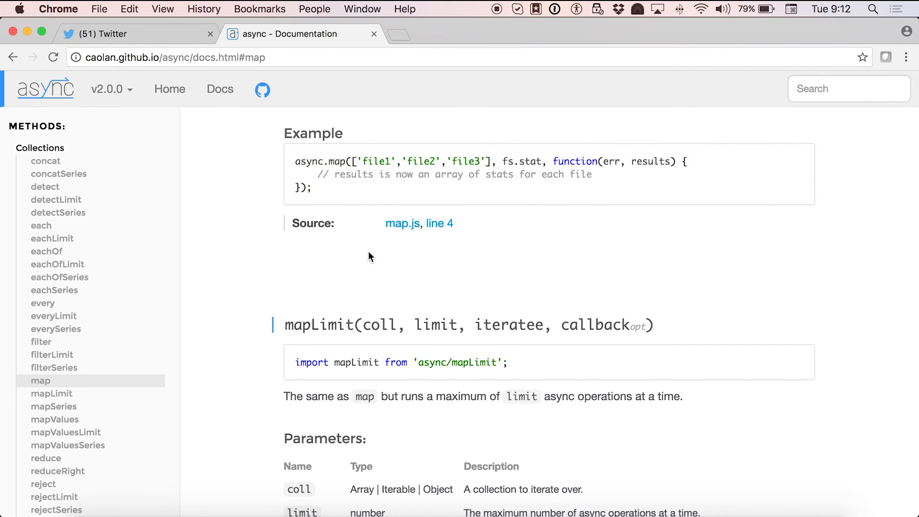